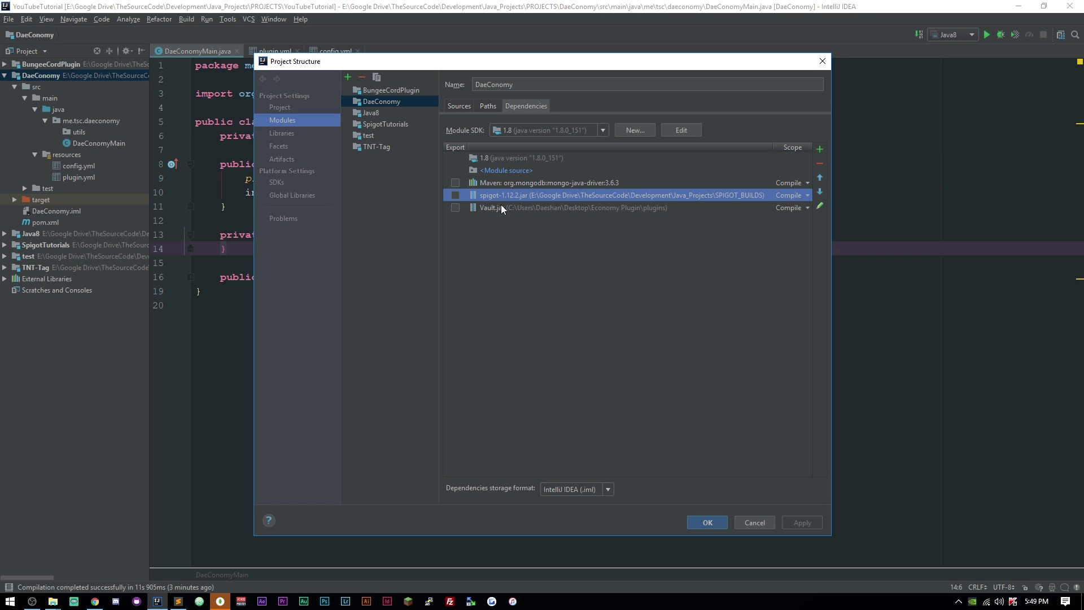
- Confirm the Project Structure dialog with the mongo-java-driver, Spigot and Vault dependencies
click(706, 522)
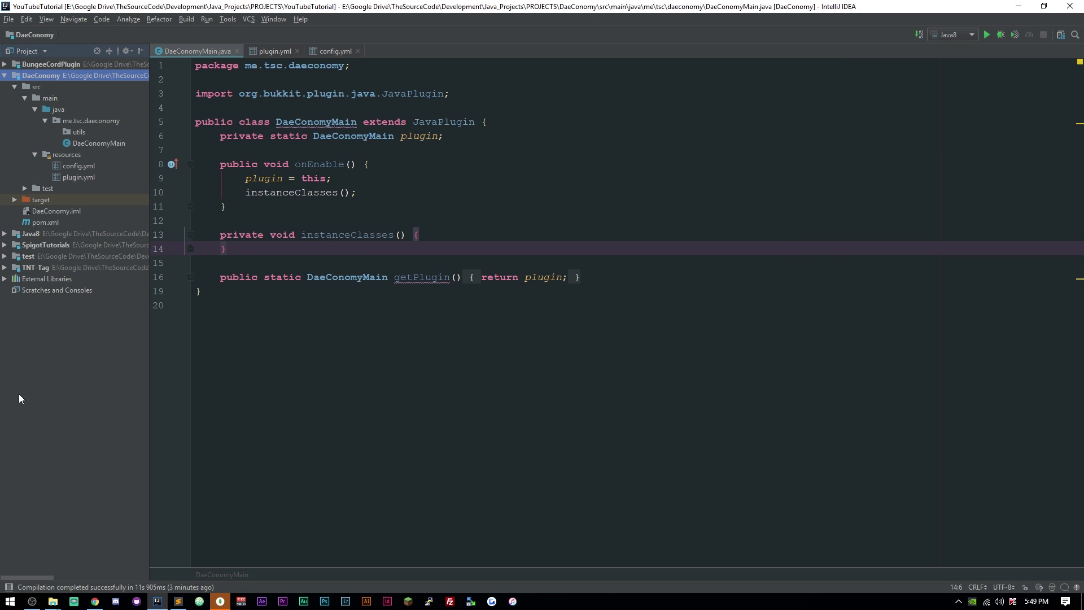
- Start a New Module from the project's context menu, then cancel the wizard
right_click(40, 74)
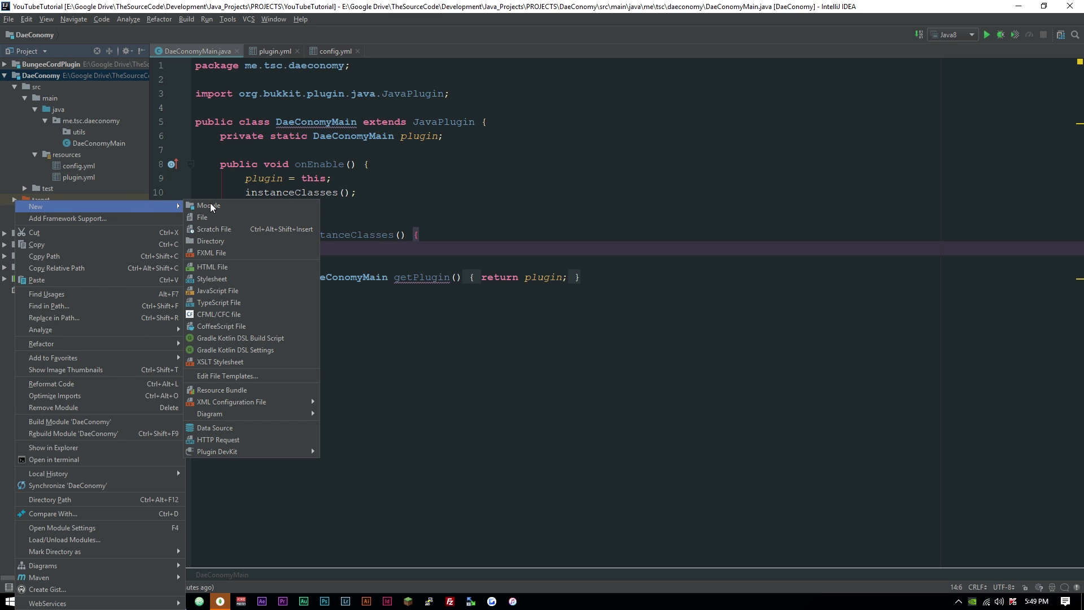
click(208, 206)
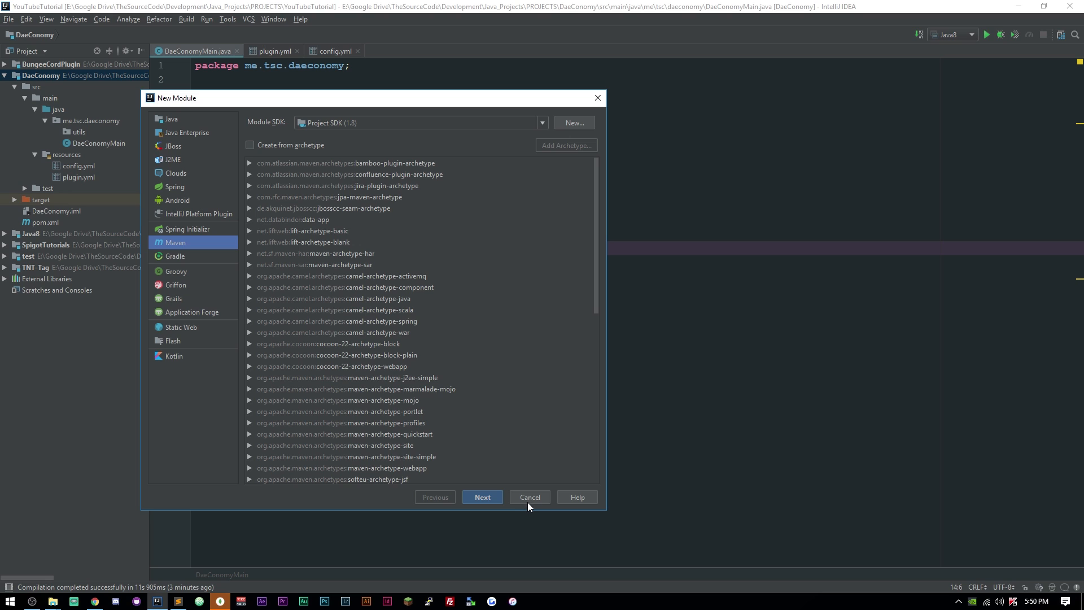
click(528, 497)
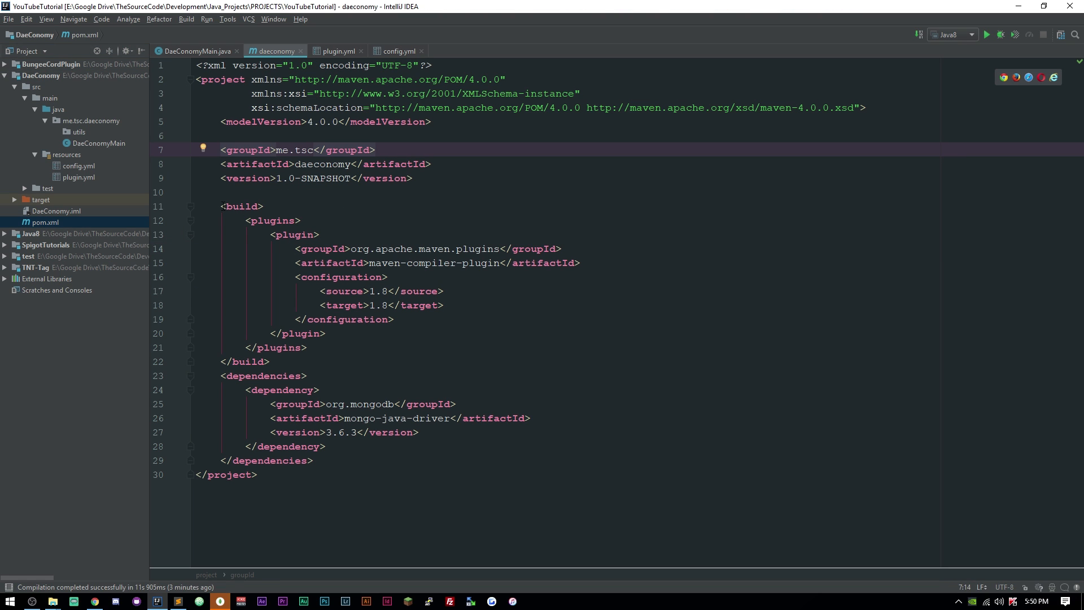
- Review the pom.xml dependencies section and close the pom.xml editor
drag(221, 220, 307, 347)
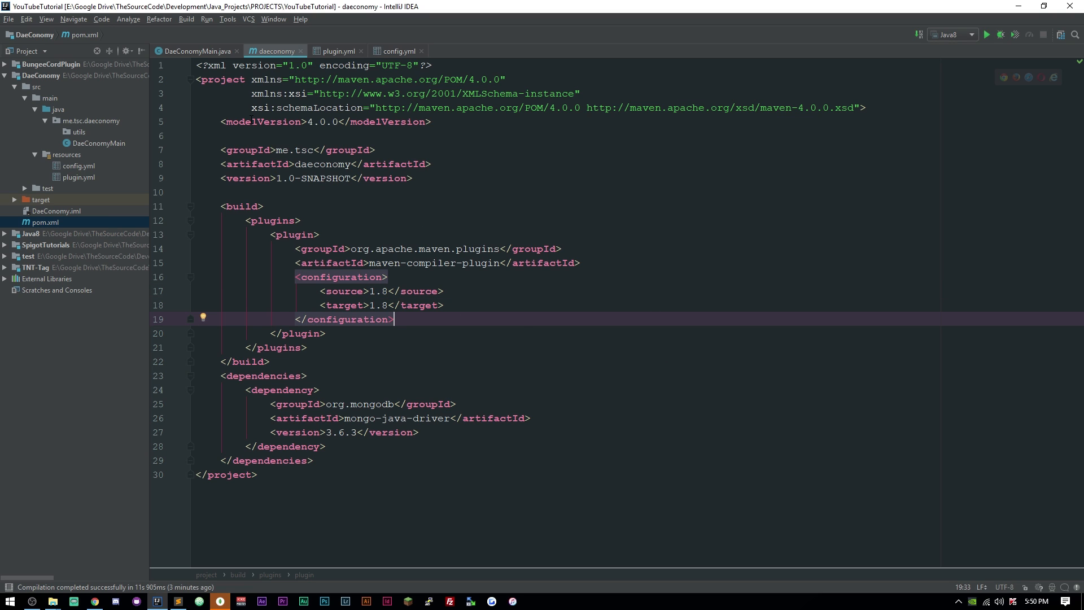
mouse_move(298, 51)
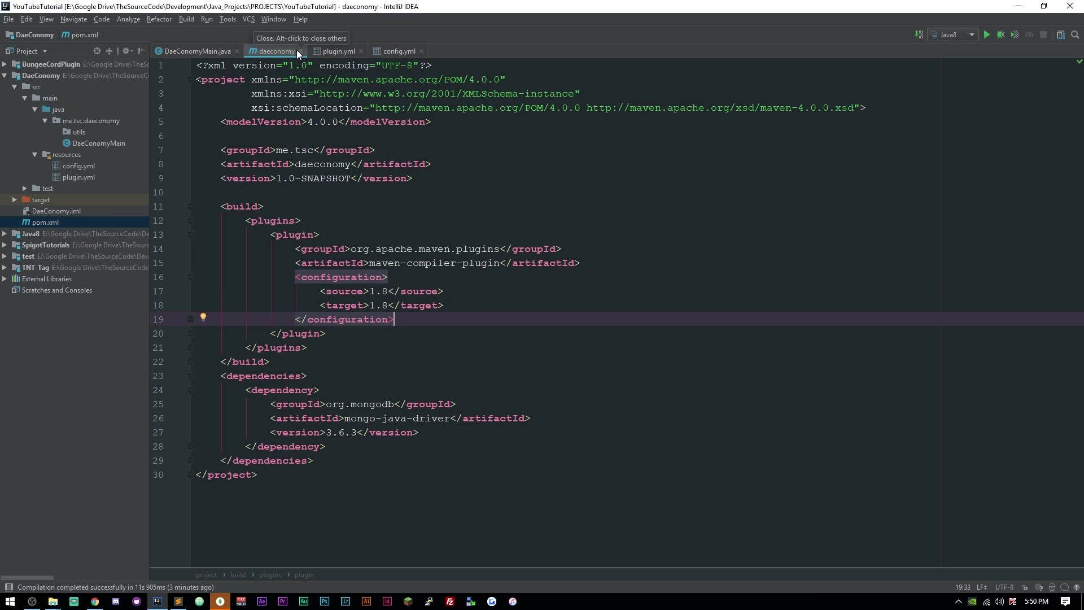
click(195, 51)
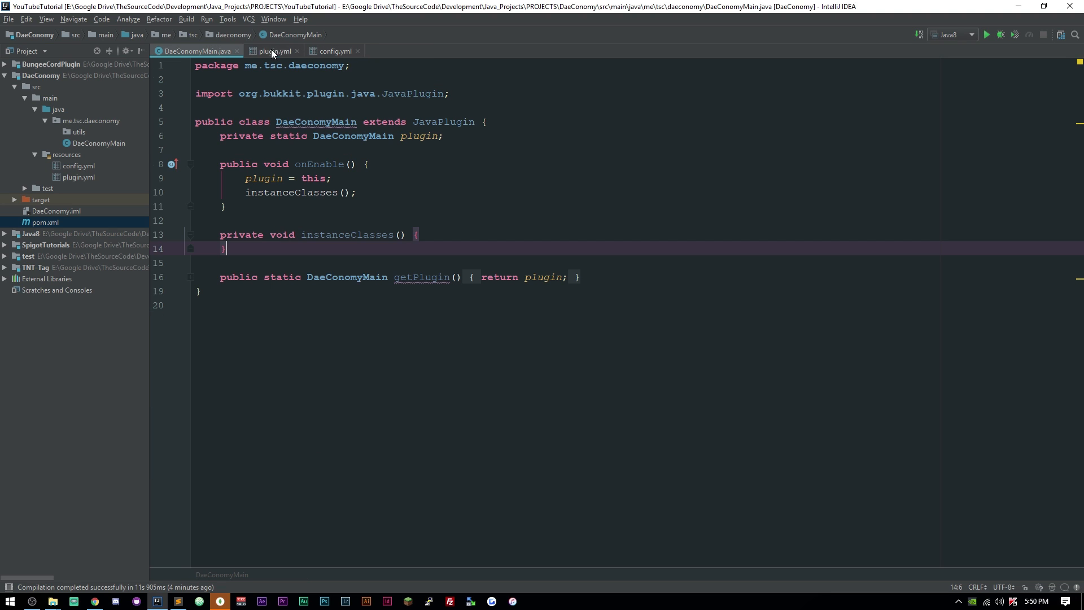
- Inspect plugin.yml with its DaeConomyMain main class, Vault dependency and daecon command, then close it
click(272, 51)
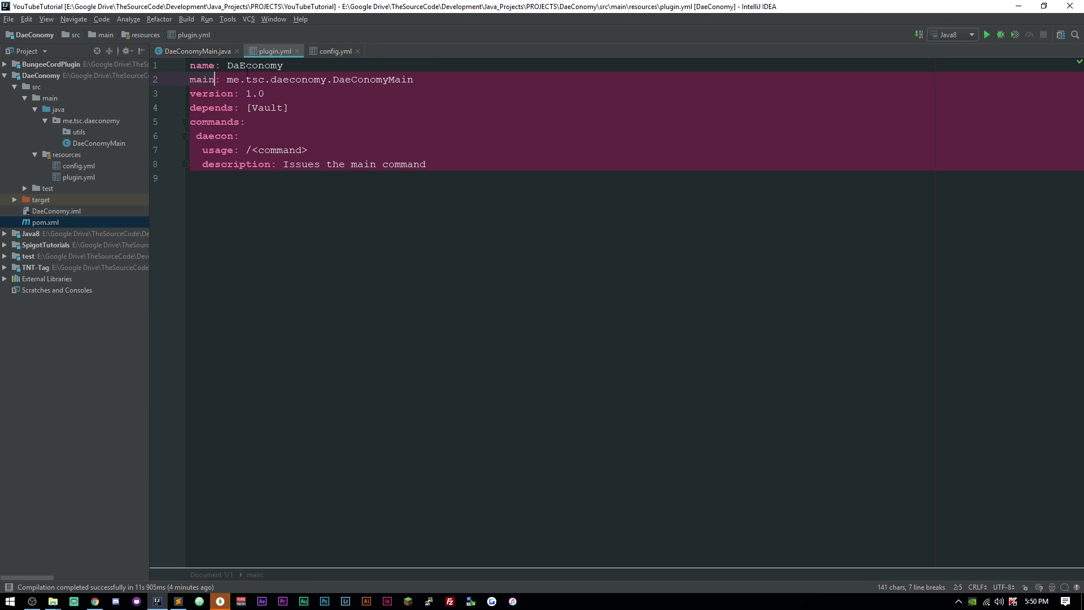
click(236, 66)
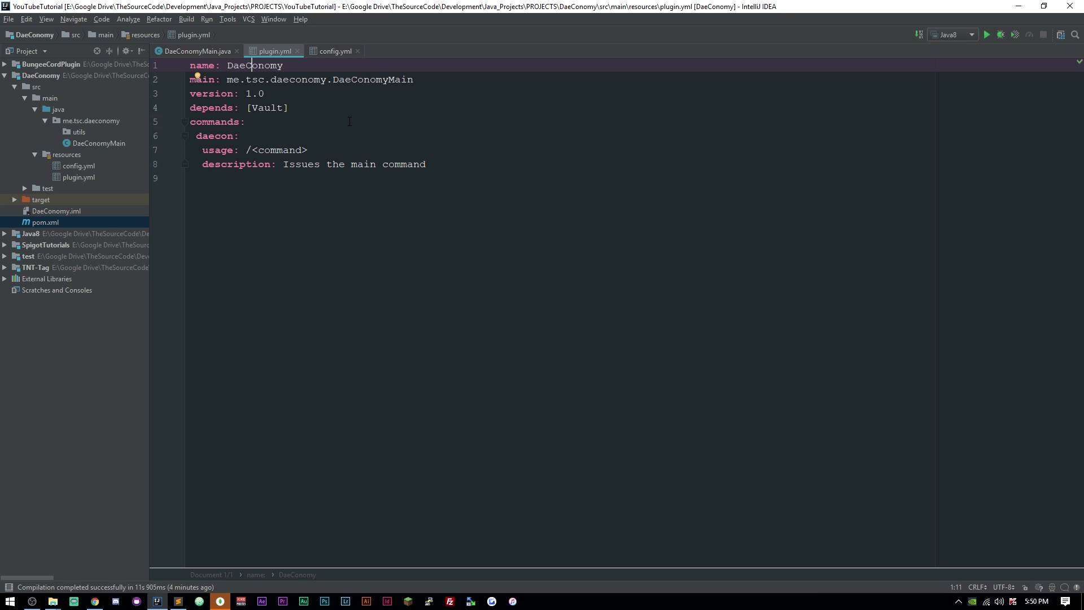
click(203, 79)
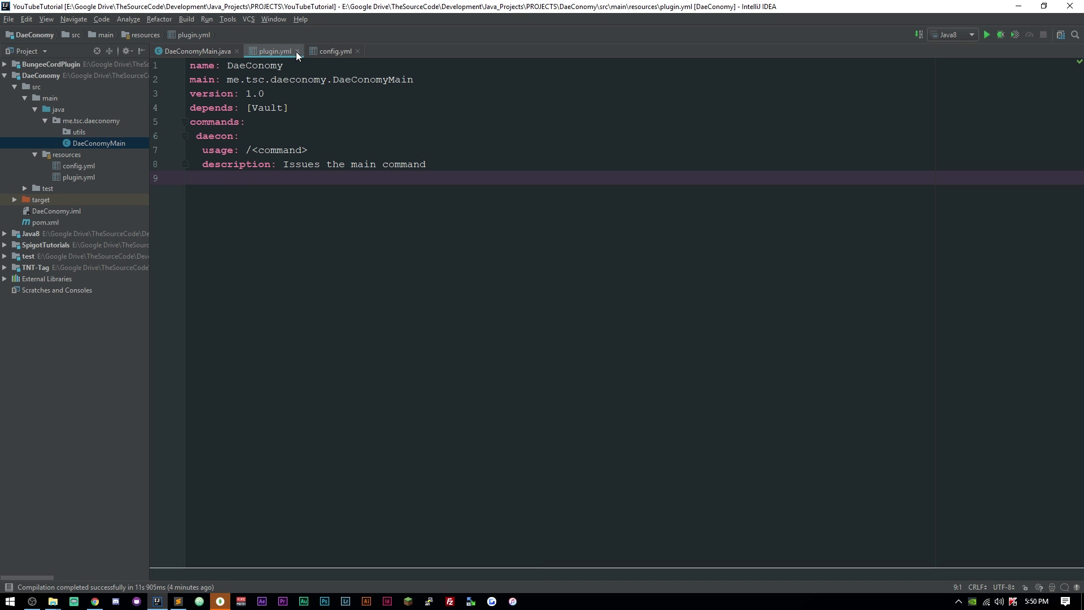
click(196, 50)
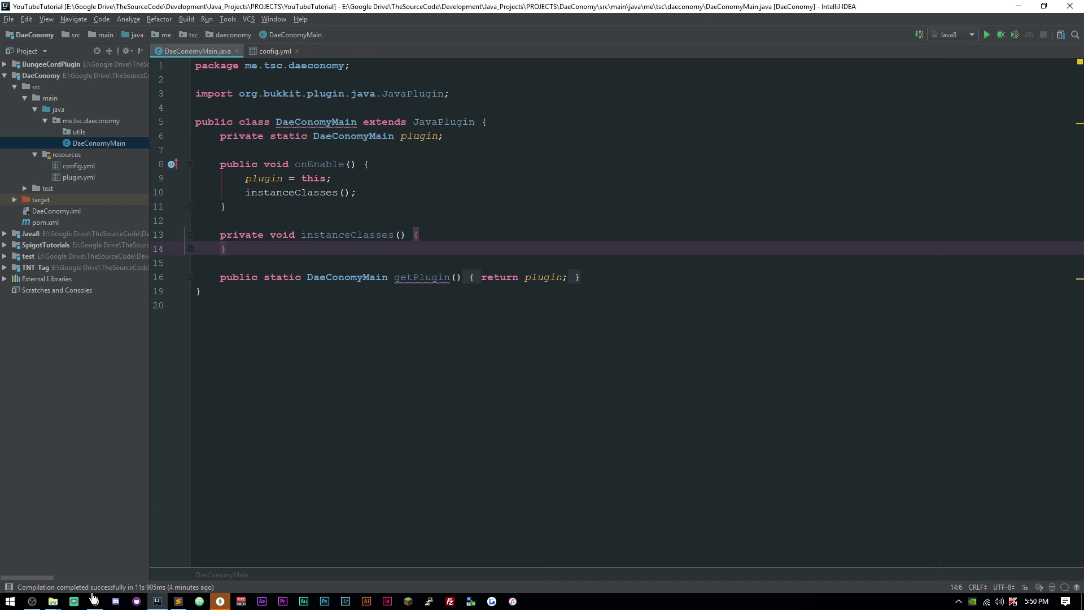
- Switch to the browser showing the Atlas Clusters overview for DaeConomy
click(75, 601)
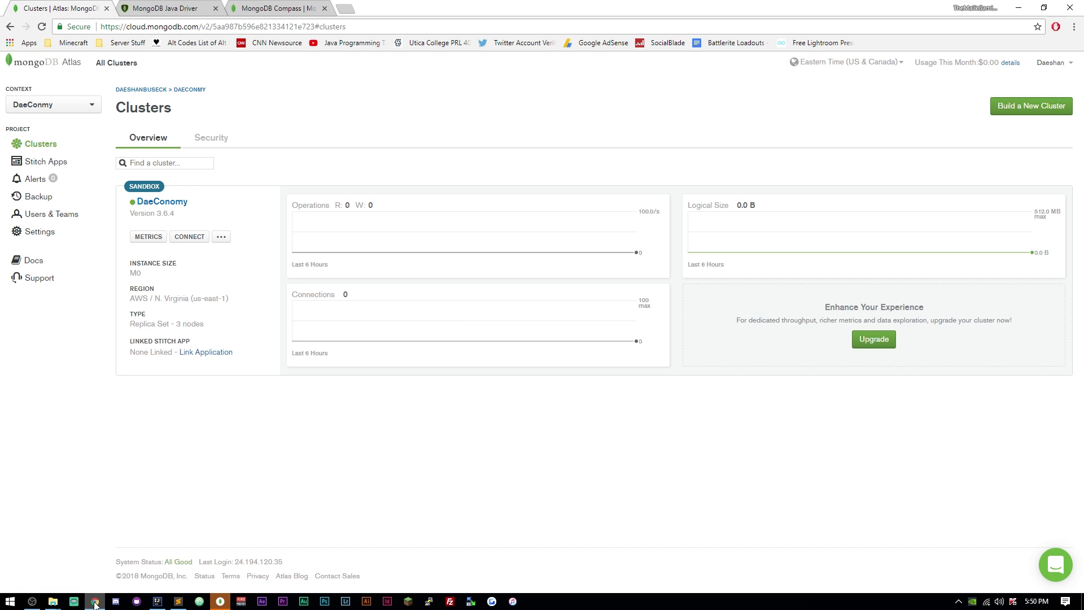
mouse_move(364, 67)
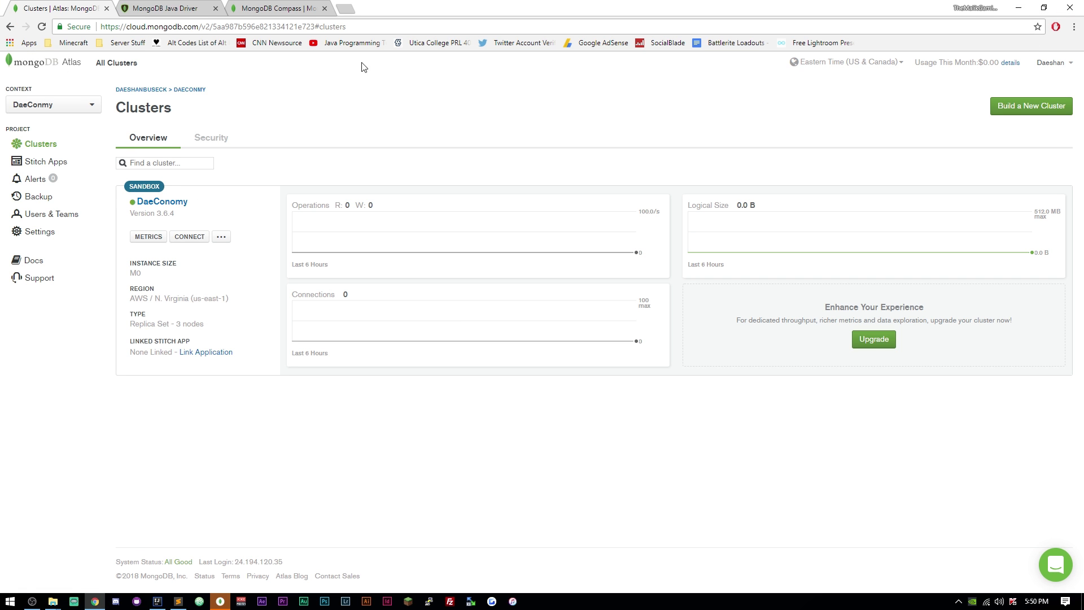
mouse_move(166, 8)
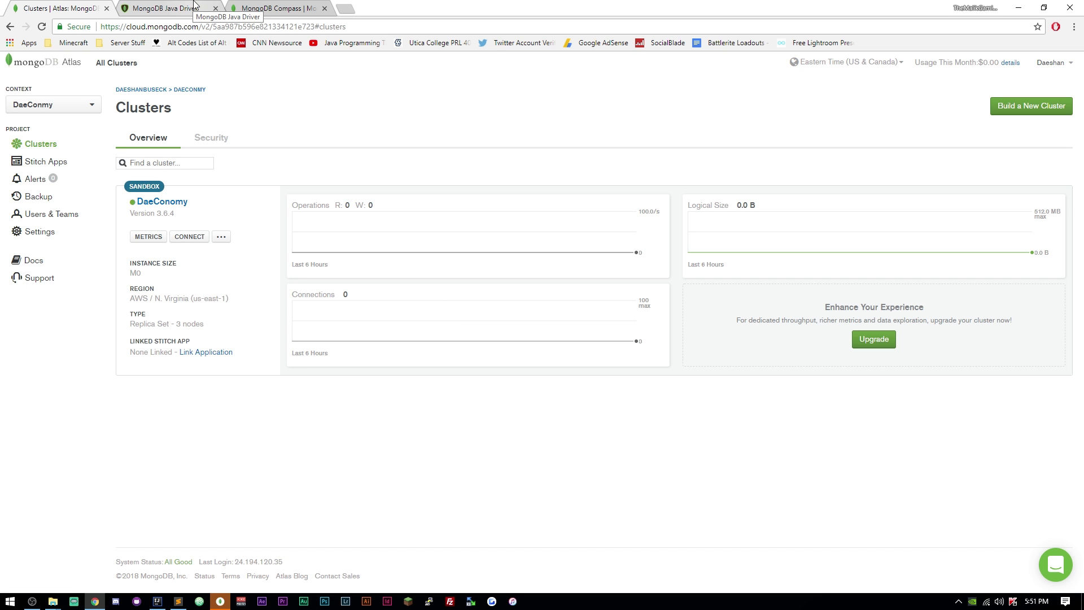
click(166, 8)
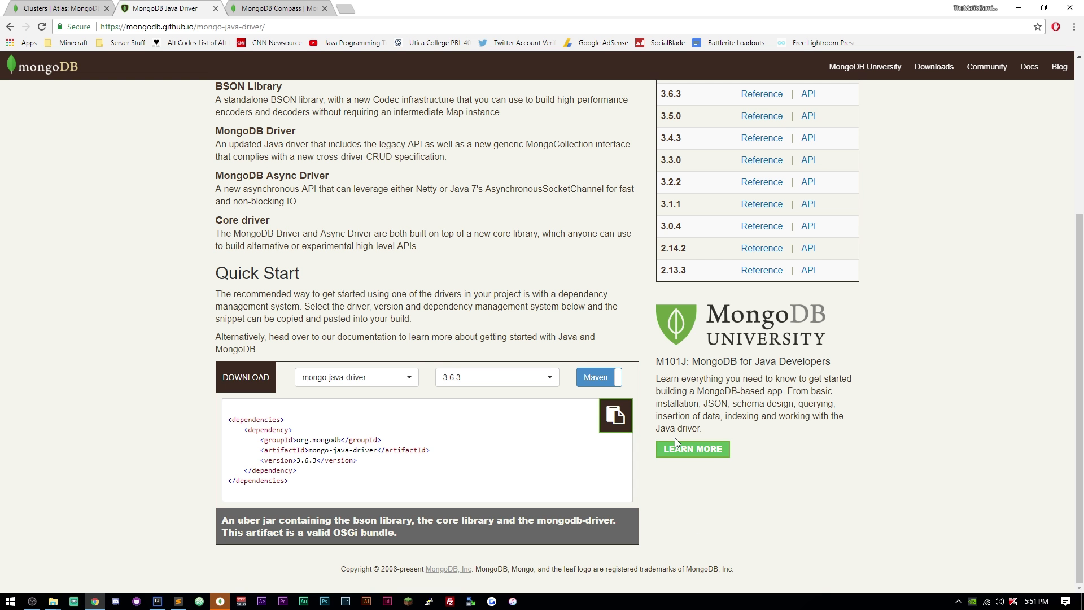
mouse_move(672, 443)
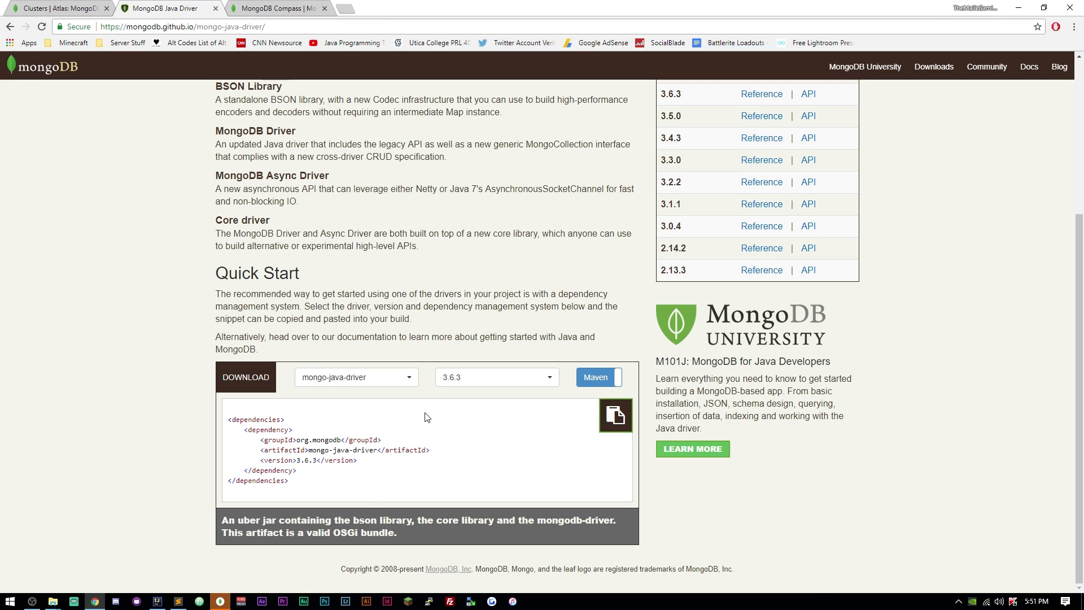
mouse_move(371, 377)
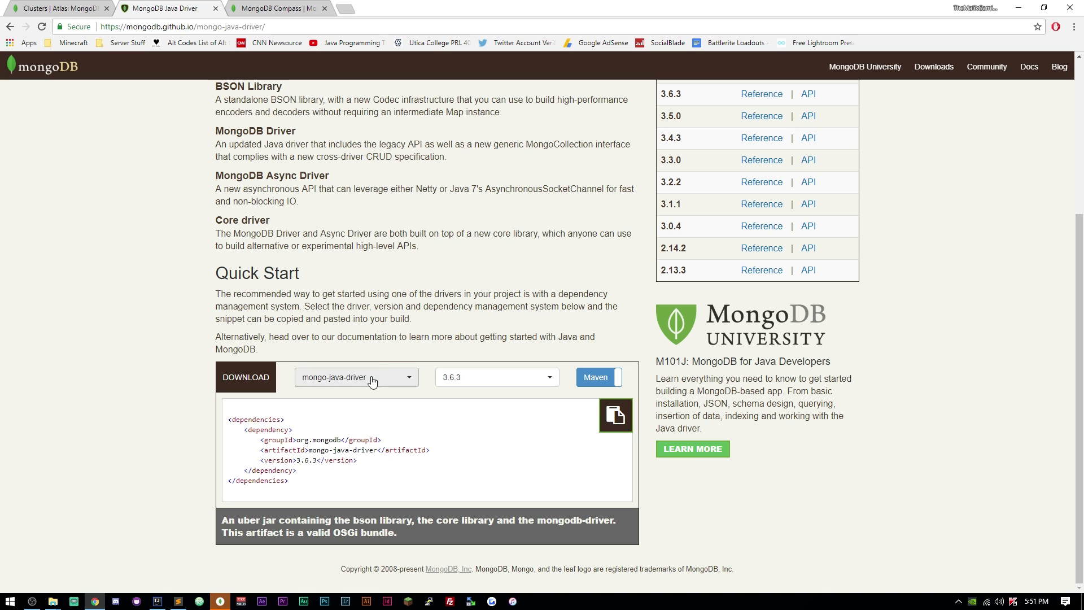
mouse_move(411, 385)
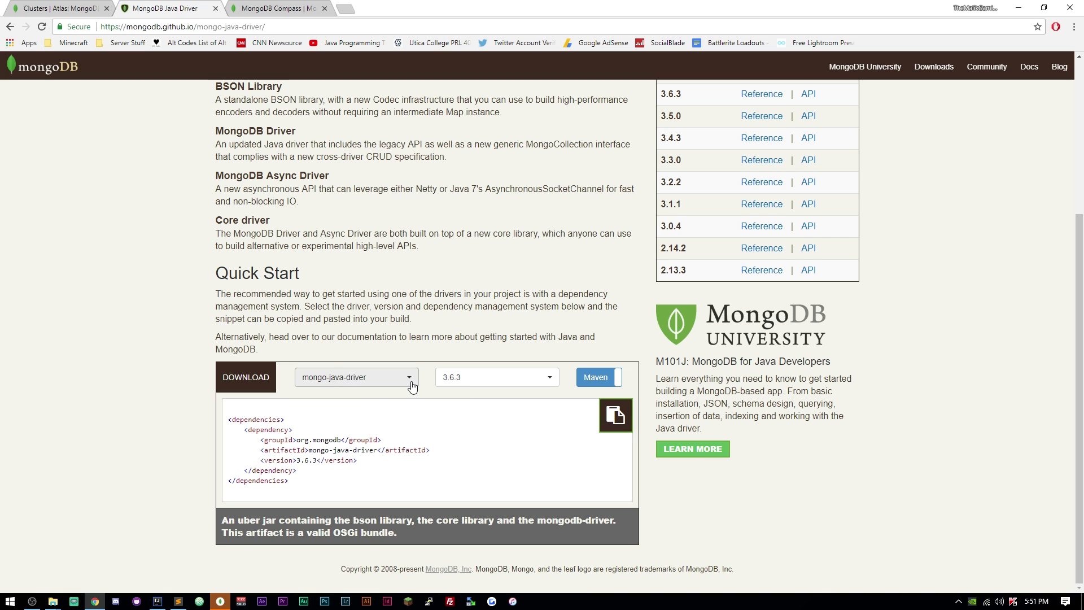
mouse_move(364, 426)
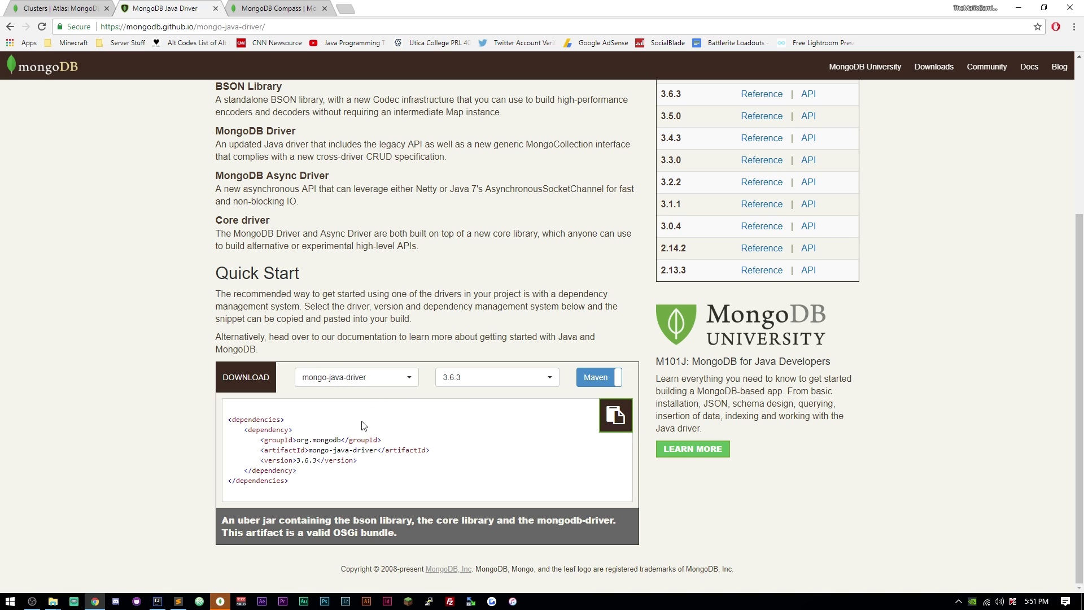
mouse_move(482, 386)
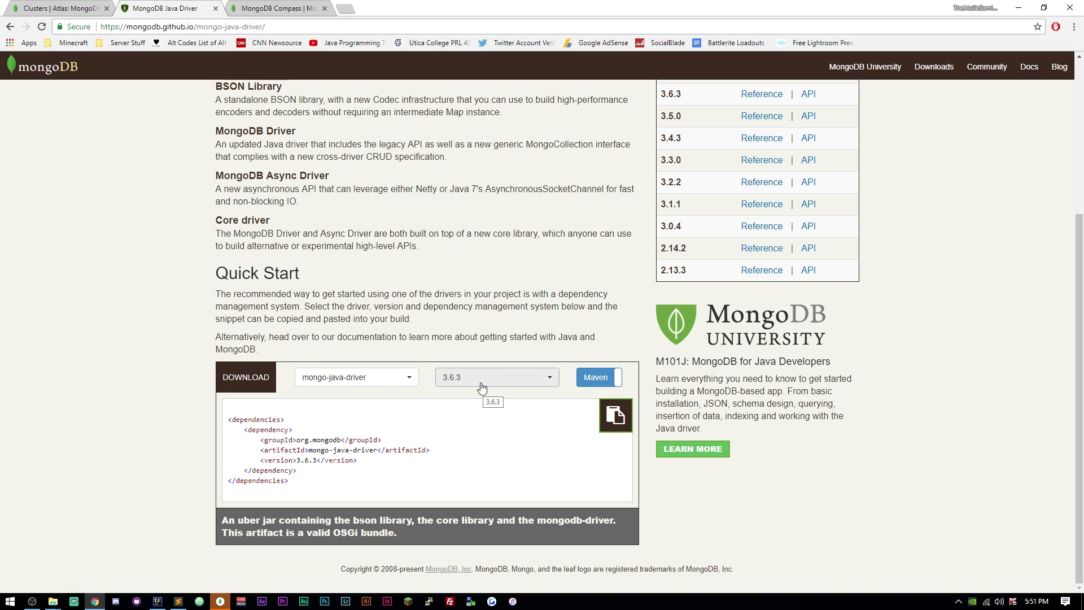
click(497, 377)
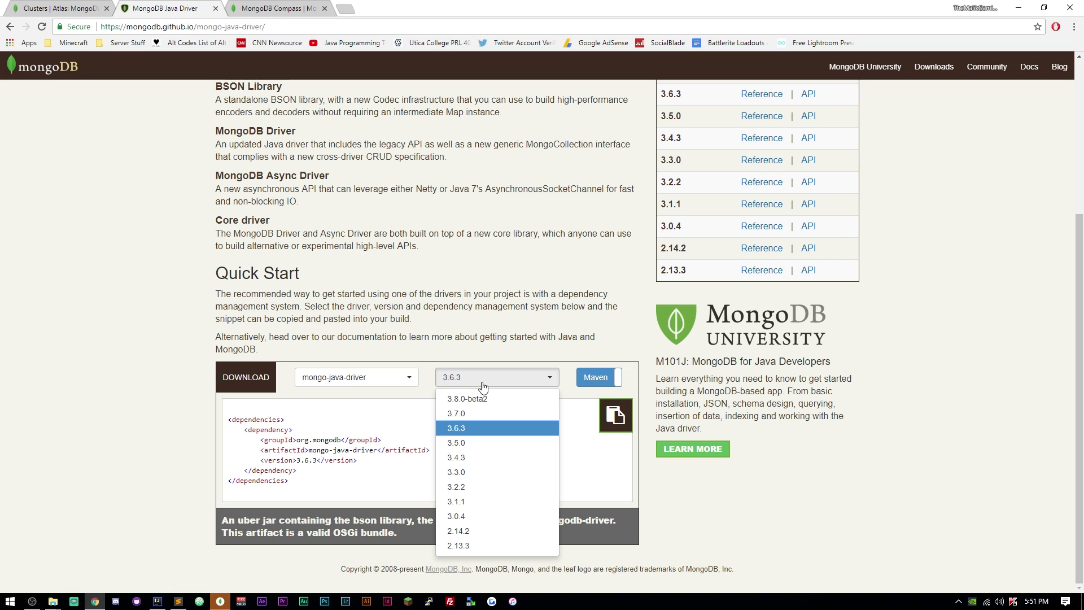
mouse_move(479, 381)
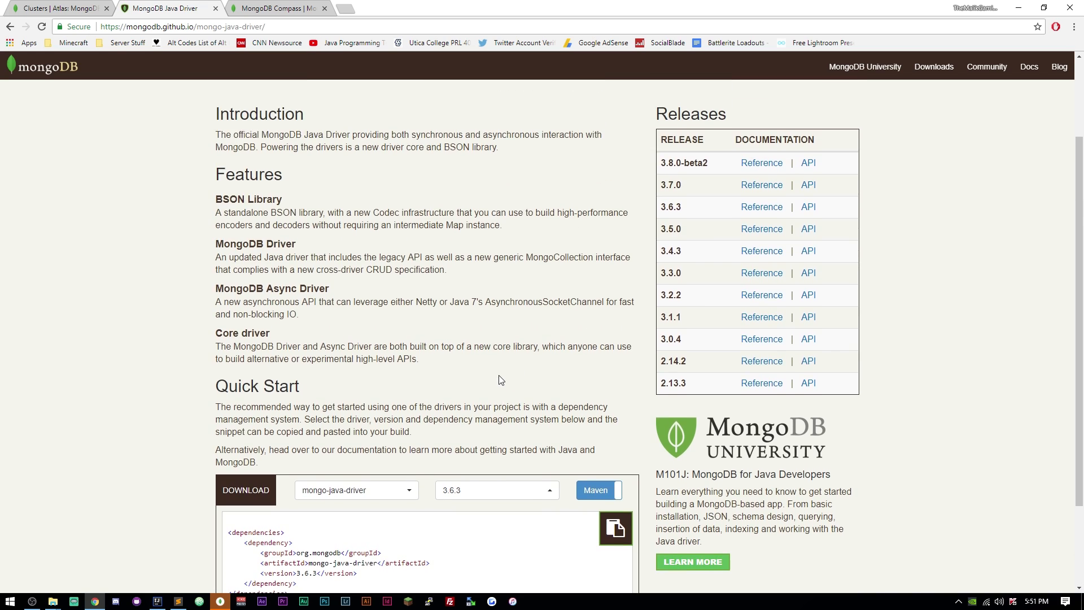
mouse_move(806, 188)
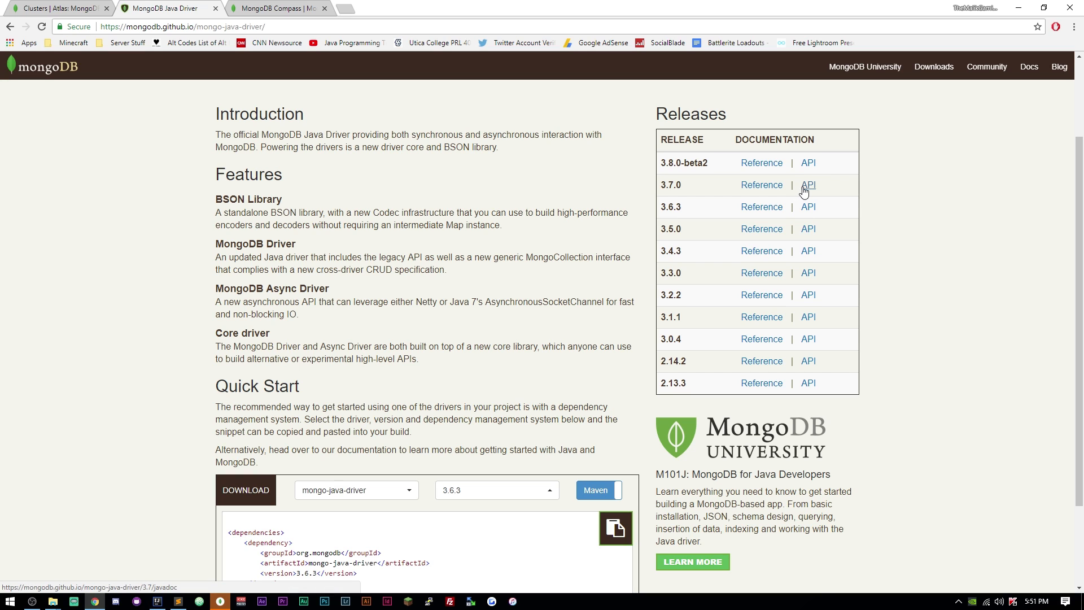
click(806, 184)
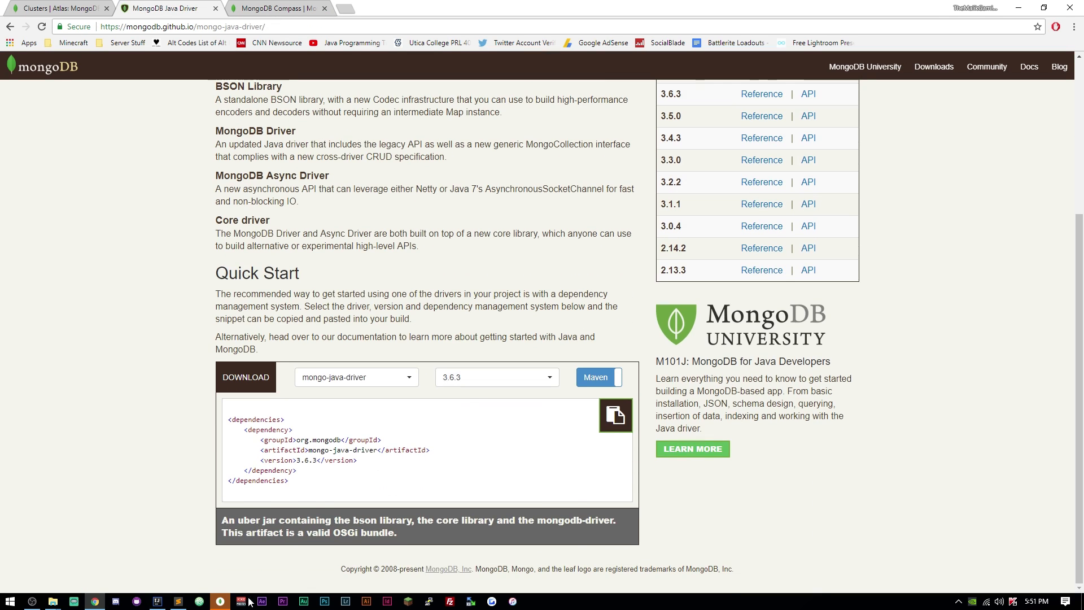
mouse_move(177, 257)
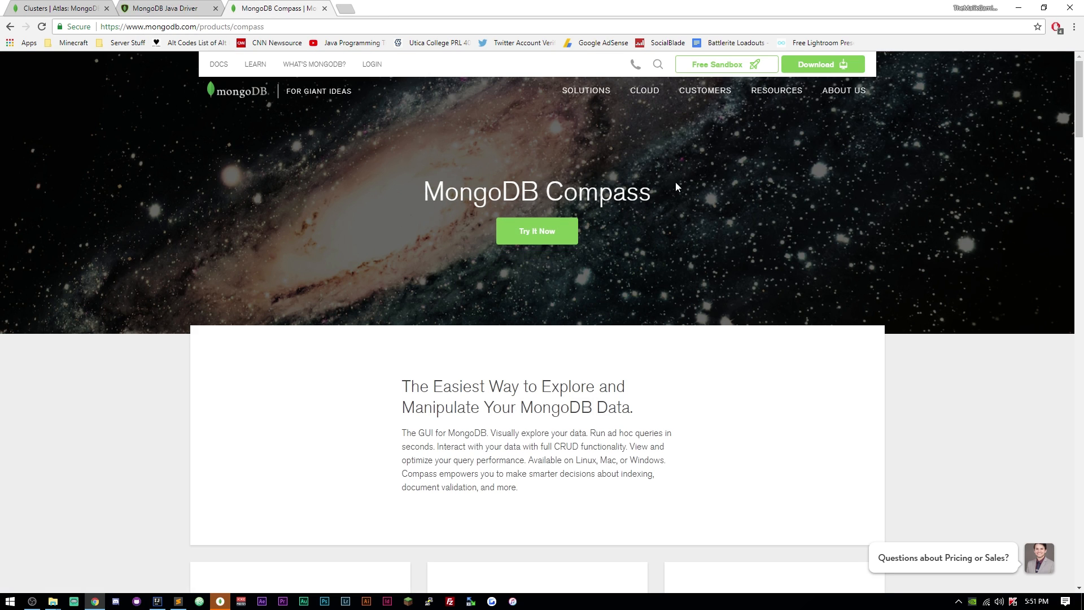
- Read down the MongoDB Compass product features and launch the Compass desktop app
double_click(429, 192)
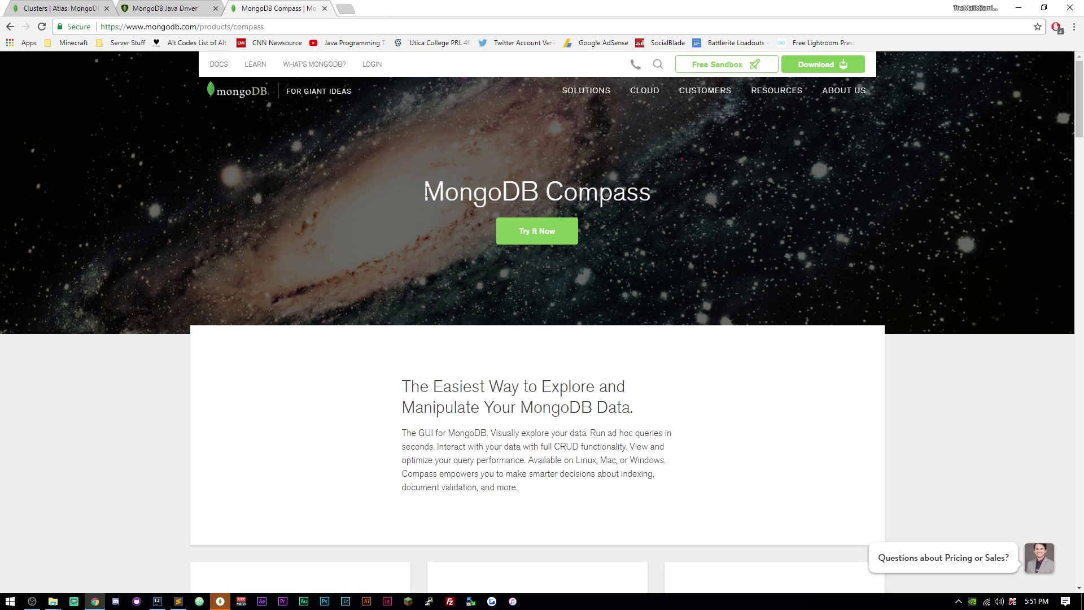
scroll(down, 3)
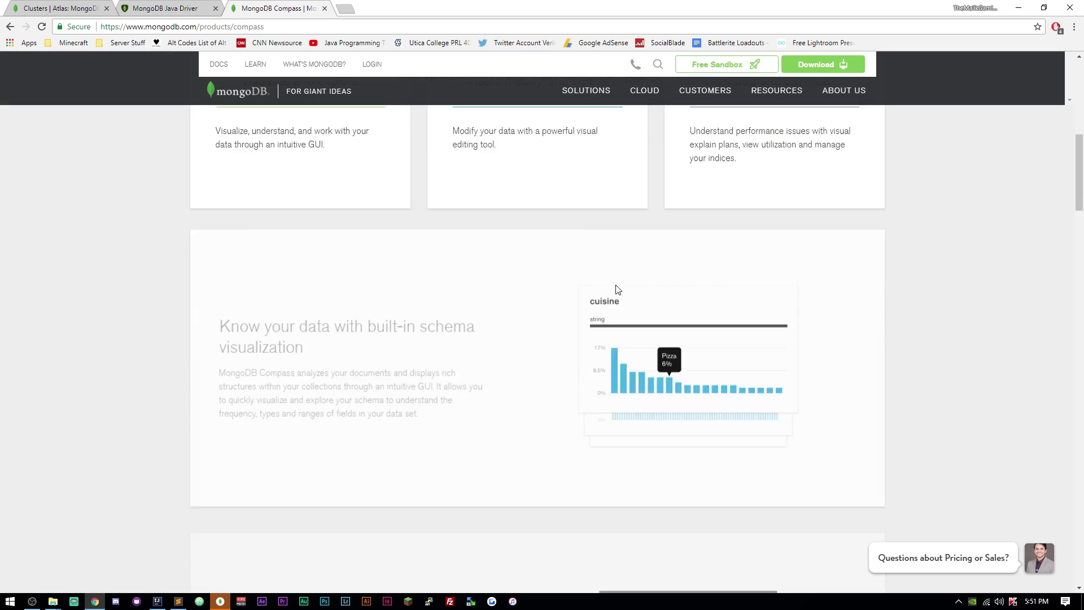
scroll(down, 3)
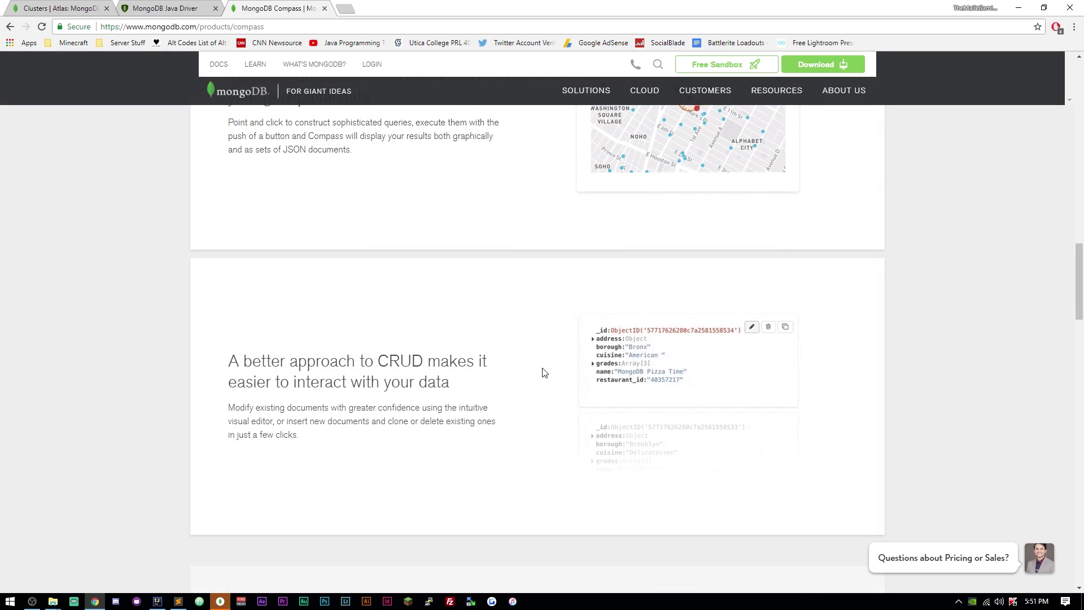
click(751, 327)
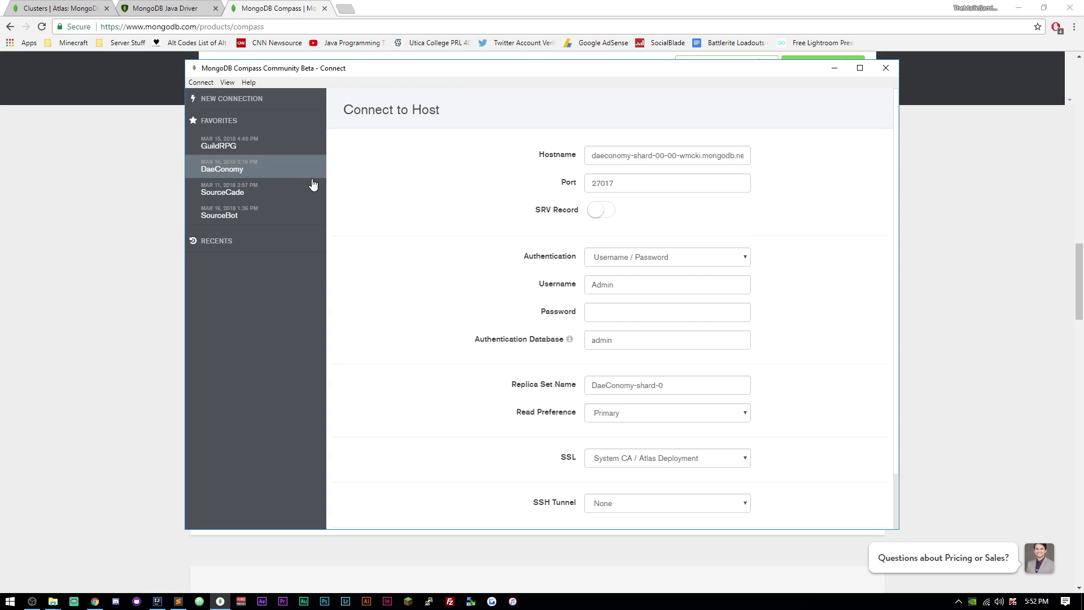
- Remove the DaeConomy favorite from Compass and return to the Atlas Clusters overview
click(232, 98)
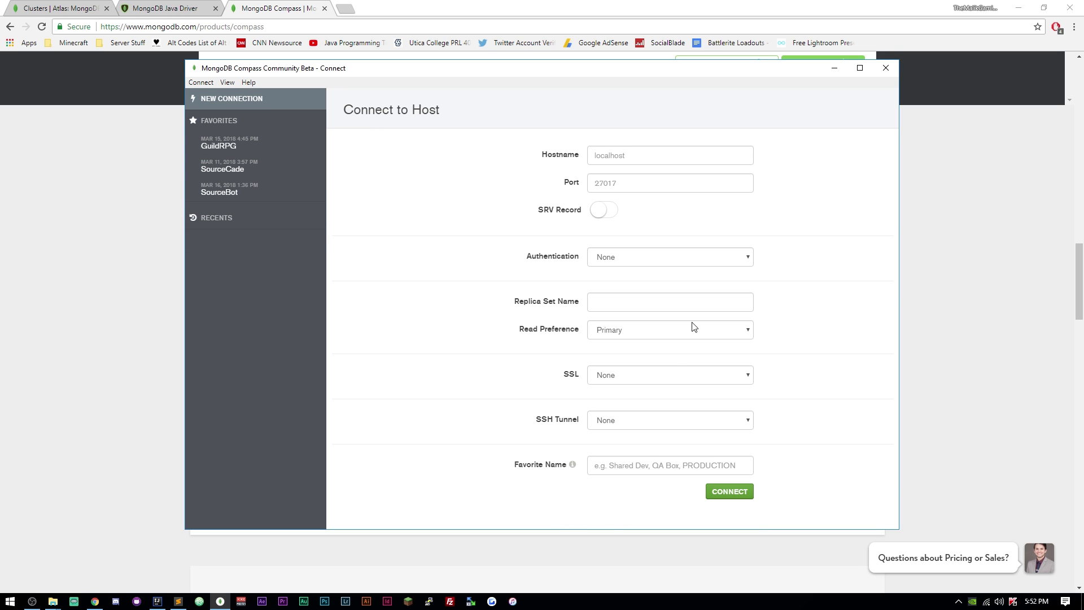
click(59, 8)
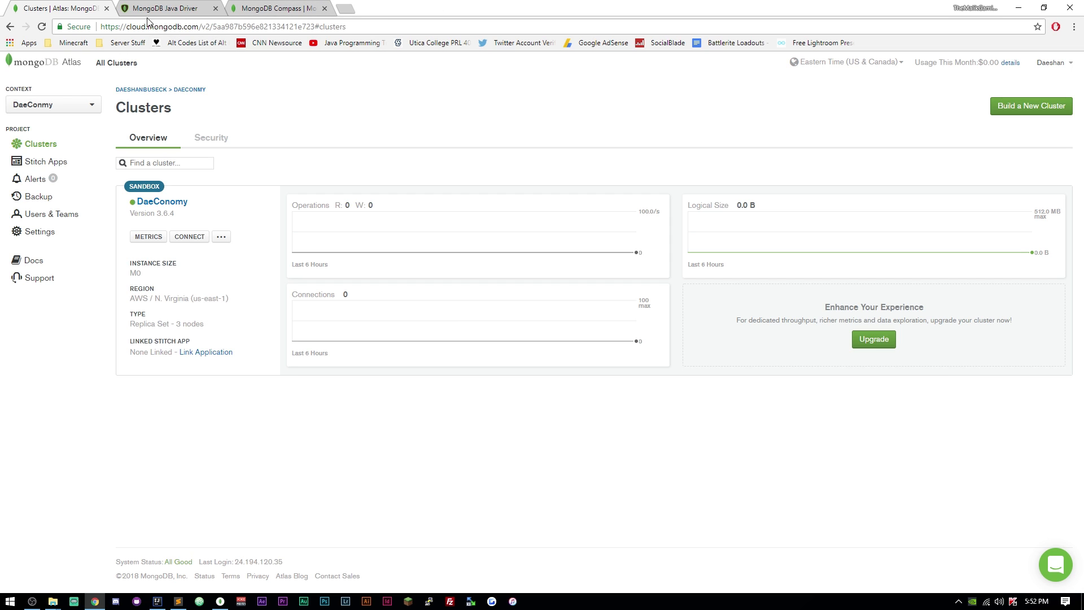
- Bring up the Connect dialog for the DaeConomy cluster in Atlas
click(52, 103)
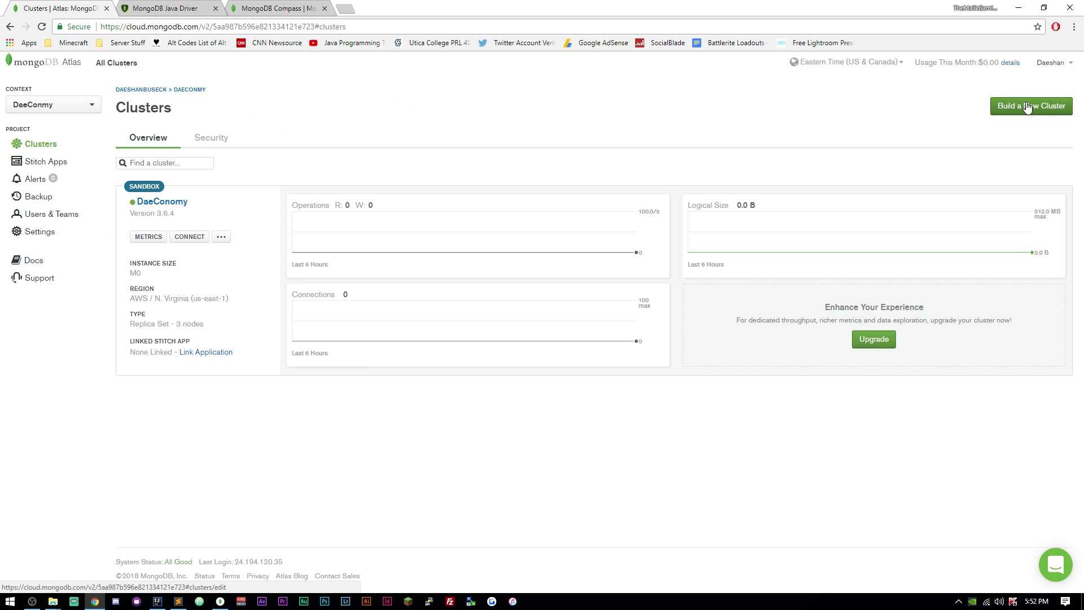
mouse_move(579, 427)
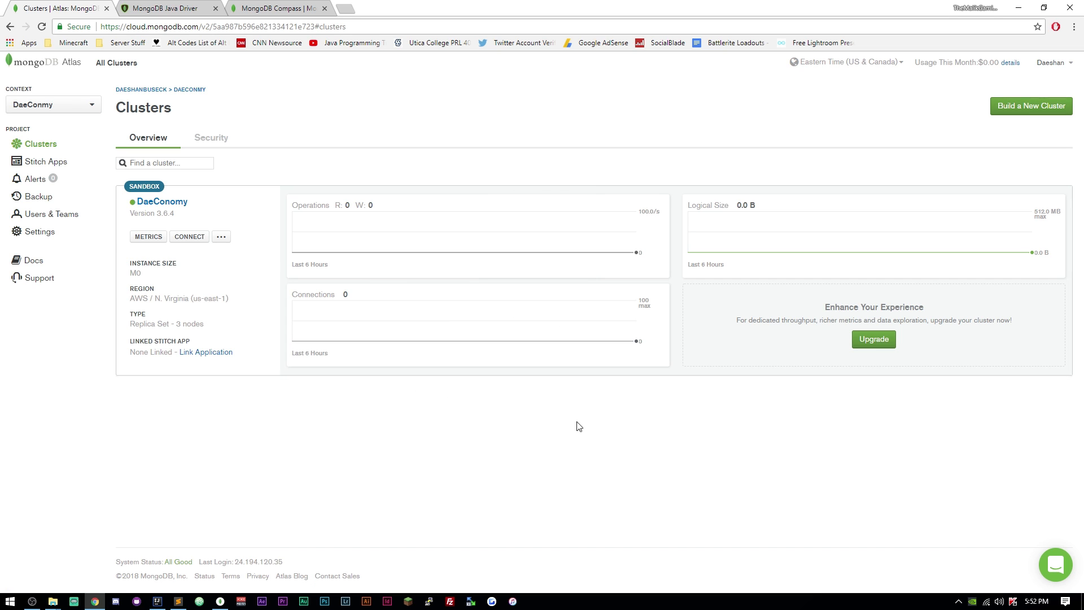
mouse_move(577, 428)
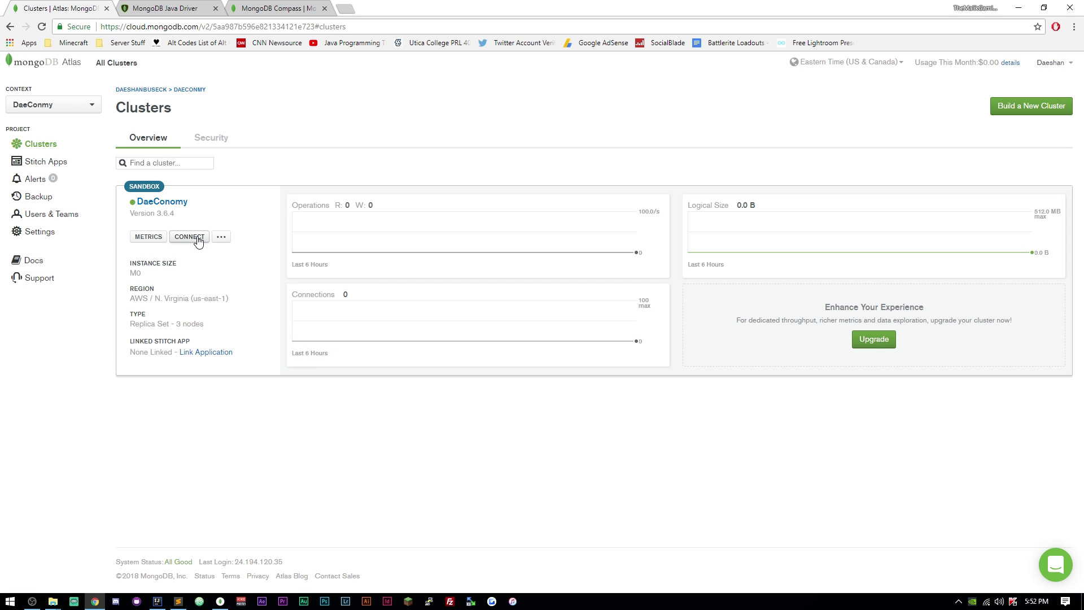
click(188, 236)
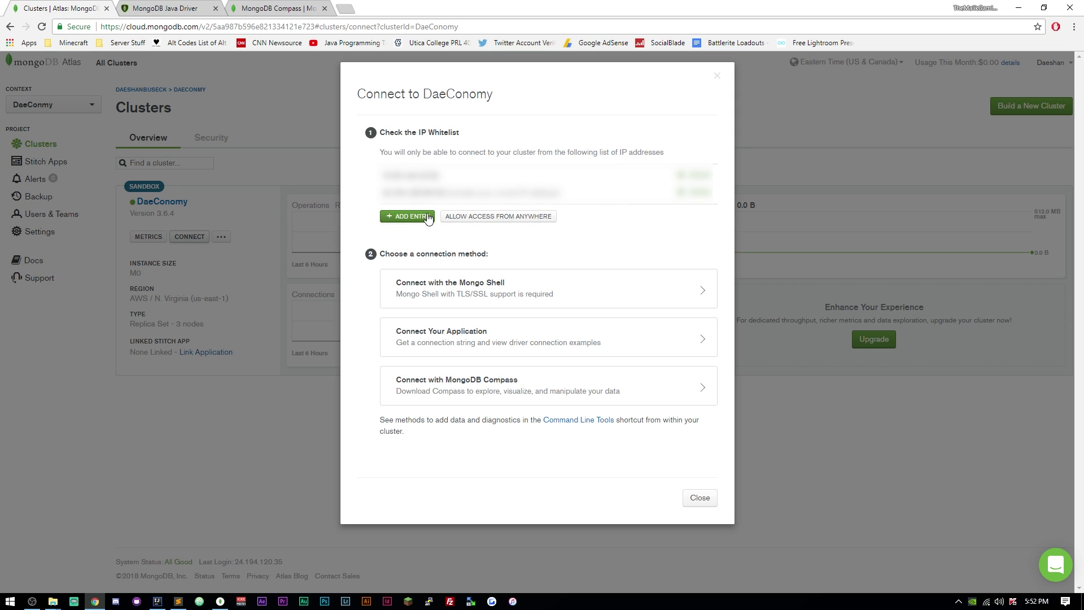
mouse_move(497, 216)
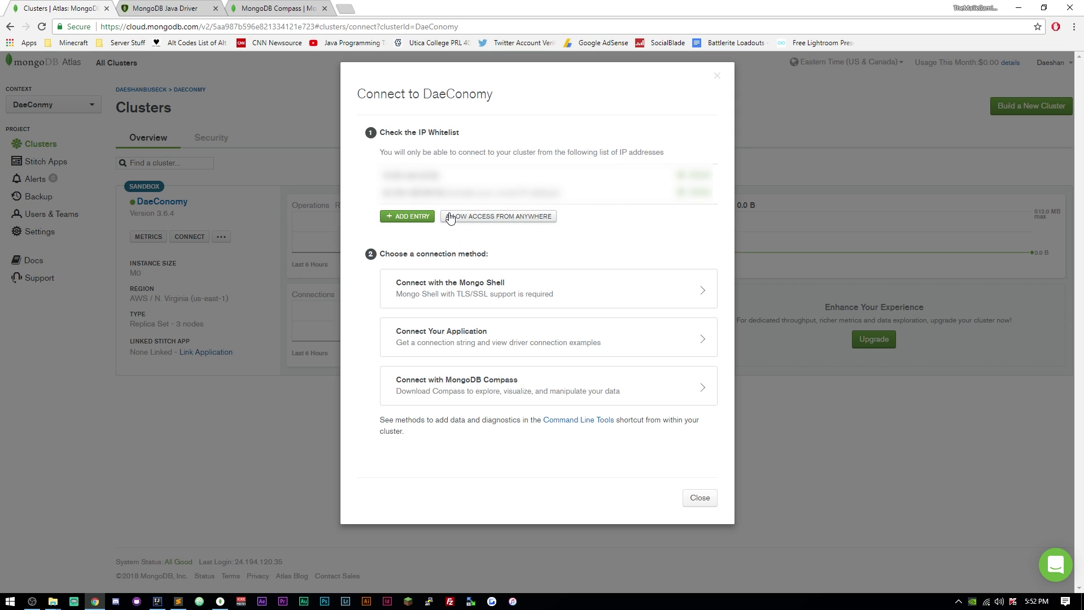
- View the driver 3.6+ SRV connection string under Connect Your Application, then close the dialog
click(496, 217)
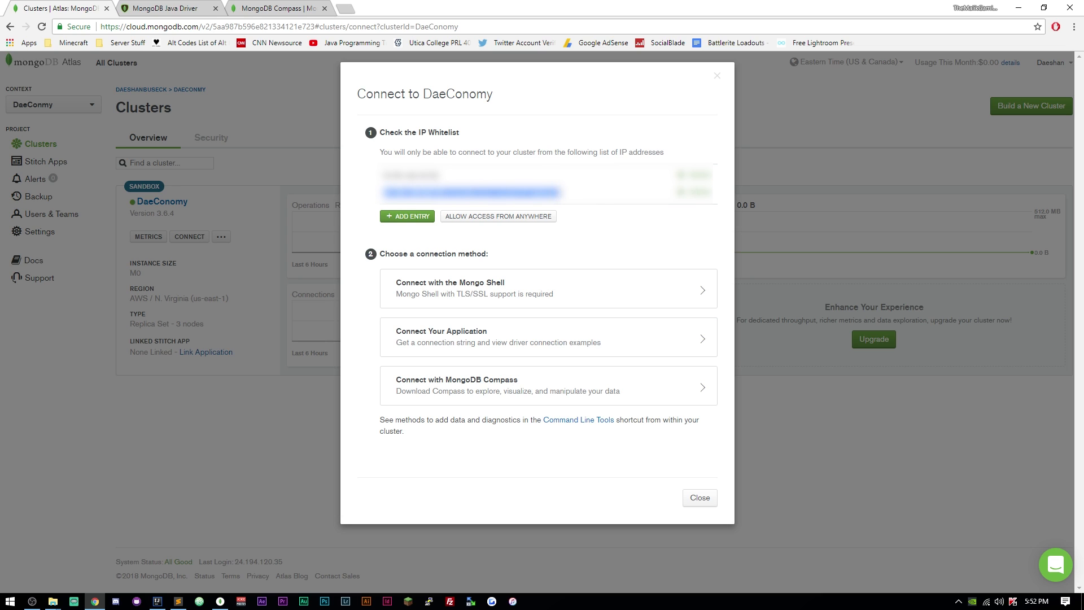
mouse_move(367, 201)
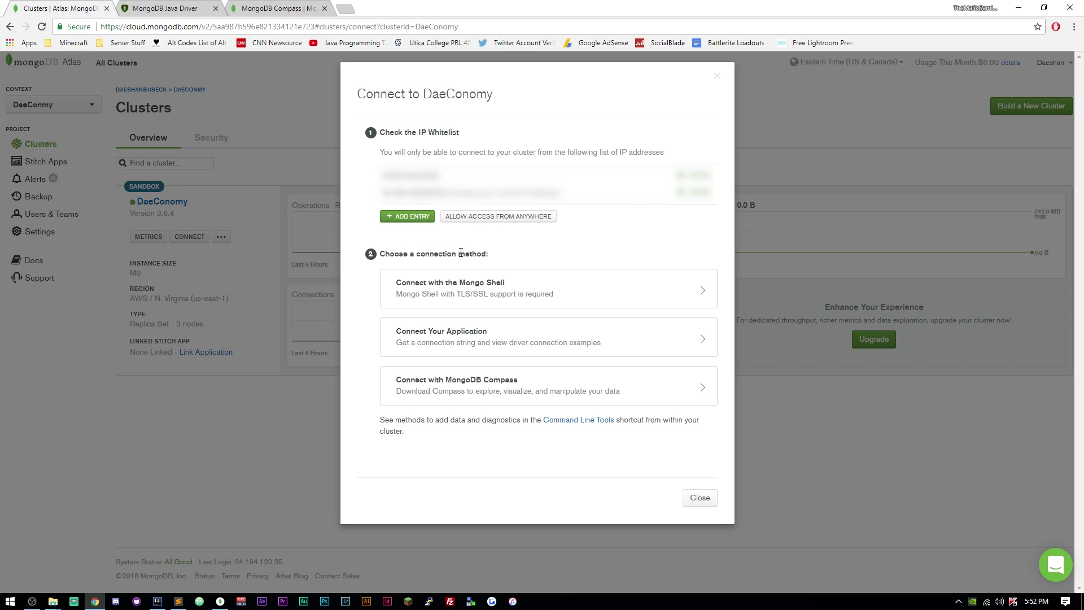
mouse_move(519, 241)
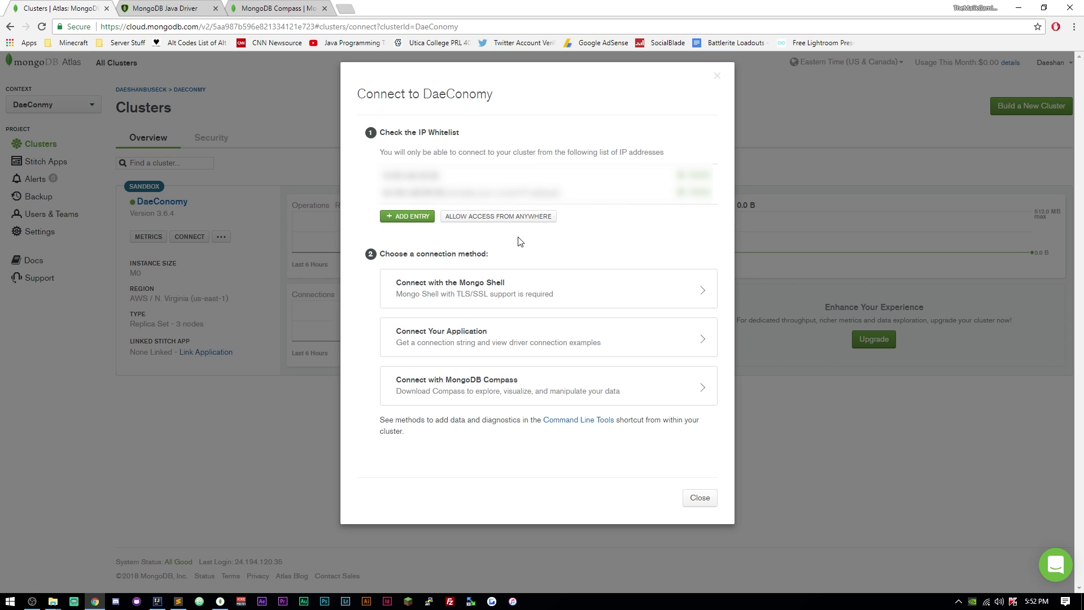
mouse_move(517, 348)
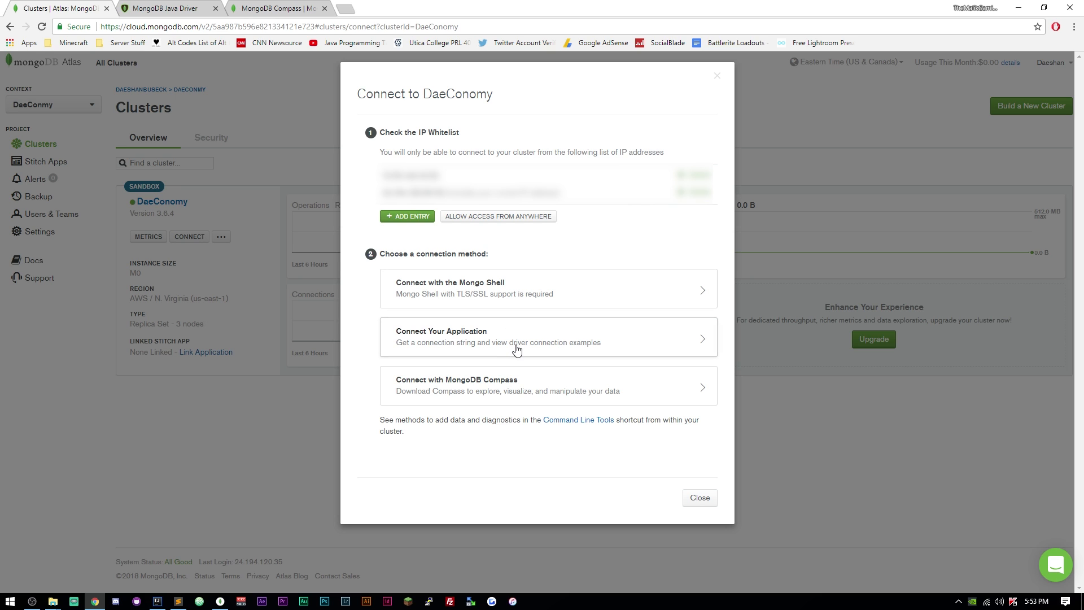
click(547, 336)
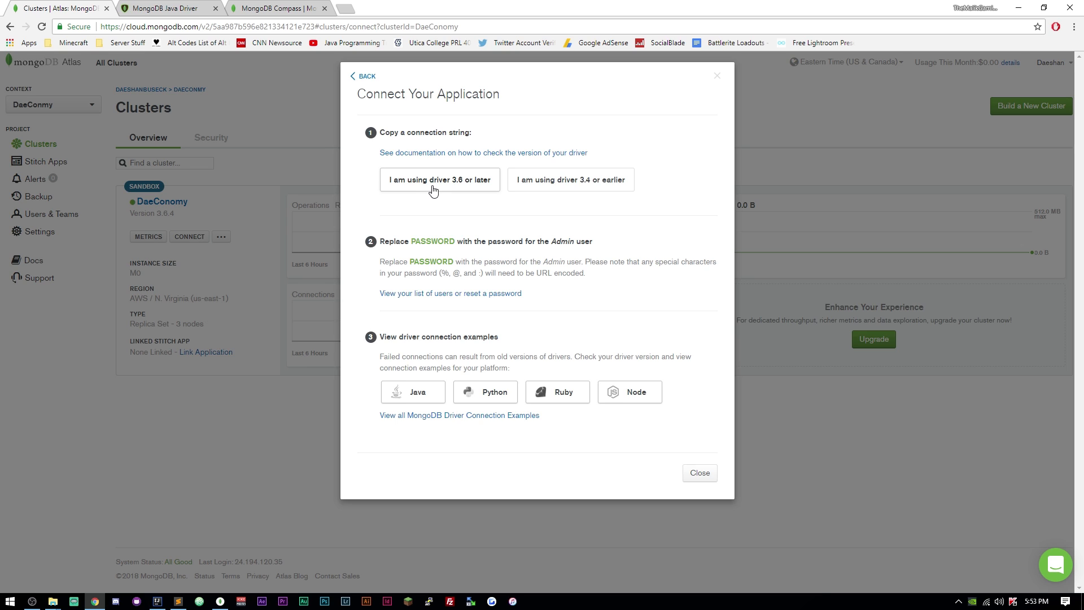
mouse_move(437, 189)
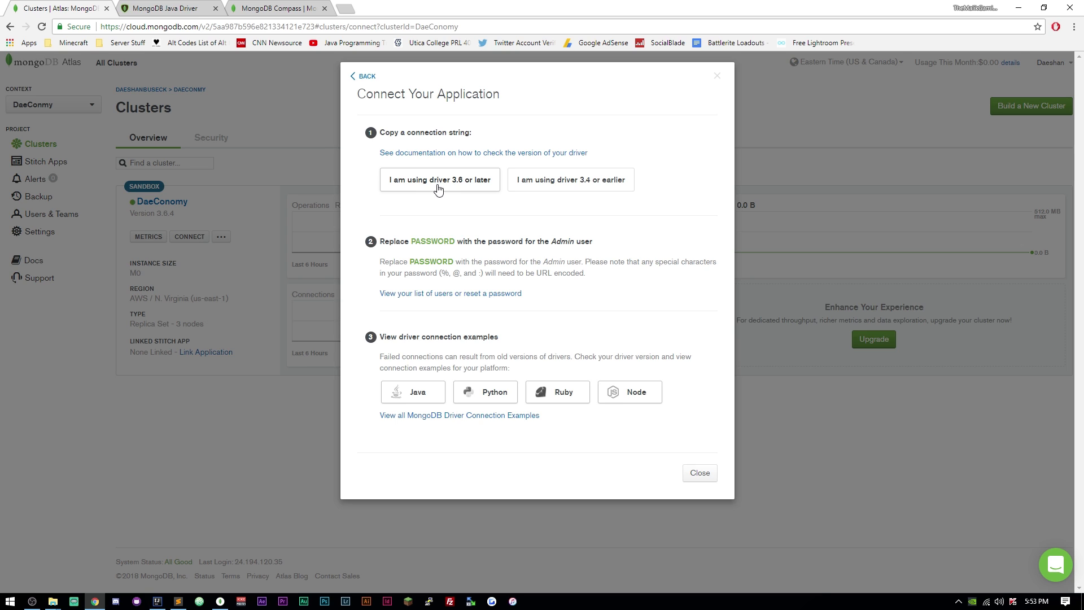
click(439, 179)
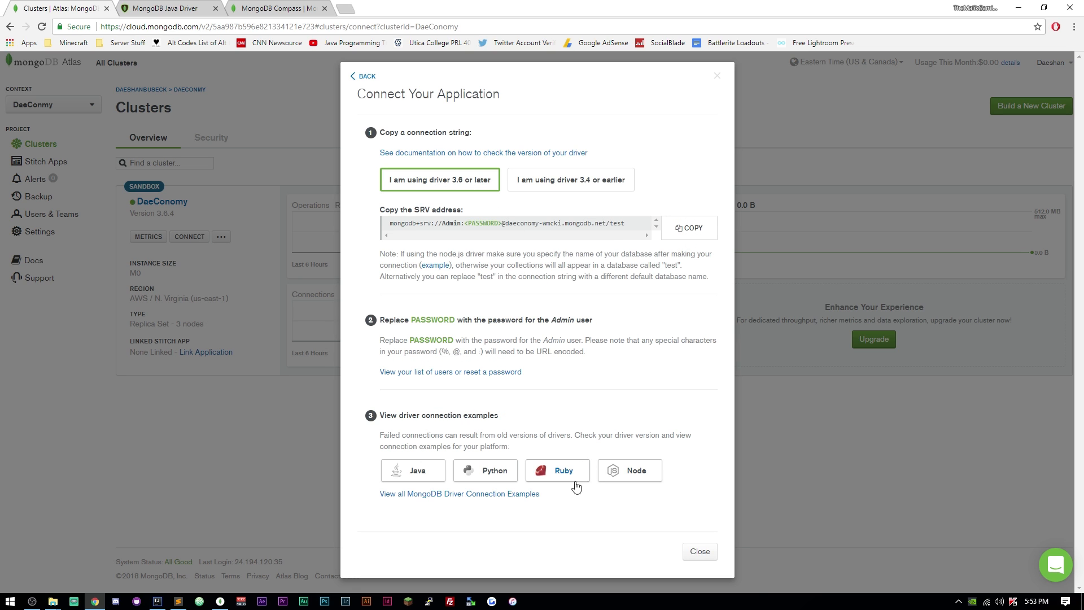
click(697, 551)
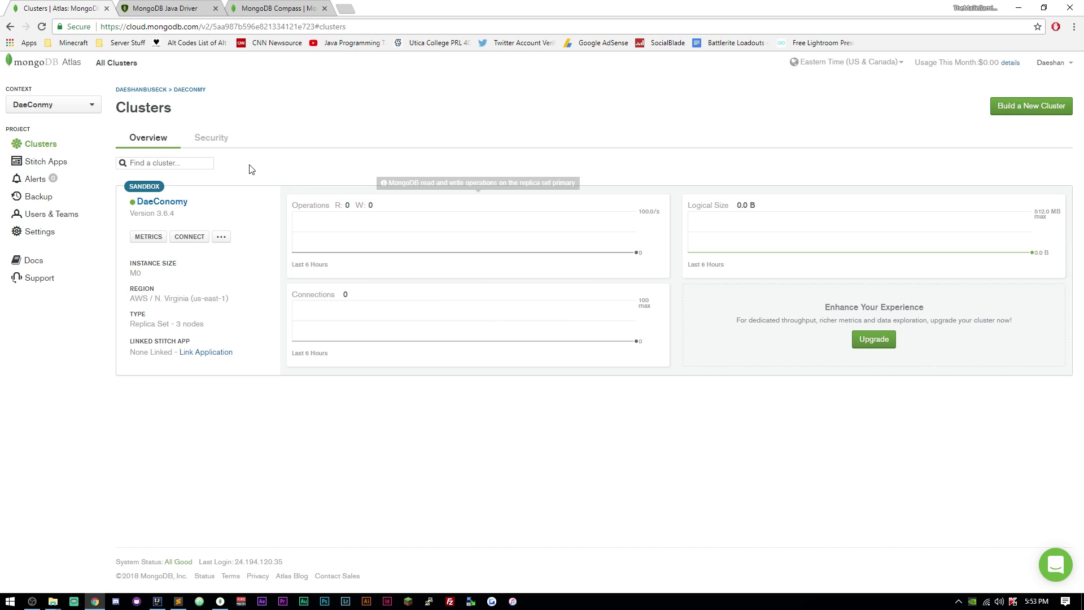
- Inspect the Admin database user on the Security tab without changes, then return to IntelliJ
click(211, 138)
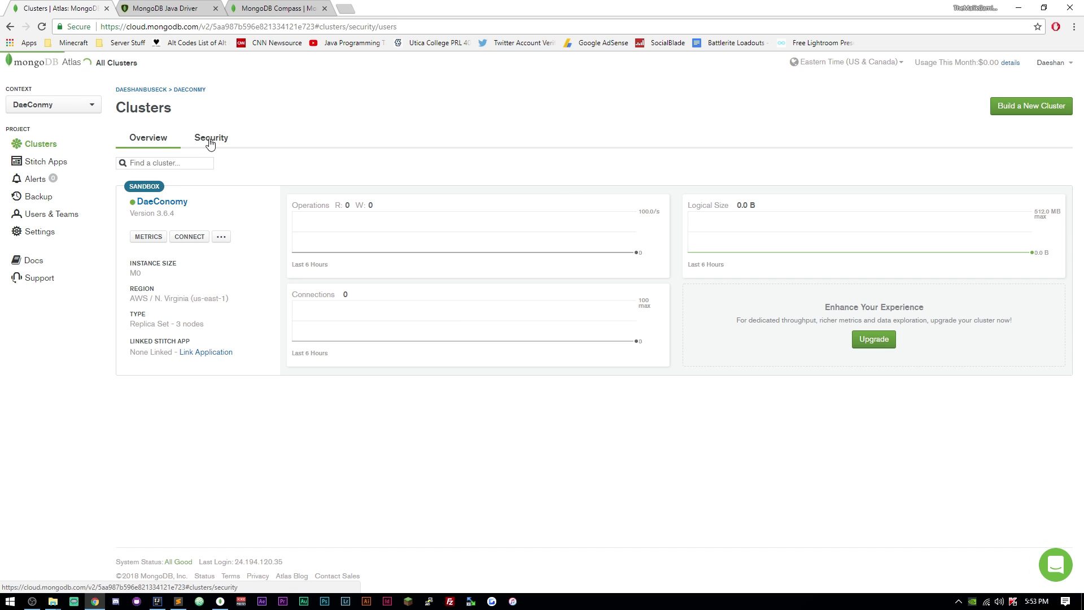
click(212, 138)
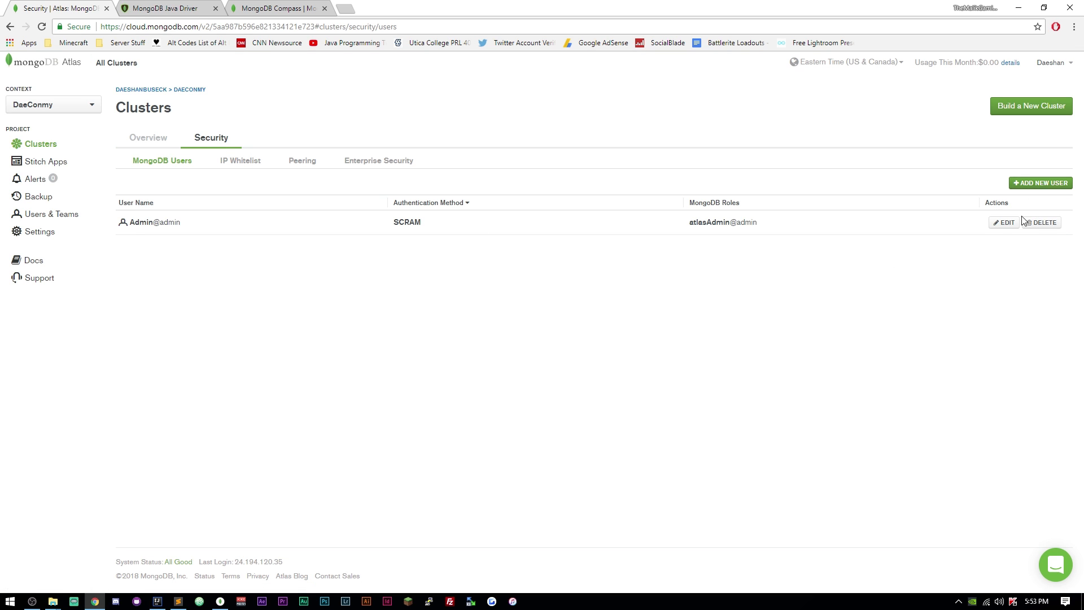
click(1003, 222)
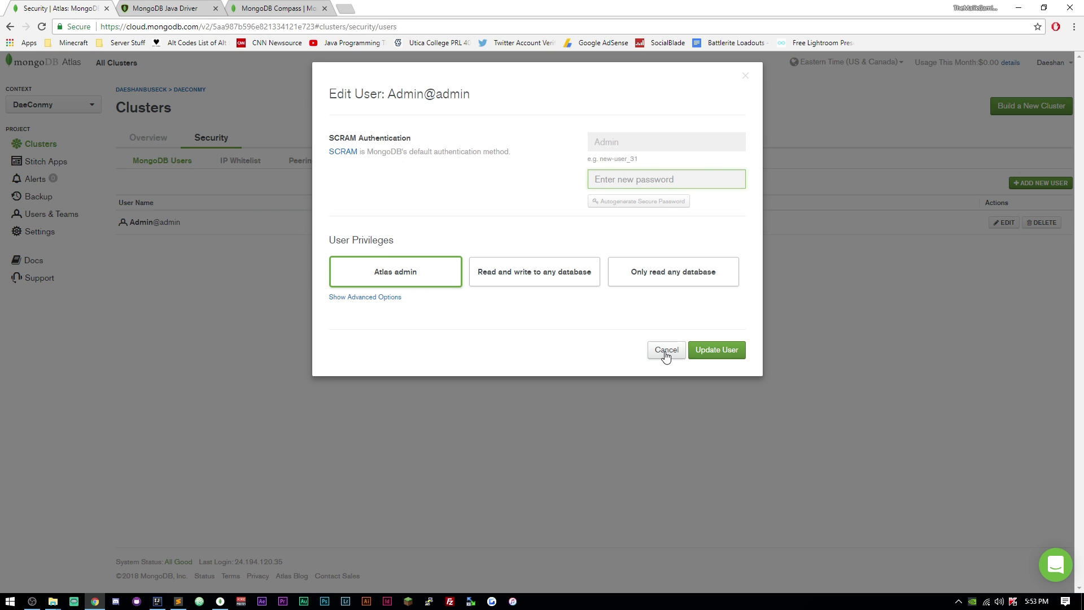
click(665, 350)
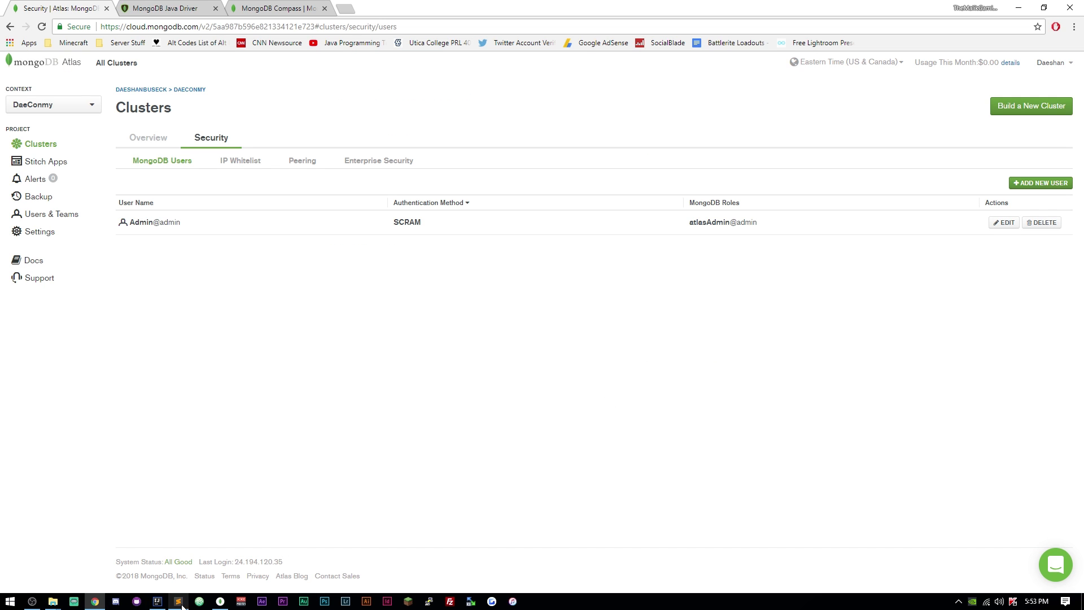
click(157, 601)
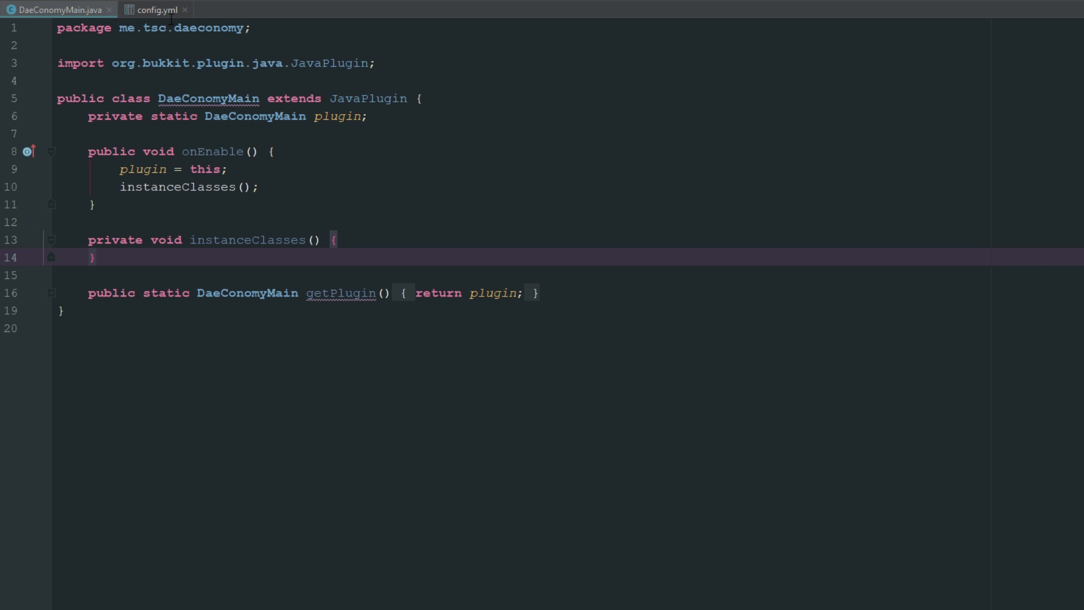
click(153, 9)
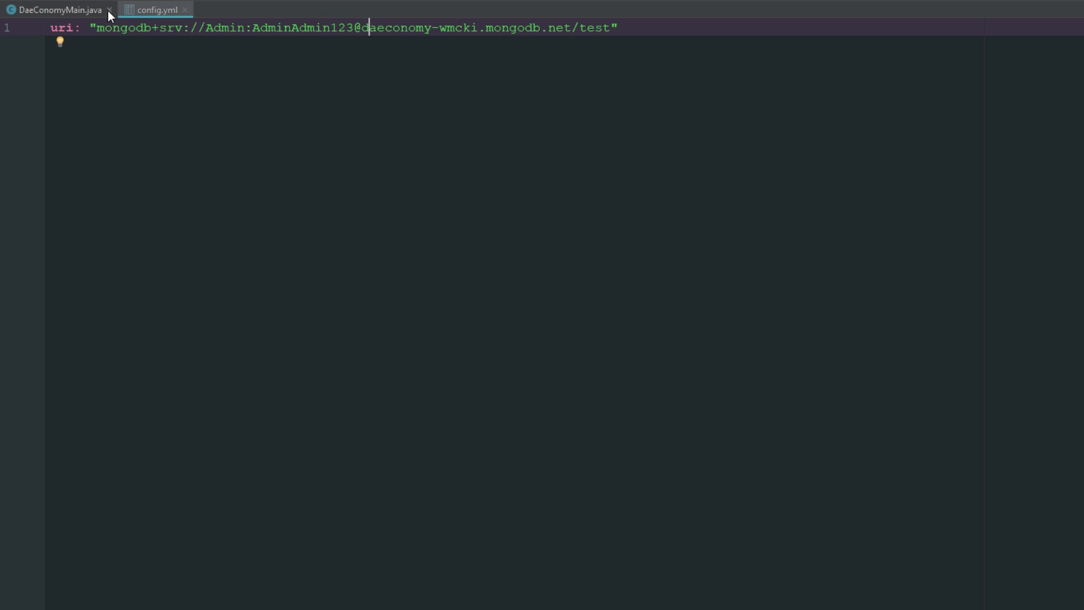
click(59, 10)
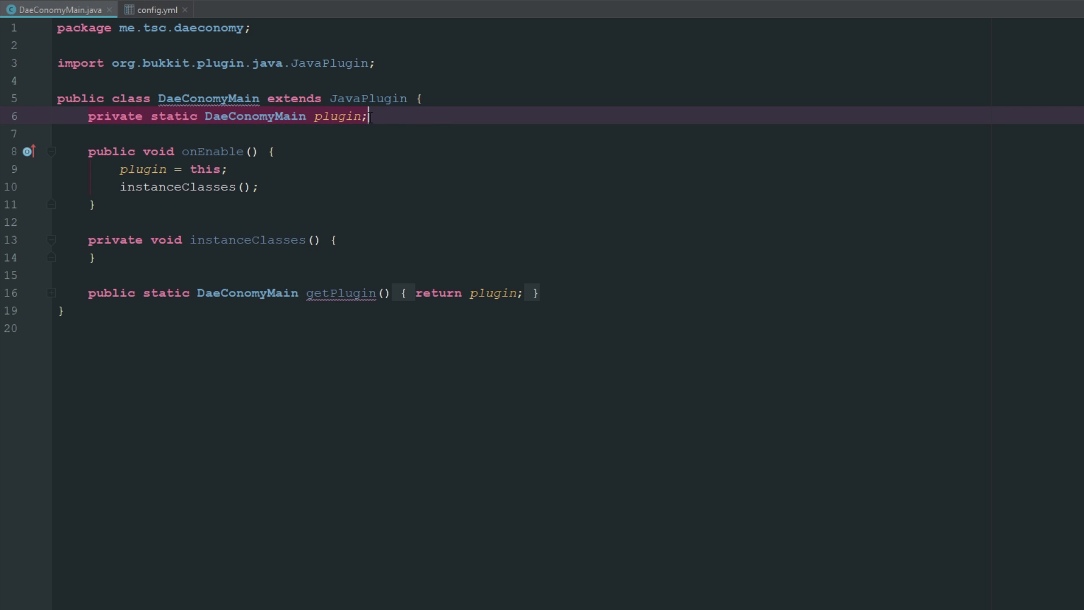
double_click(254, 115)
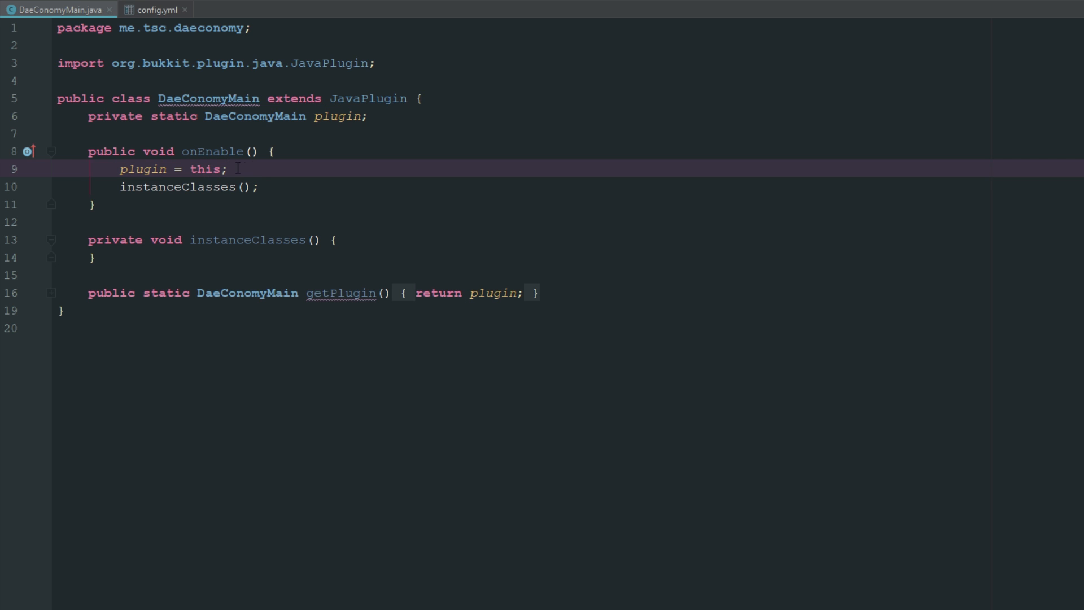
click(143, 168)
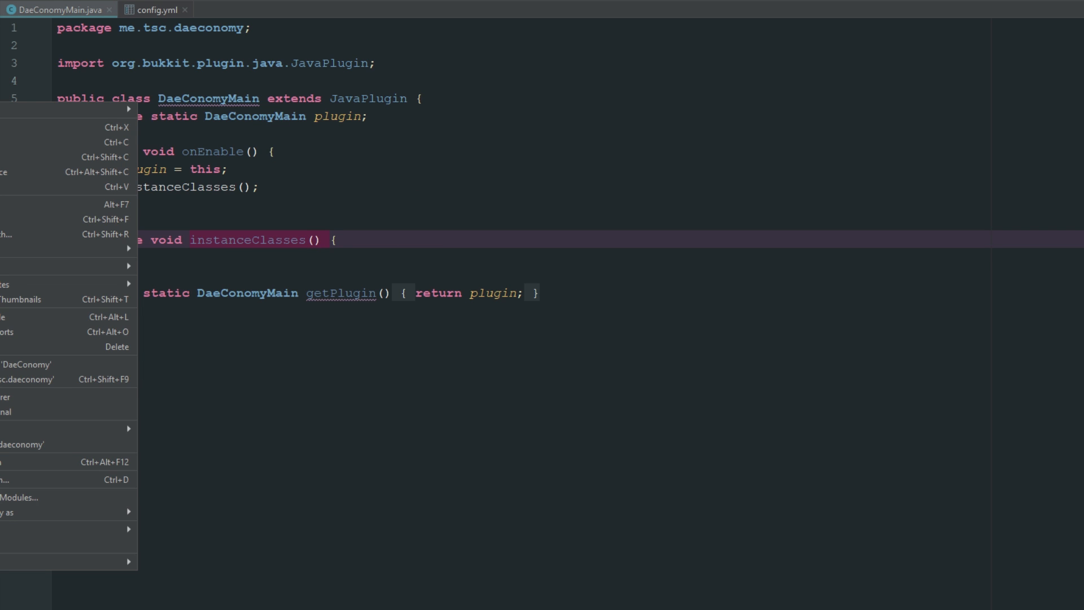
- Create a new Java class named MongoConnect in the utils package
click(124, 109)
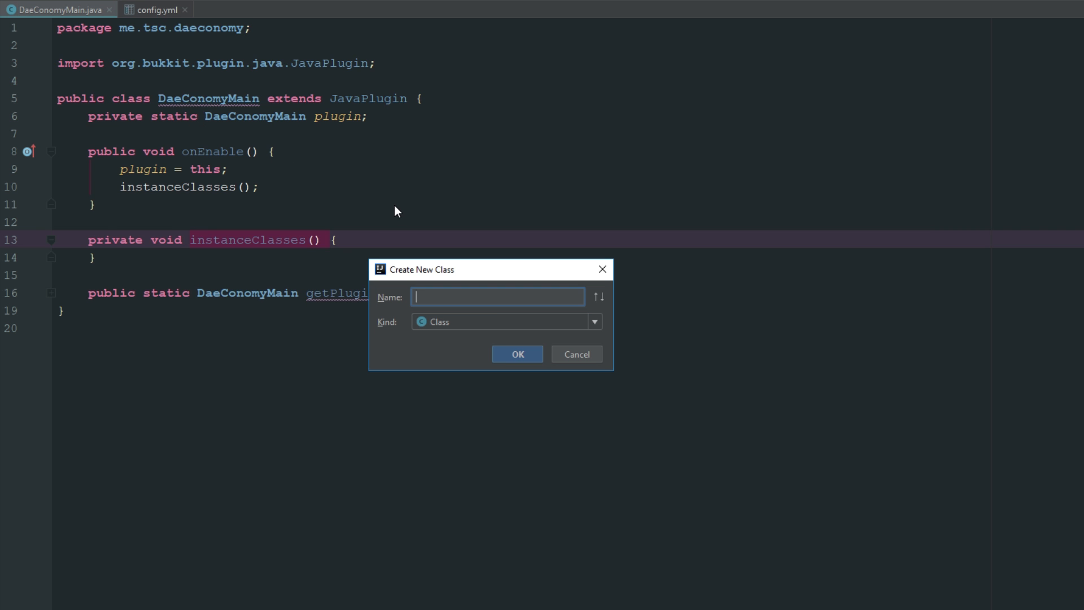
text(MongoConnect)
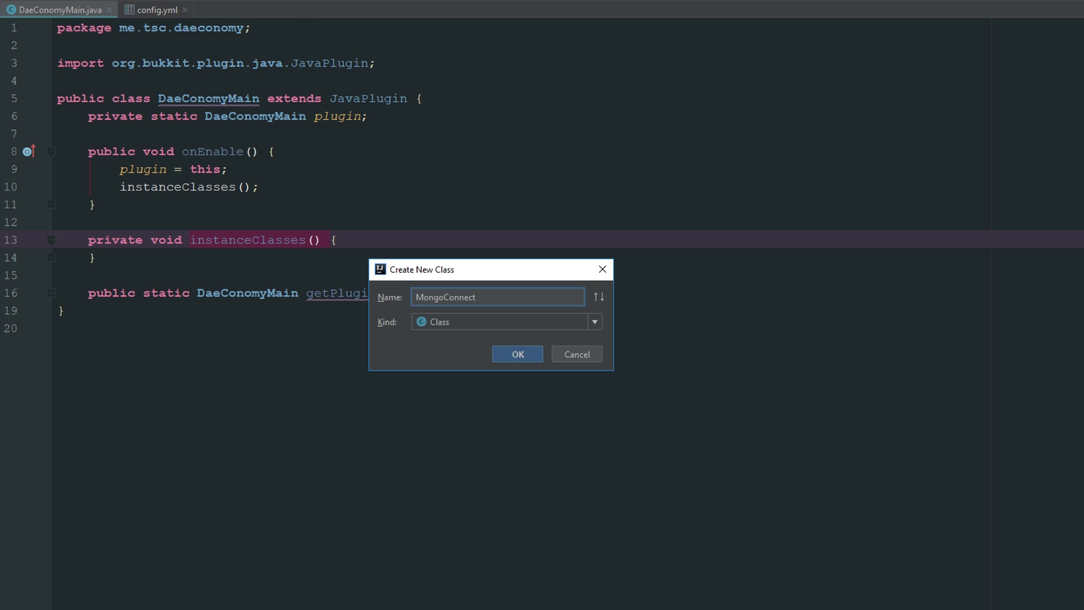
click(516, 354)
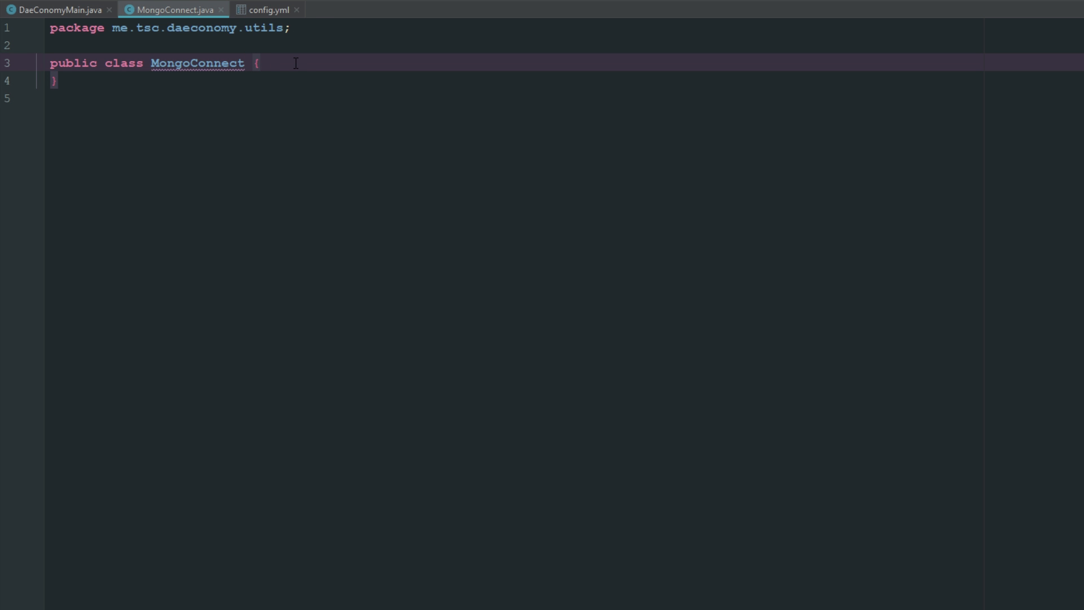
- Declare a private MongoDatabase database field and a plugin field set from DaeConomyMain.getPlugin()
text(priv)
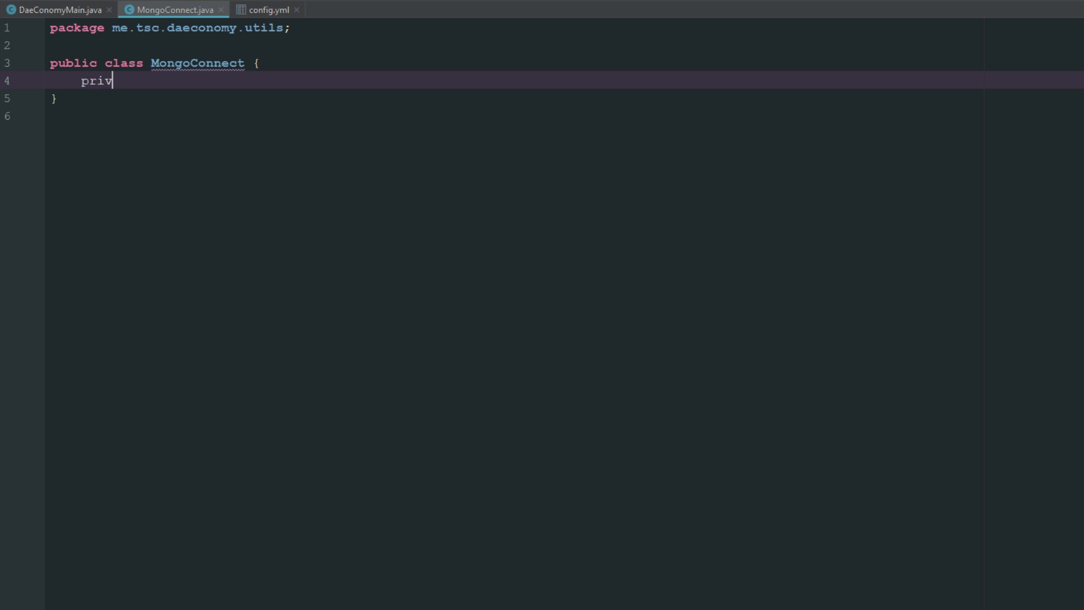
text(ate Mong)
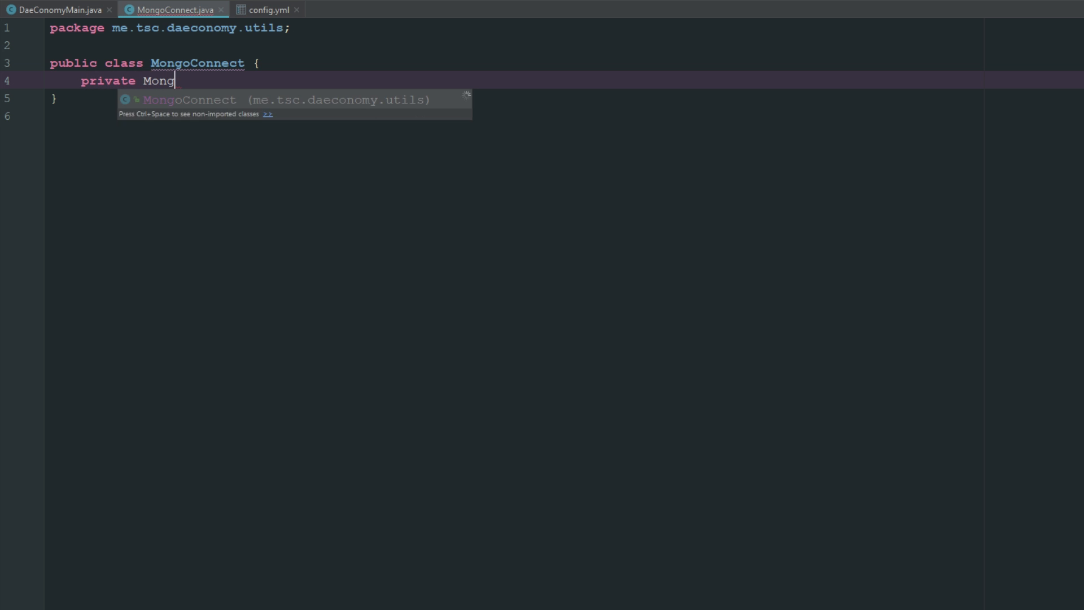
text(oDa)
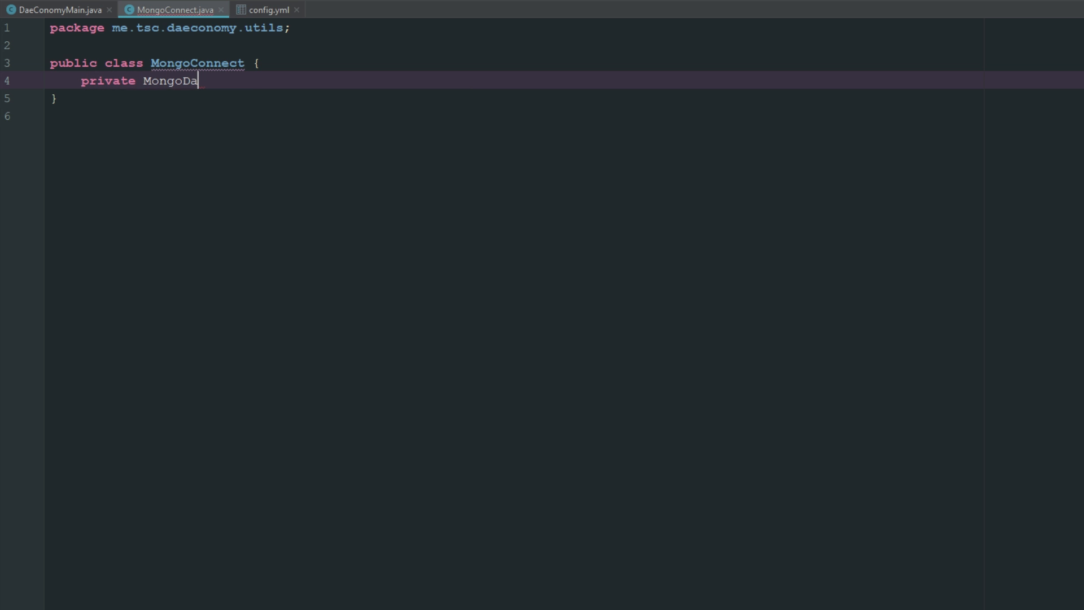
text(tabase database;)
text(private)
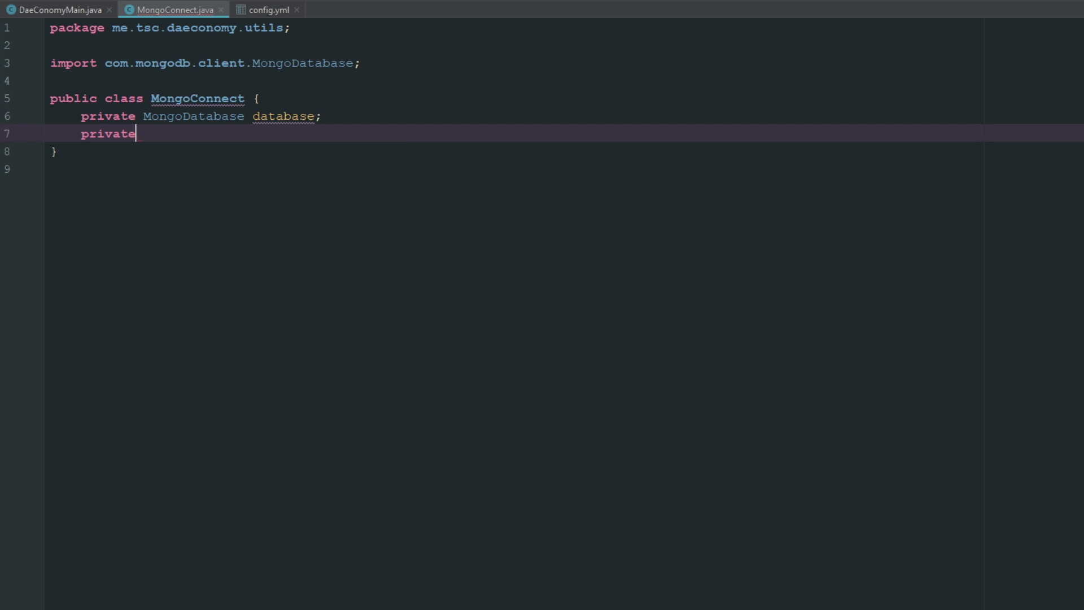
text(DaeConomyMain plugin)
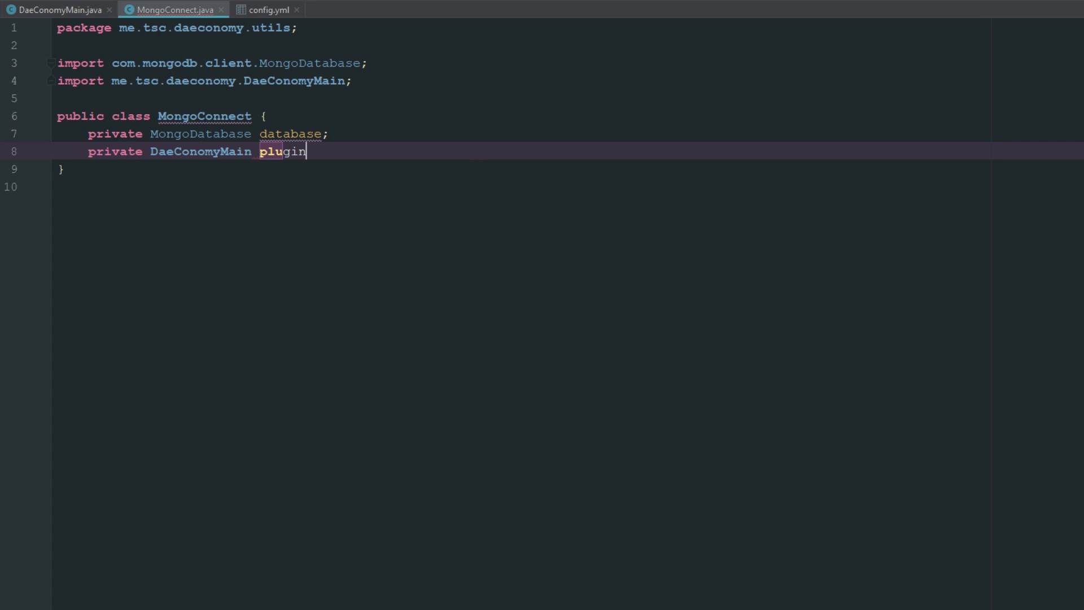
text(= DaeConomyMain.c)
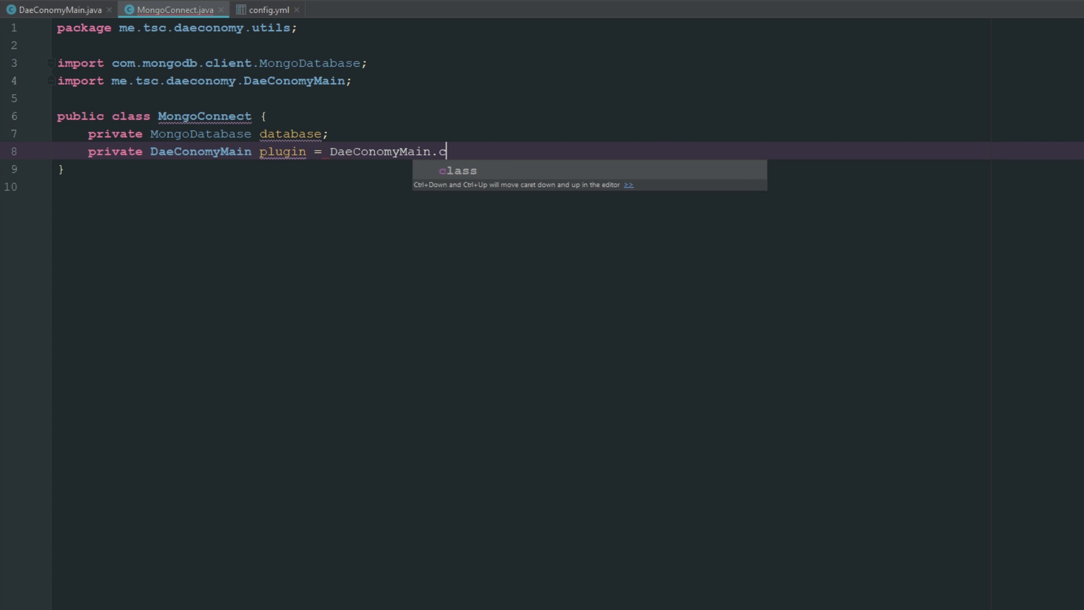
text(getPlugin();)
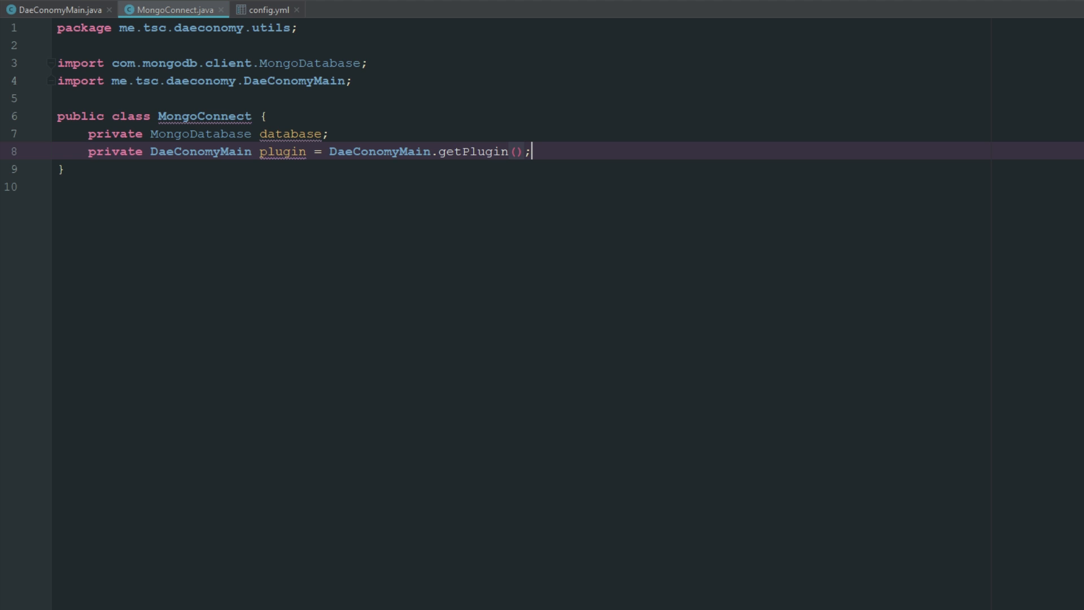
key(Enter)
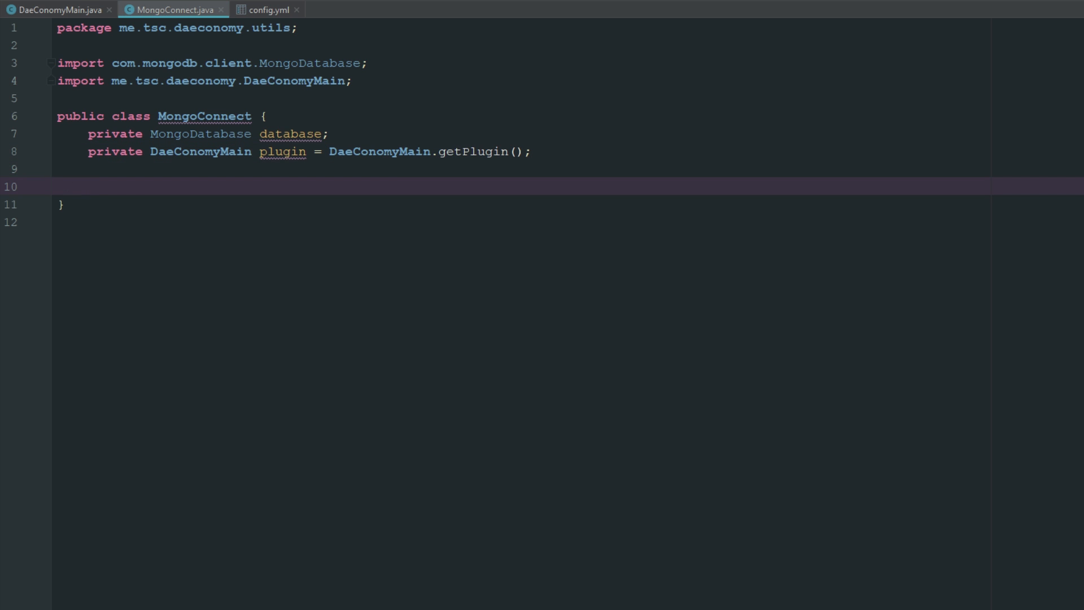
- Write connectr() building a MongoClient from new MongoClientURI(plugin.getConfig().getString("uri"))
text(public void connectr(){)
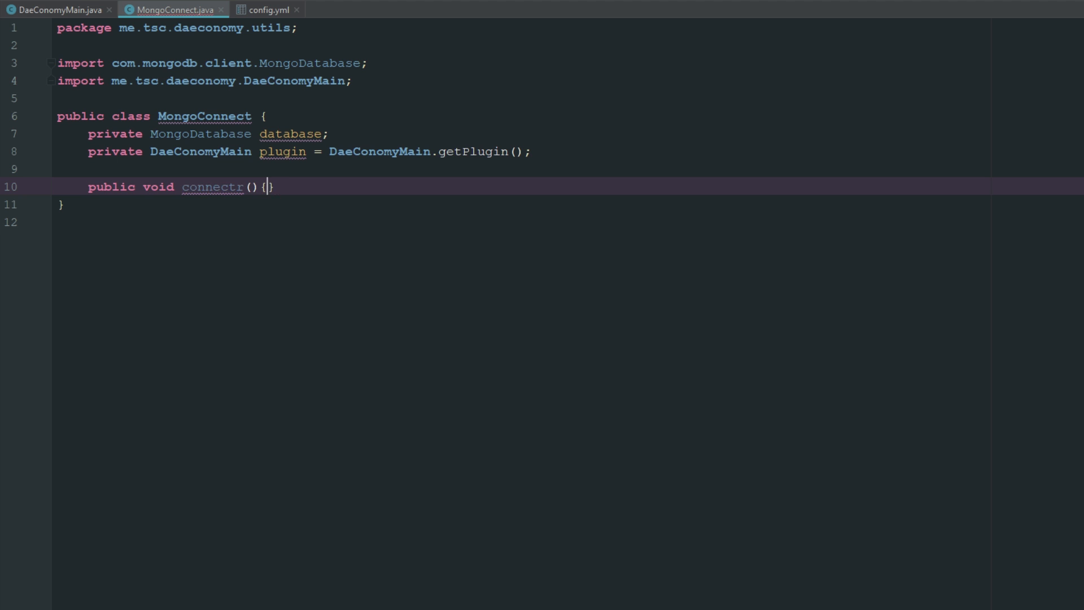
text(MOngoClient client)
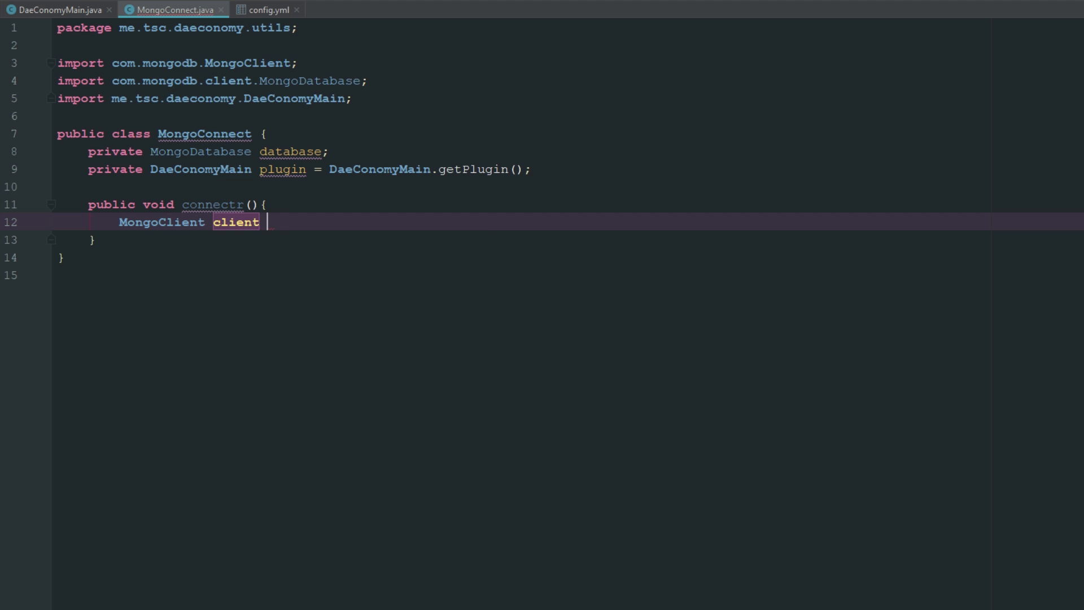
text(= new MongoClient()
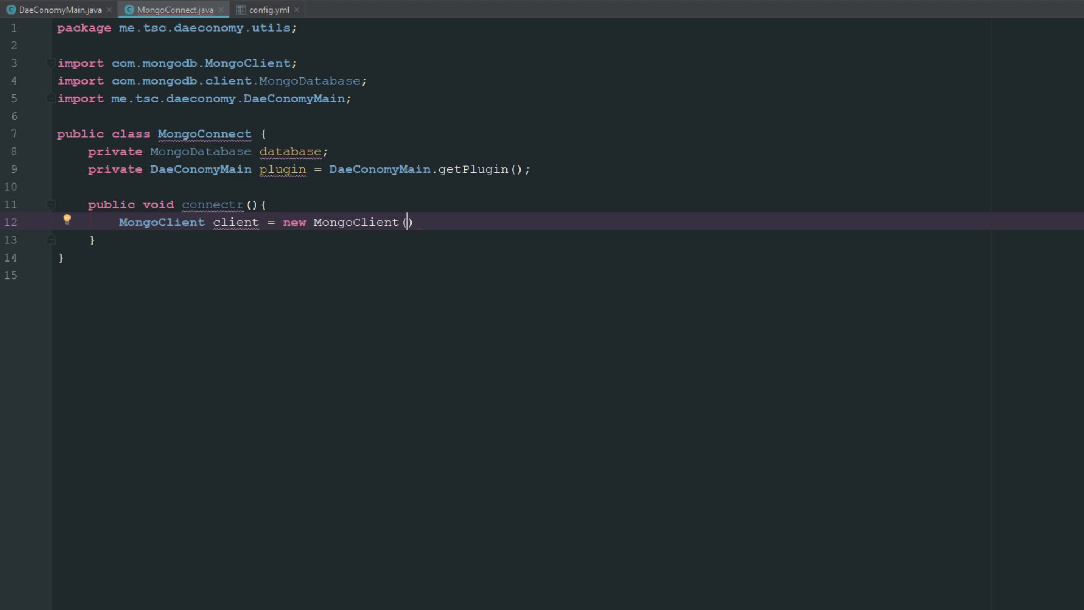
text(new MongoClientURI()
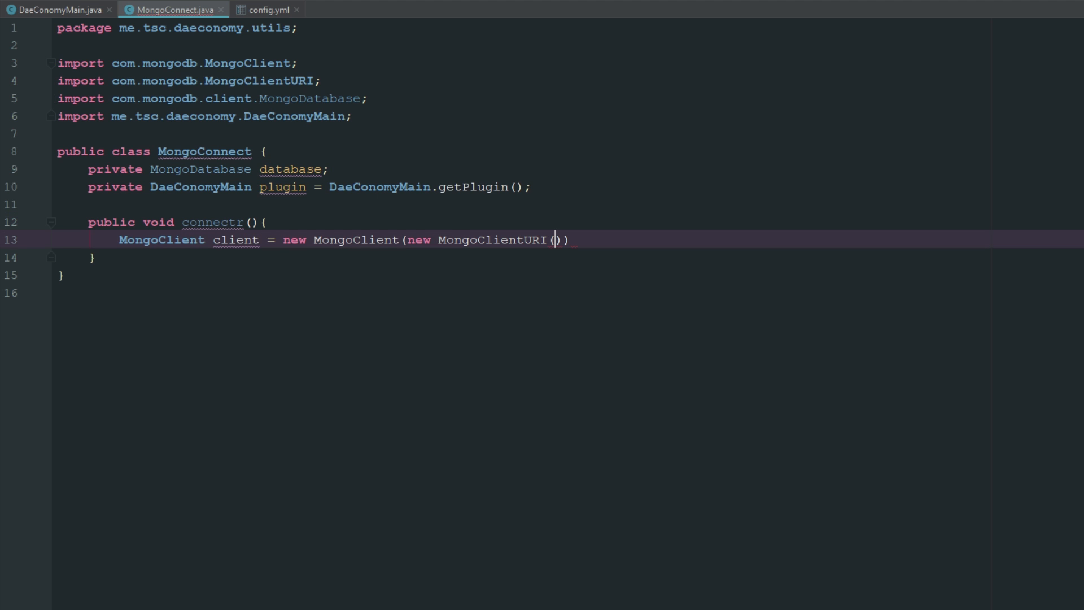
text(plugin.getConfig().getString()
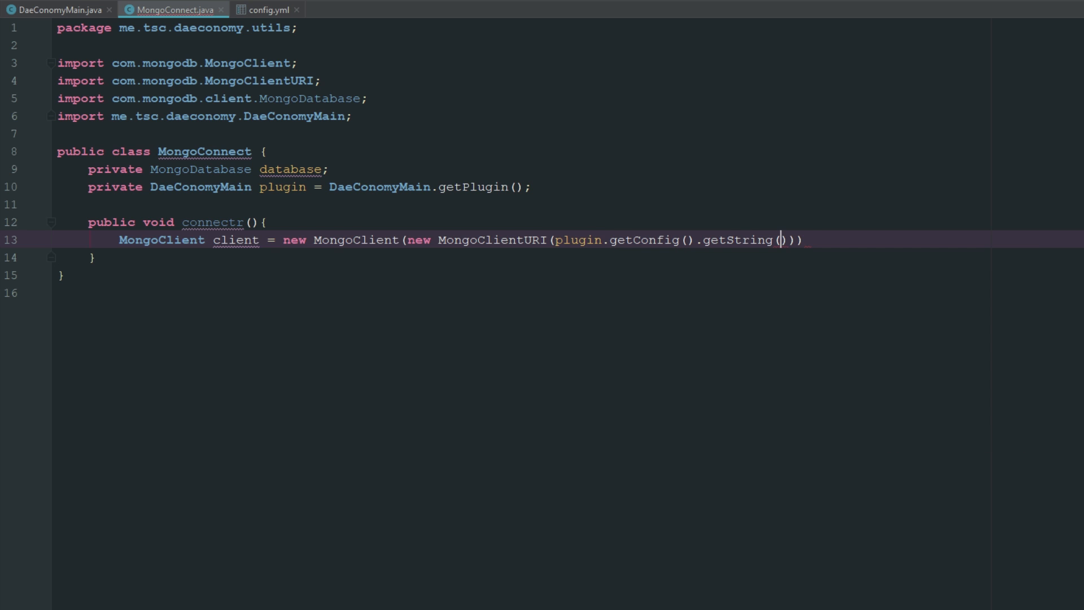
text("uri")
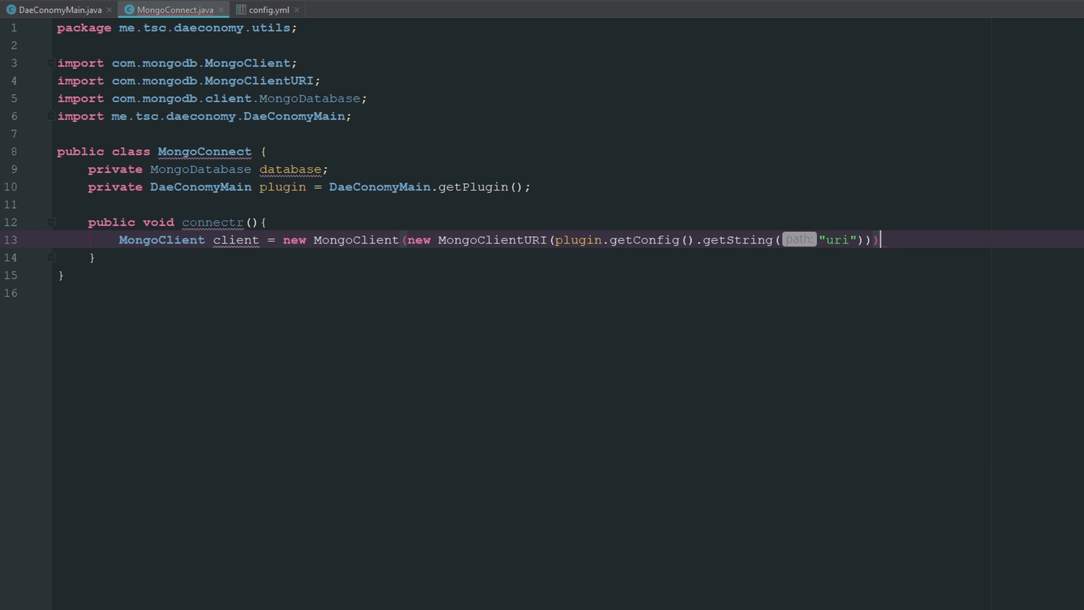
text(;)
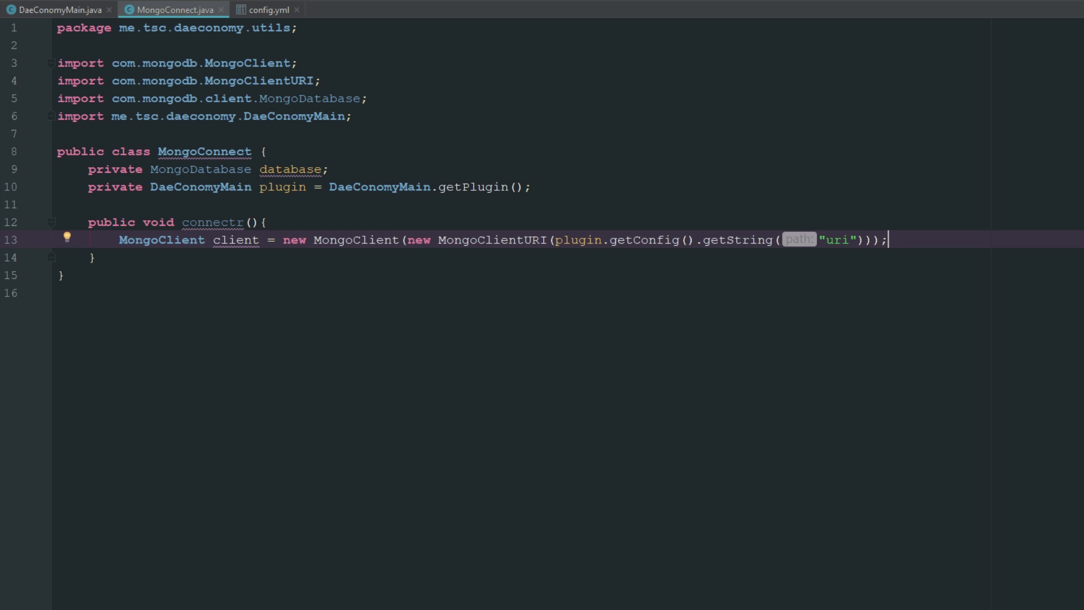
key(Enter)
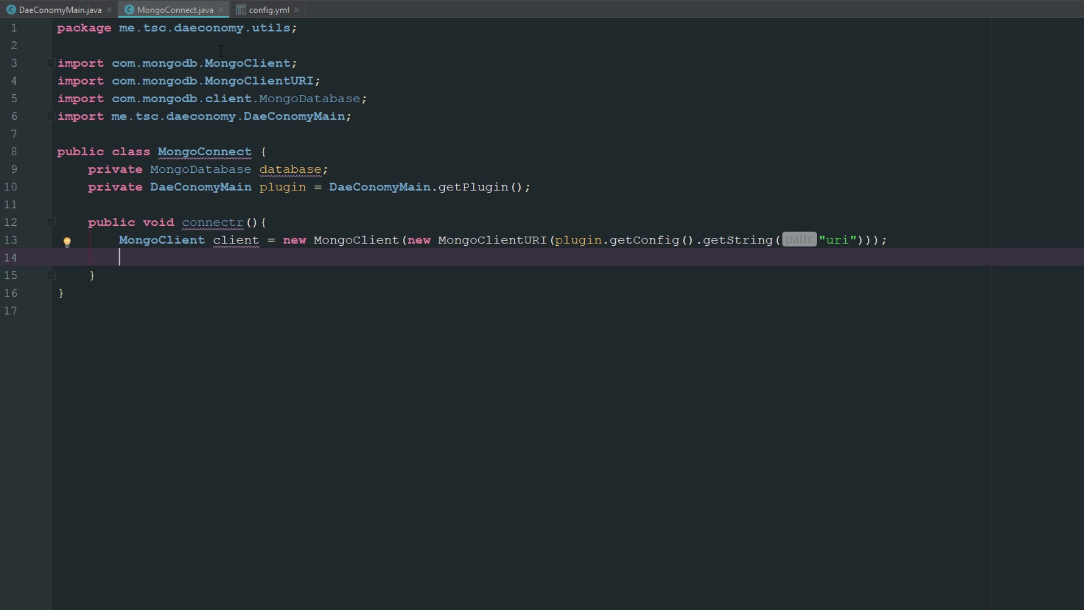
key(enter)
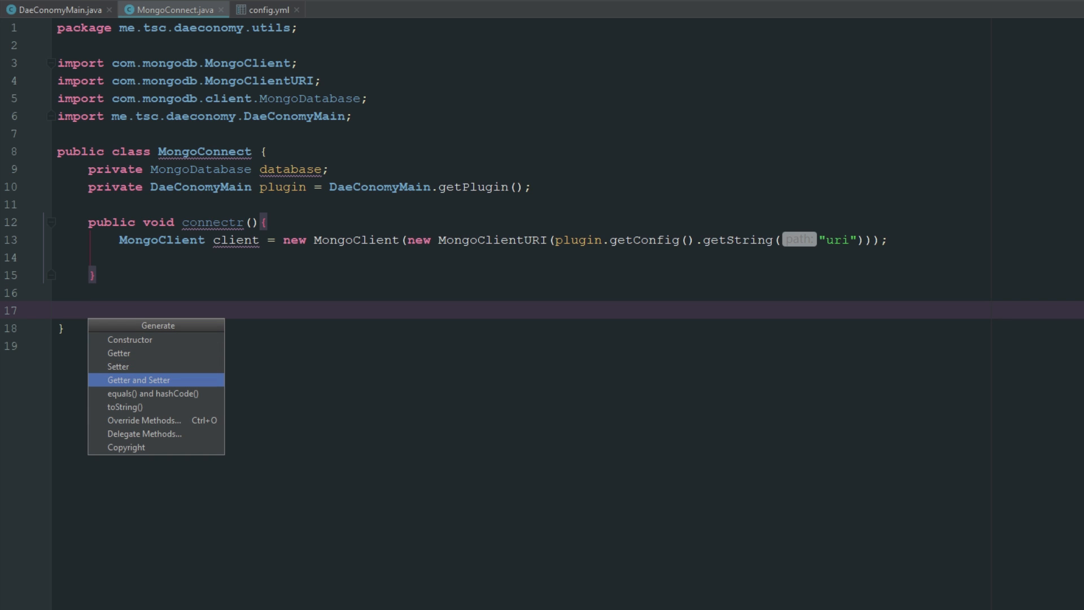
- Generate getter and setter for database and call setDatabase(client.getDatabase("DaeConomy")) in connectr
click(138, 379)
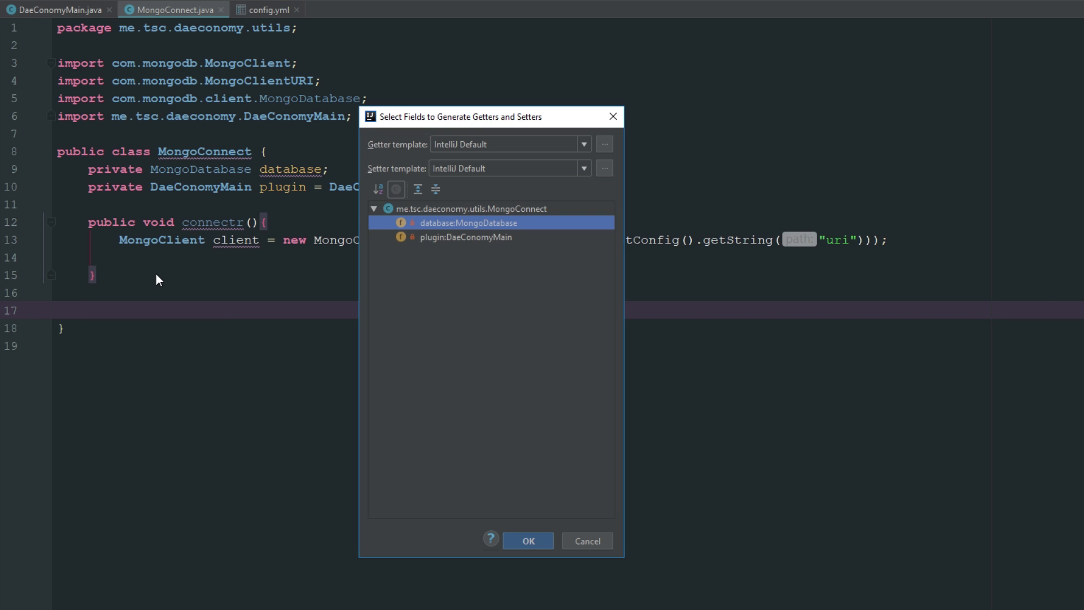
click(526, 541)
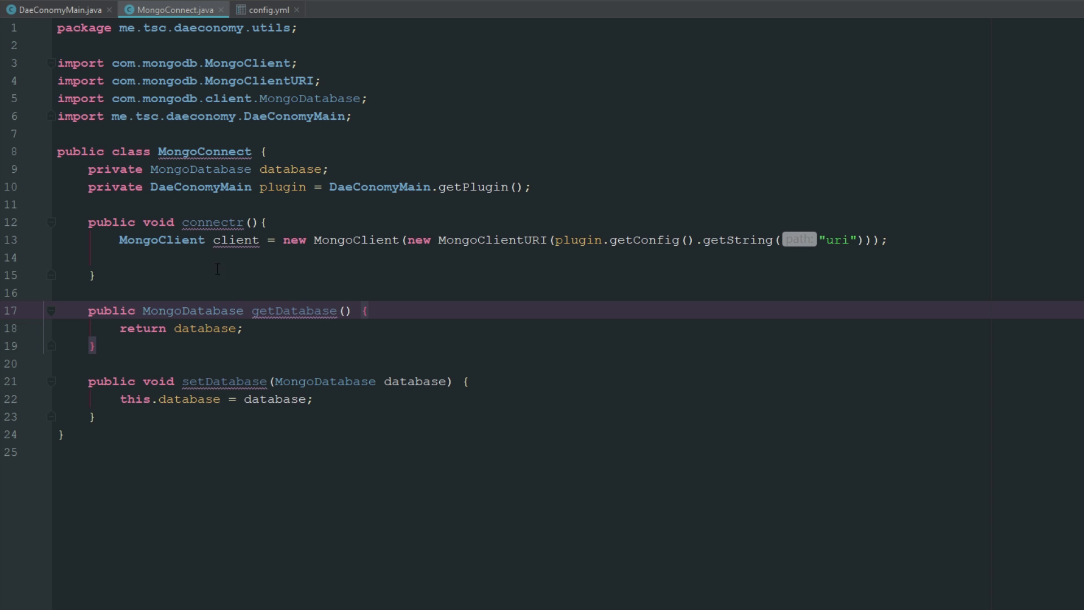
text(set)
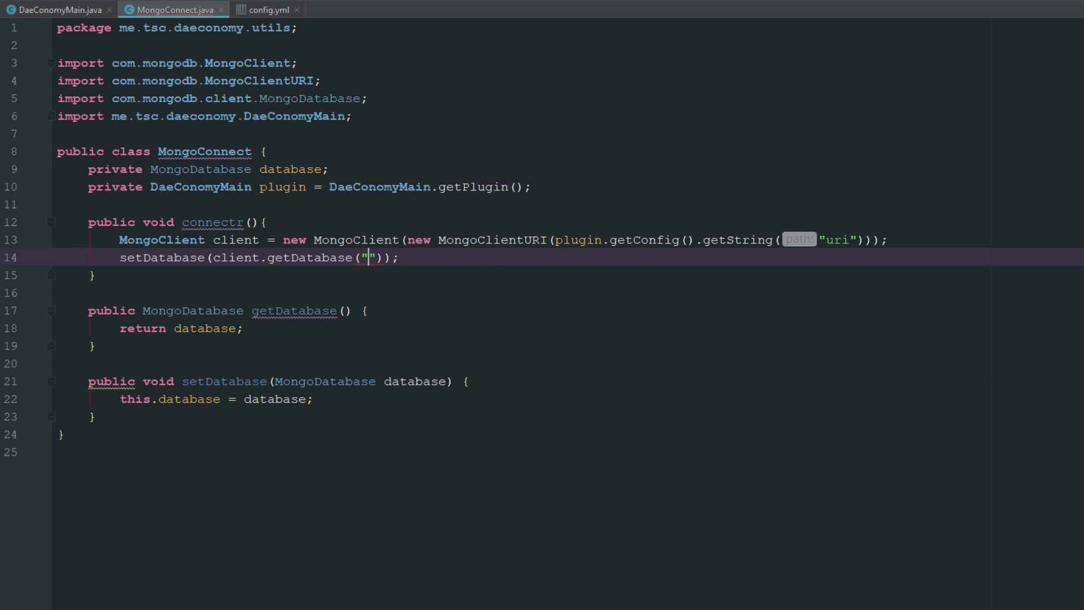
text(DaeConomy)
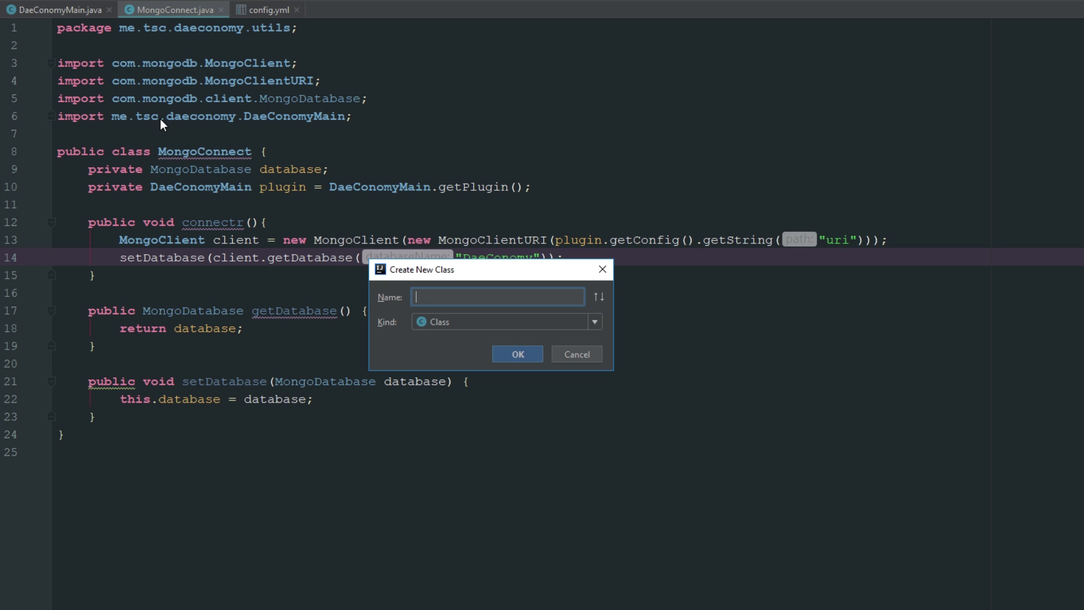
- Create the MessageManager class with a public static void consoleGood(String s) method
text(MessageManager)
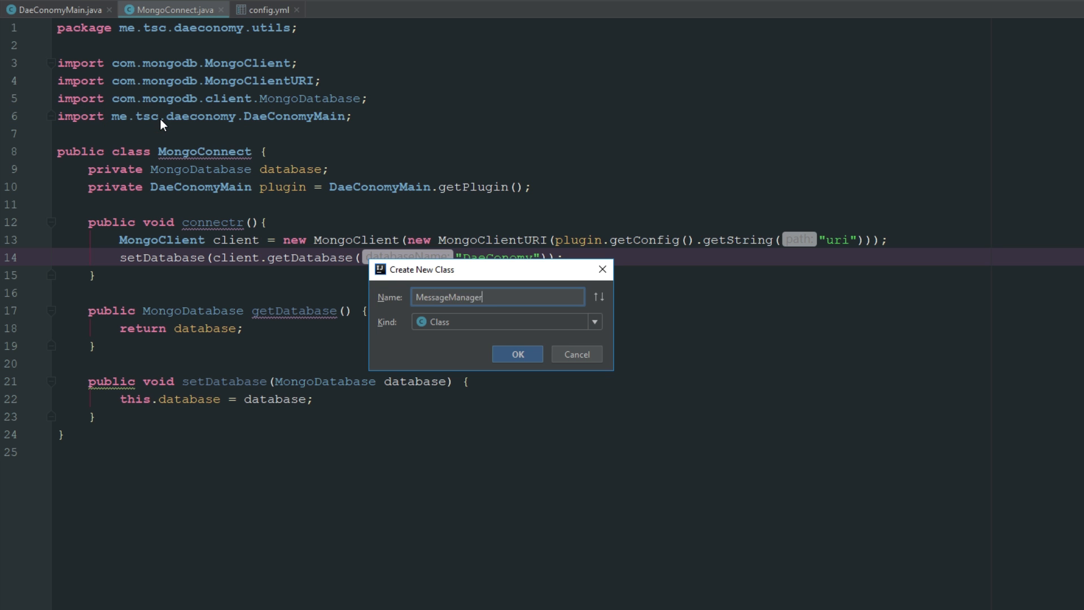
click(516, 354)
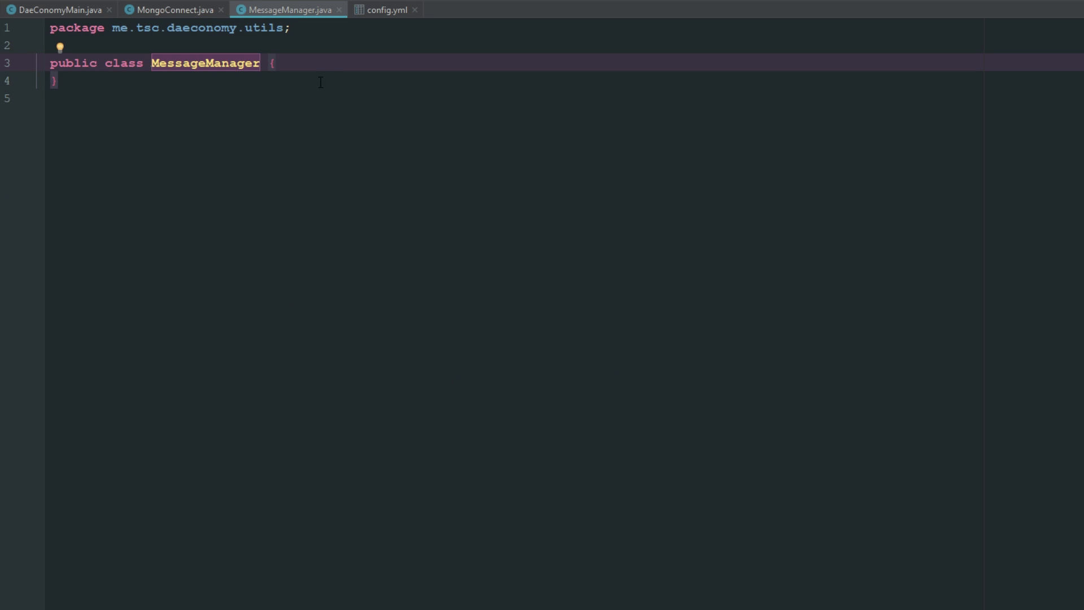
click(275, 62)
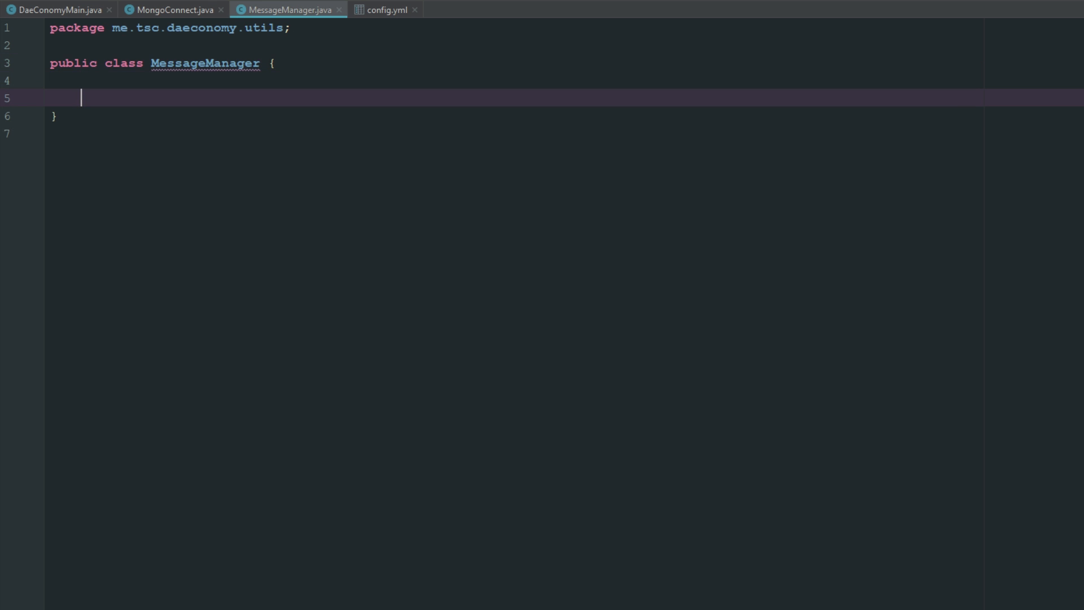
text(public static)
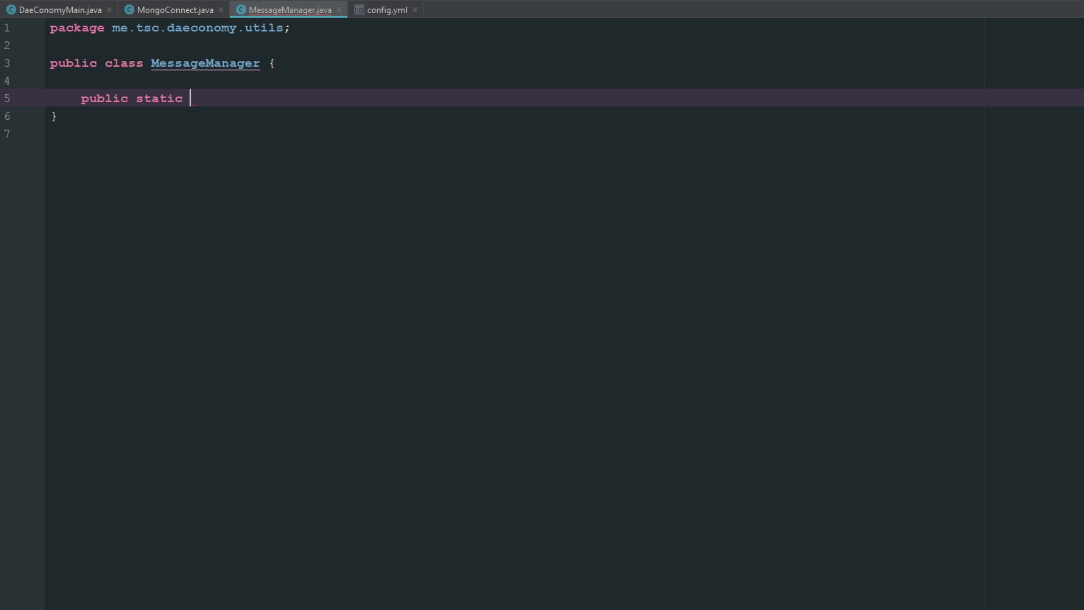
text(void)
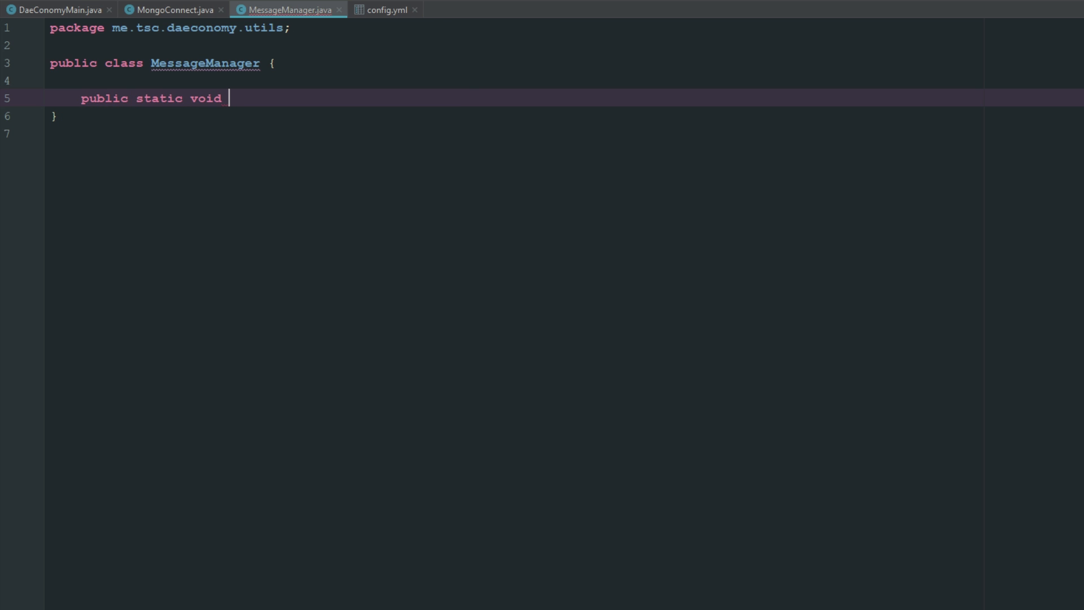
text(consoleG)
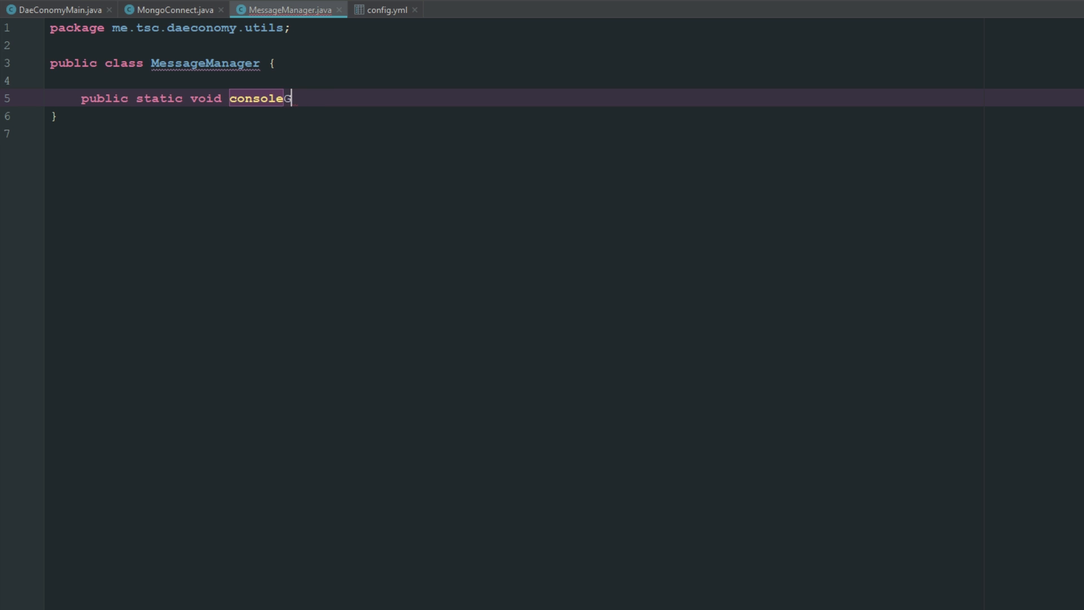
text(Good(){)
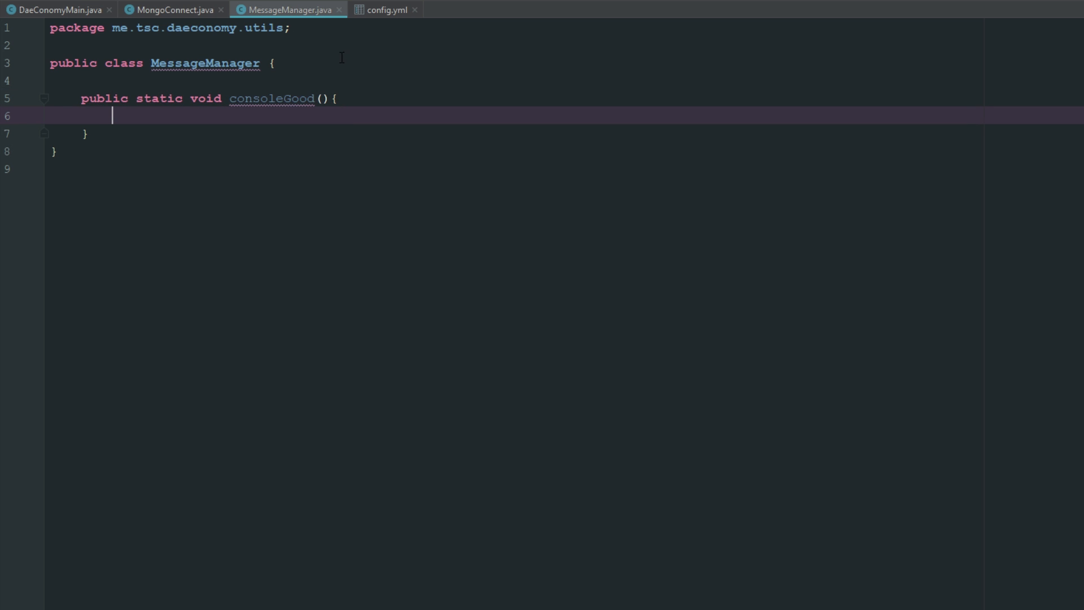
text(String s)
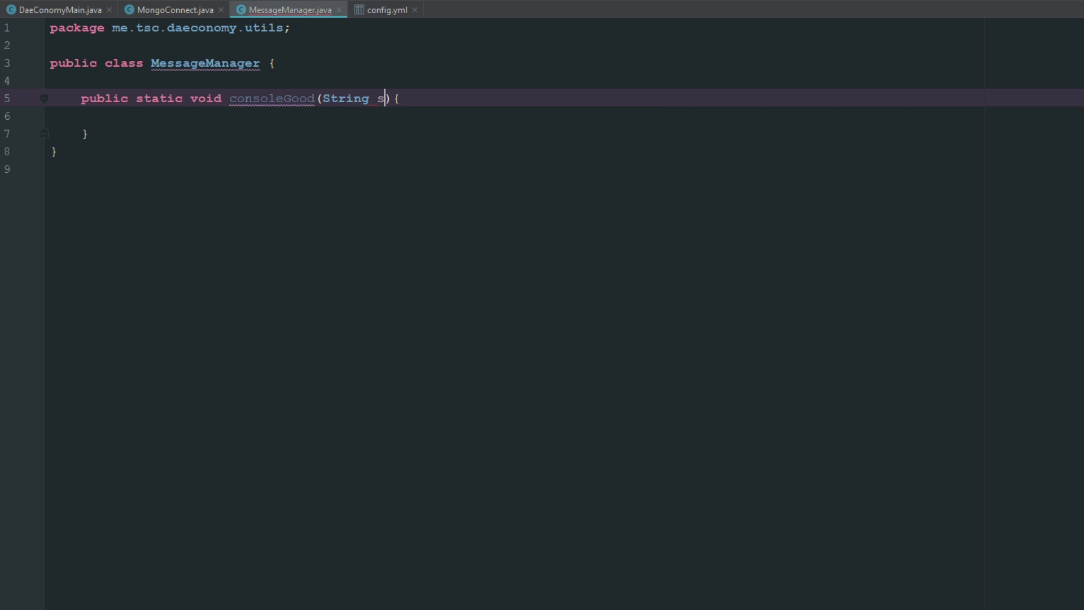
key(enter)
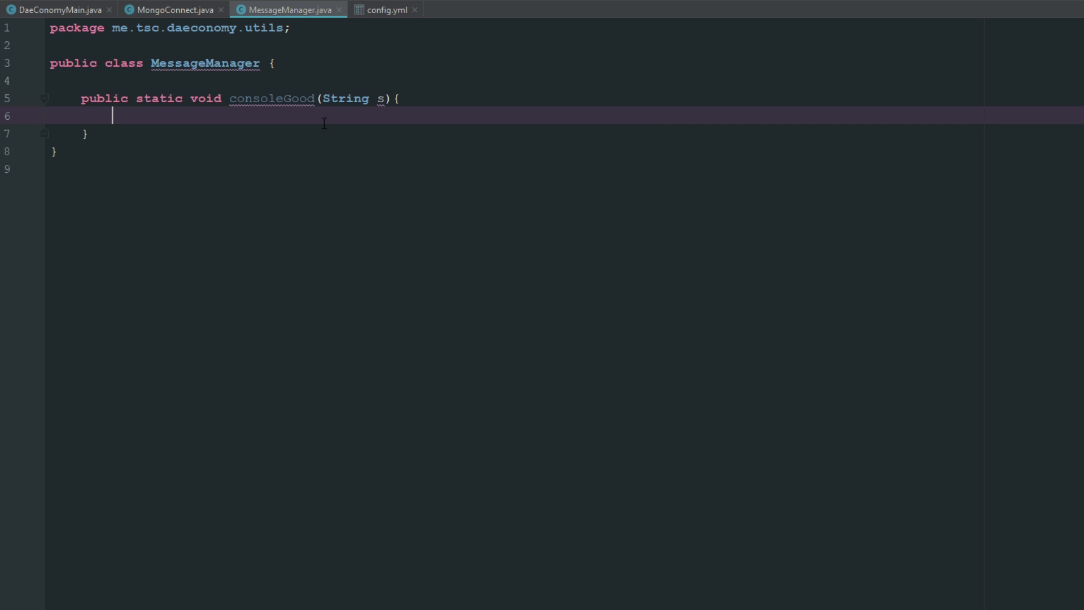
- Send console messages via Bukkit.getConsoleSender() with ChatColor, making consoleInfo YELLOW
text(BU)
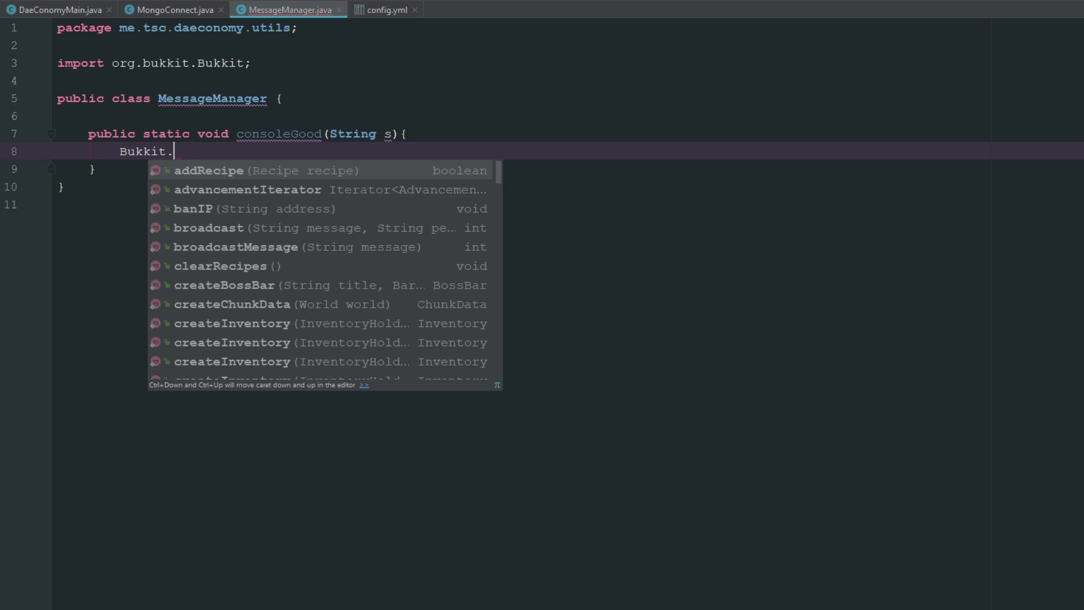
text(getConsoleSender().sendMessage(c);)
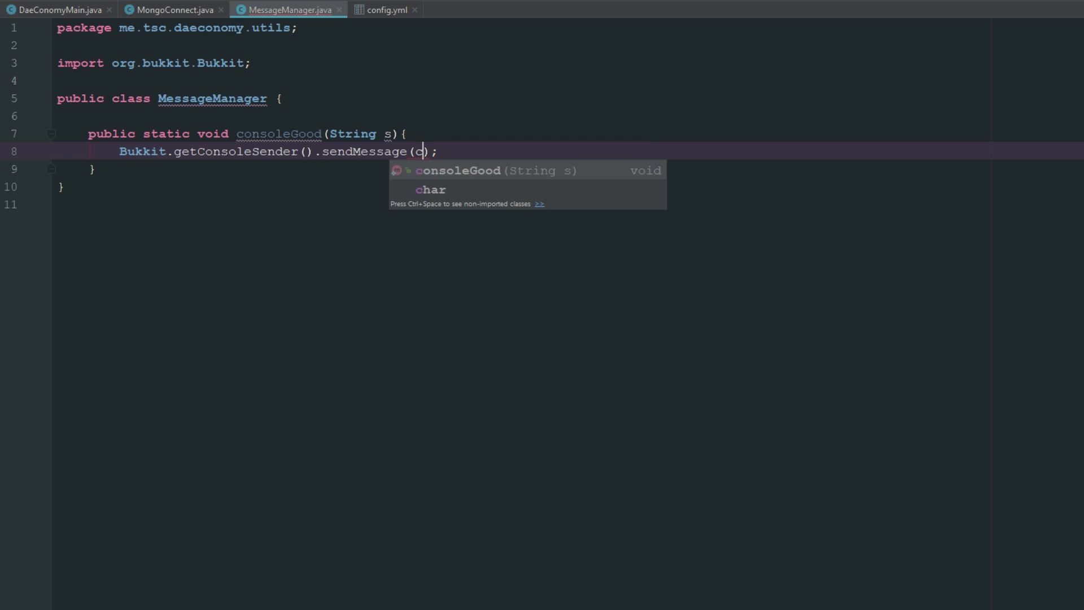
text(ChatColor.GREEN + ")
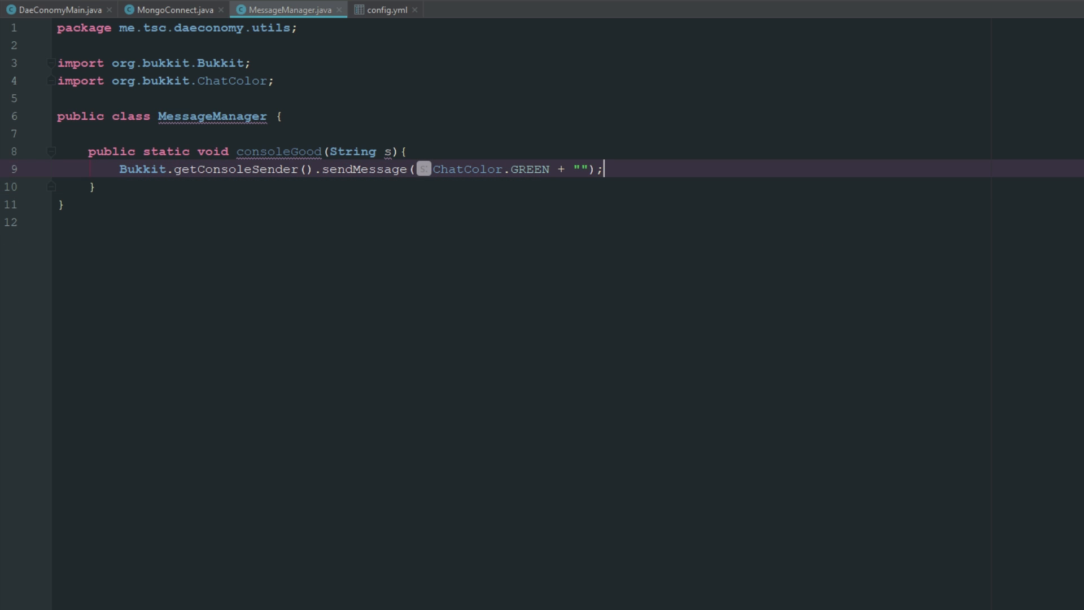
text(ssage)
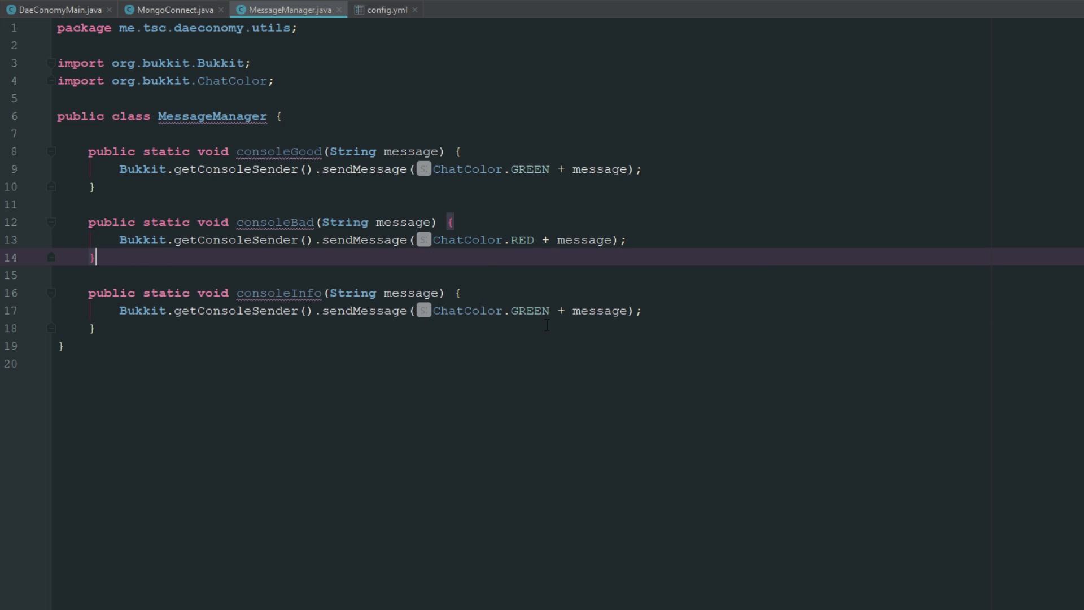
text(YELLOW)
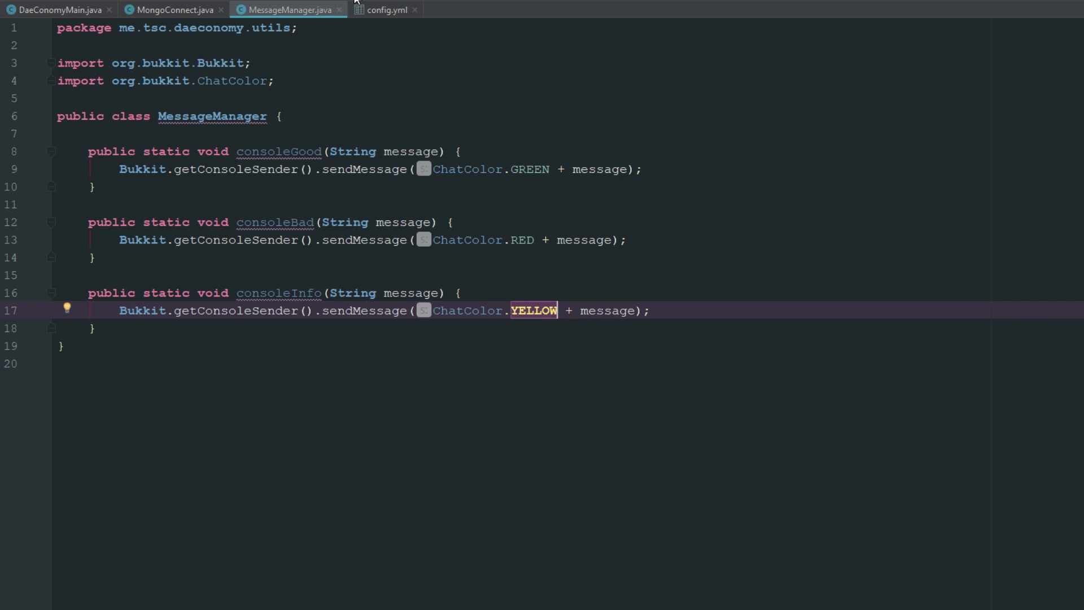
click(170, 11)
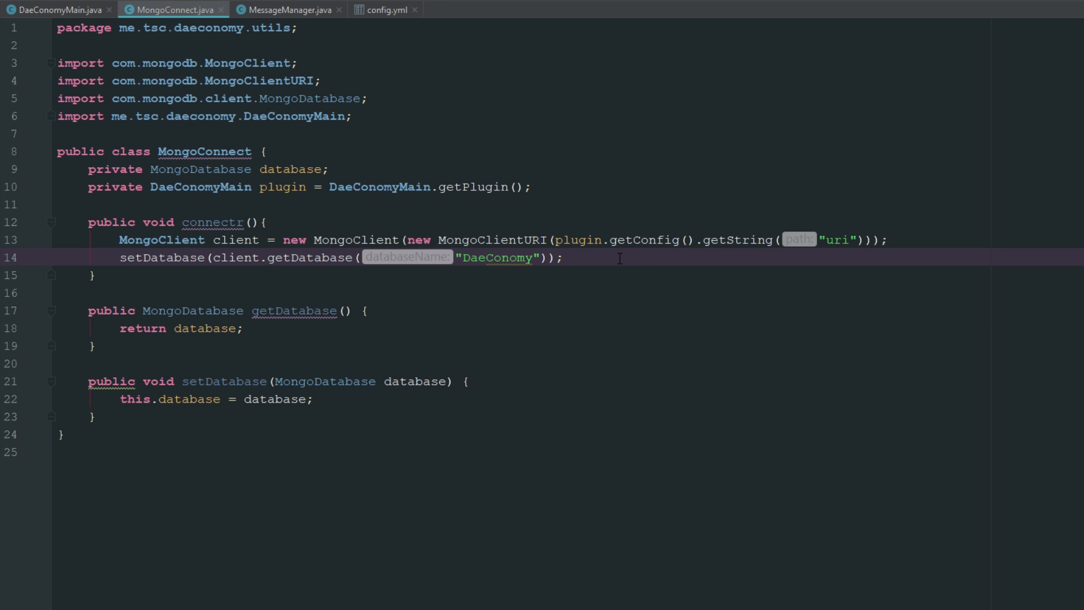
- Add MessageManager.consoleGood("Database Connected") after the setDatabase line in connectr
click(564, 258)
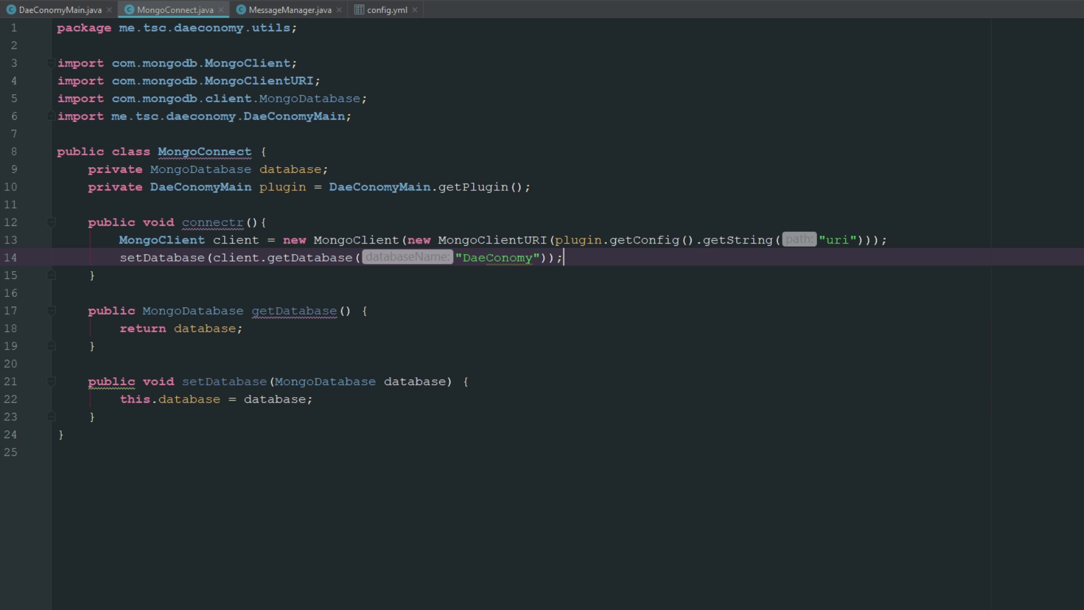
key(Enter)
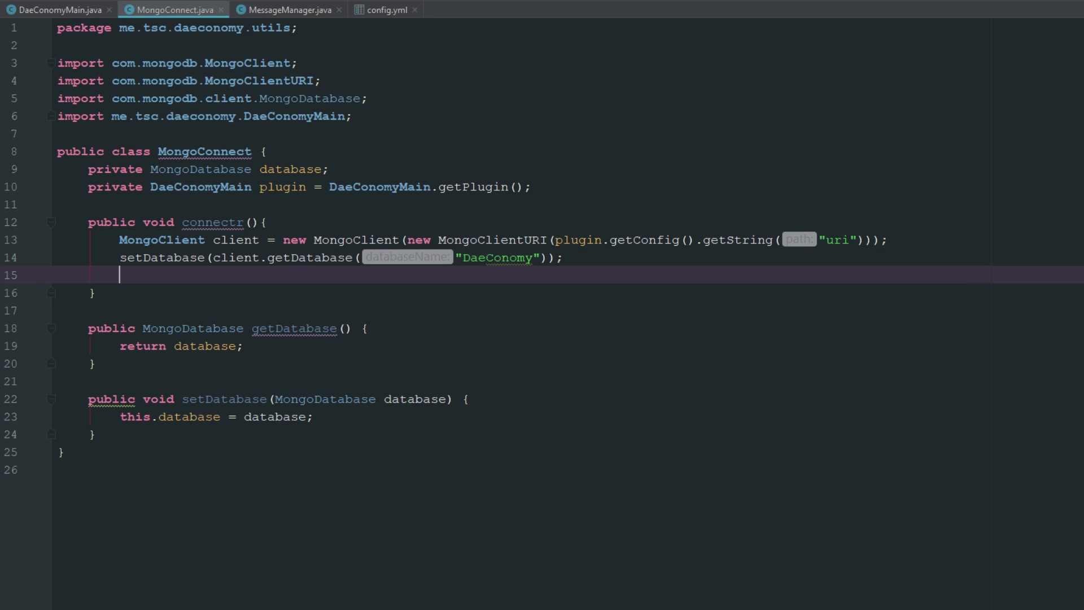
text(Message.)
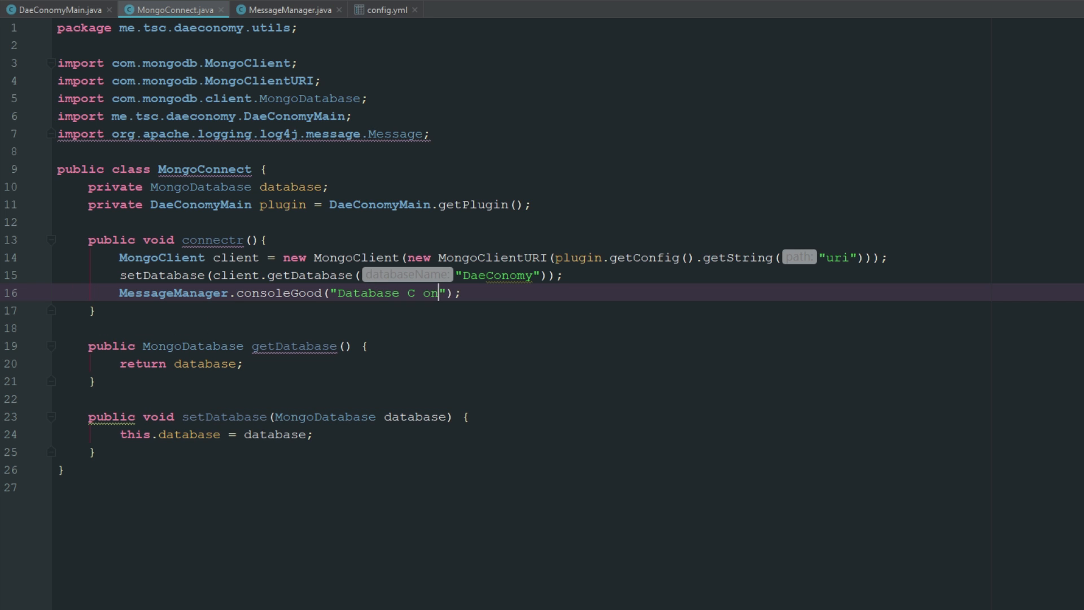
text(nected)
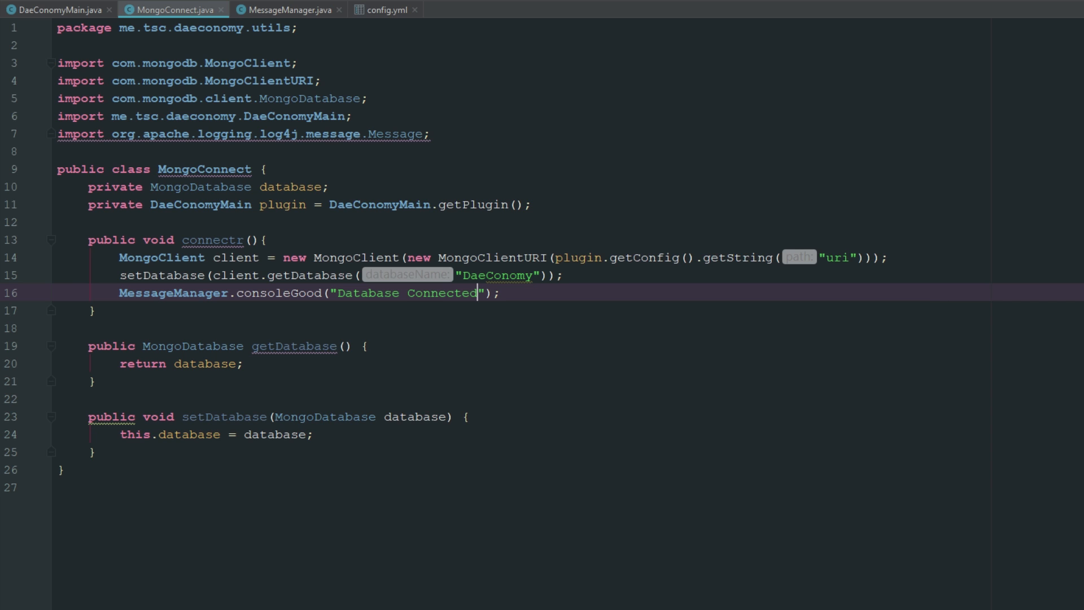
click(55, 10)
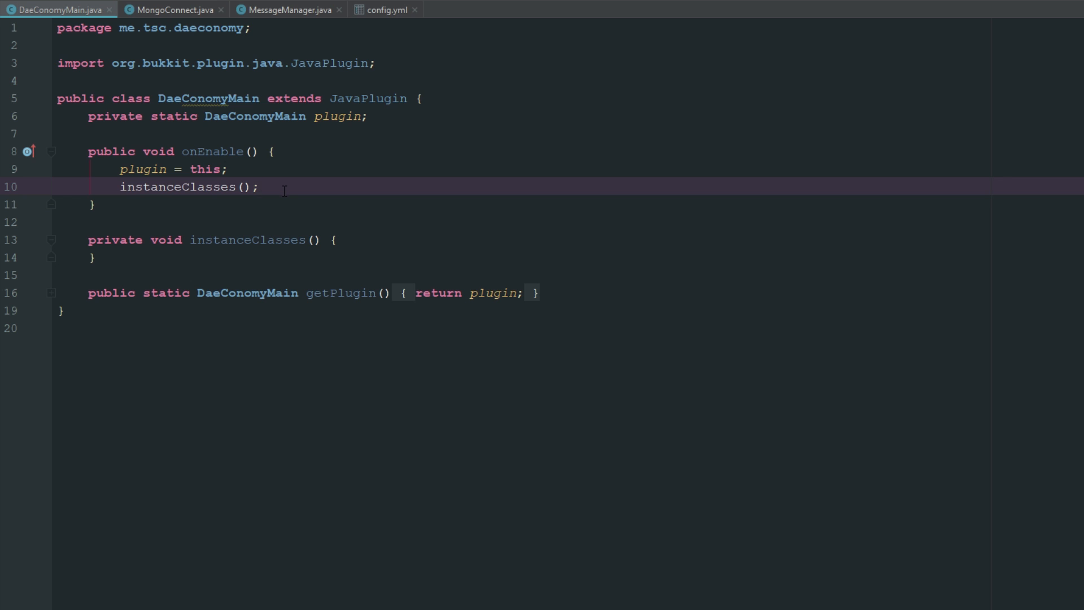
- Add a mongoConnect field instantiated as new MongoConnect() and build the DaeConomy jar artifact
text(private)
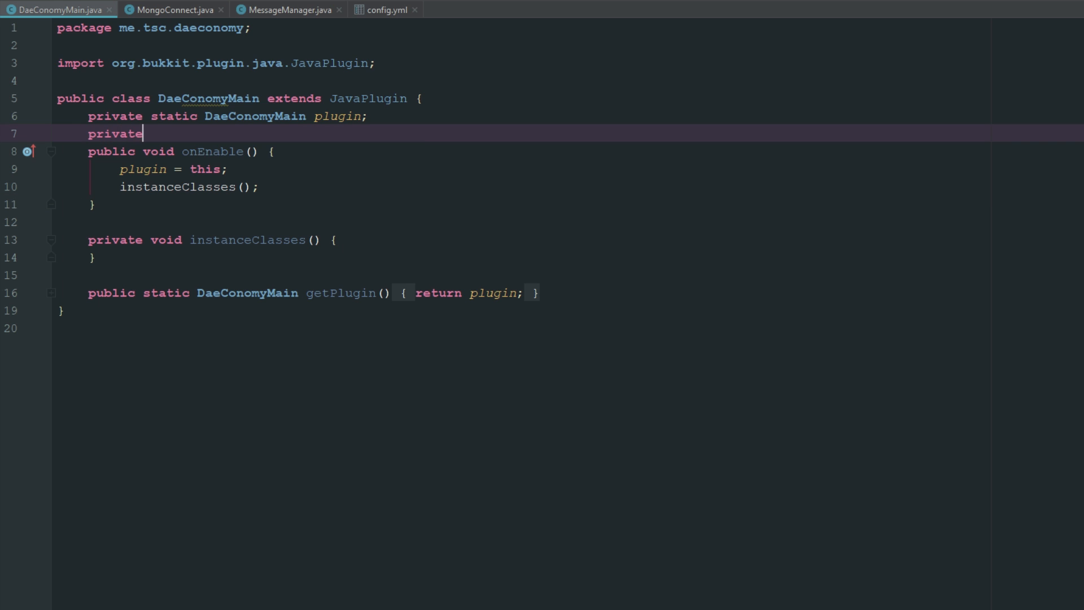
text(M)
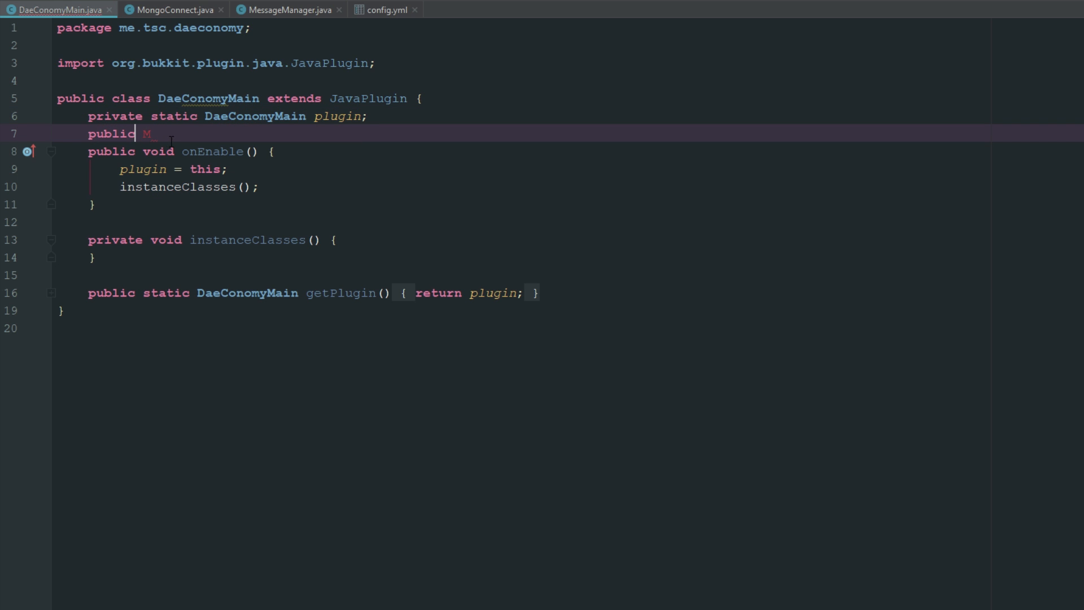
text(ongoConnect mongoConnect;)
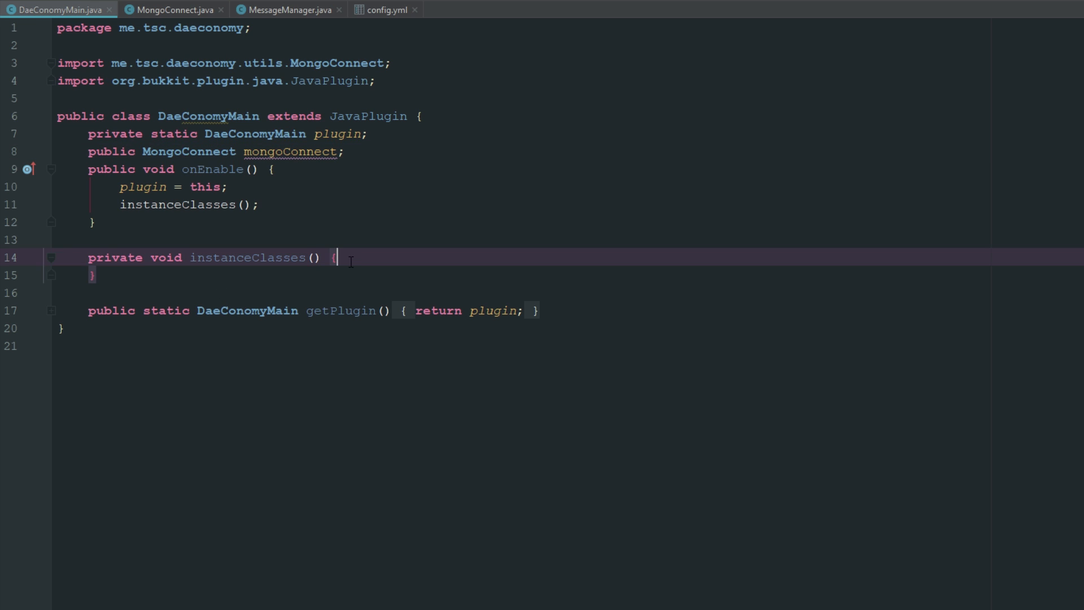
text(mongoConnect = new MongoConnect();)
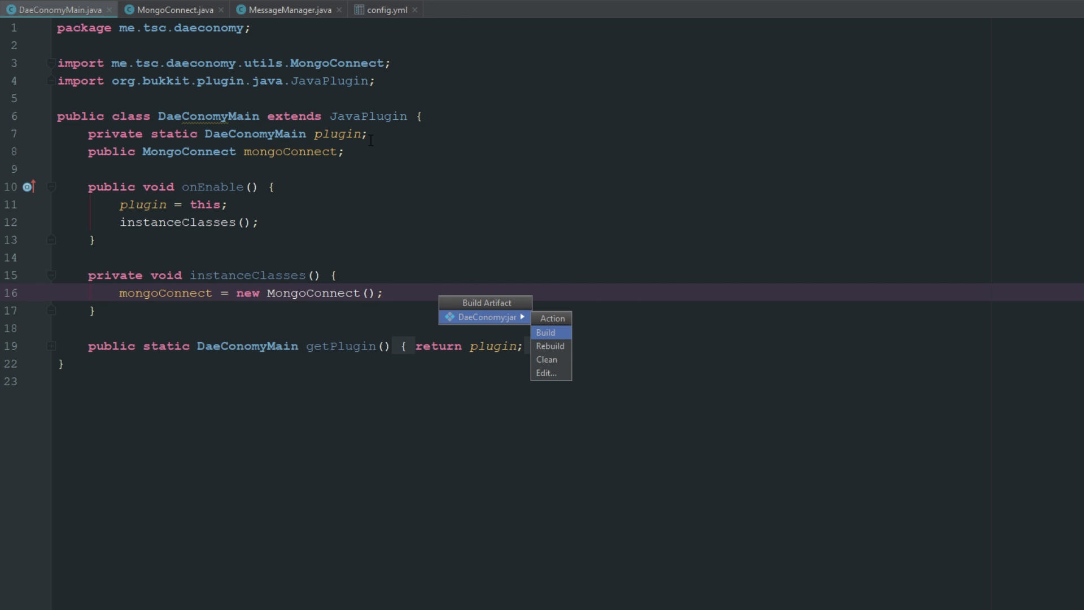
click(545, 332)
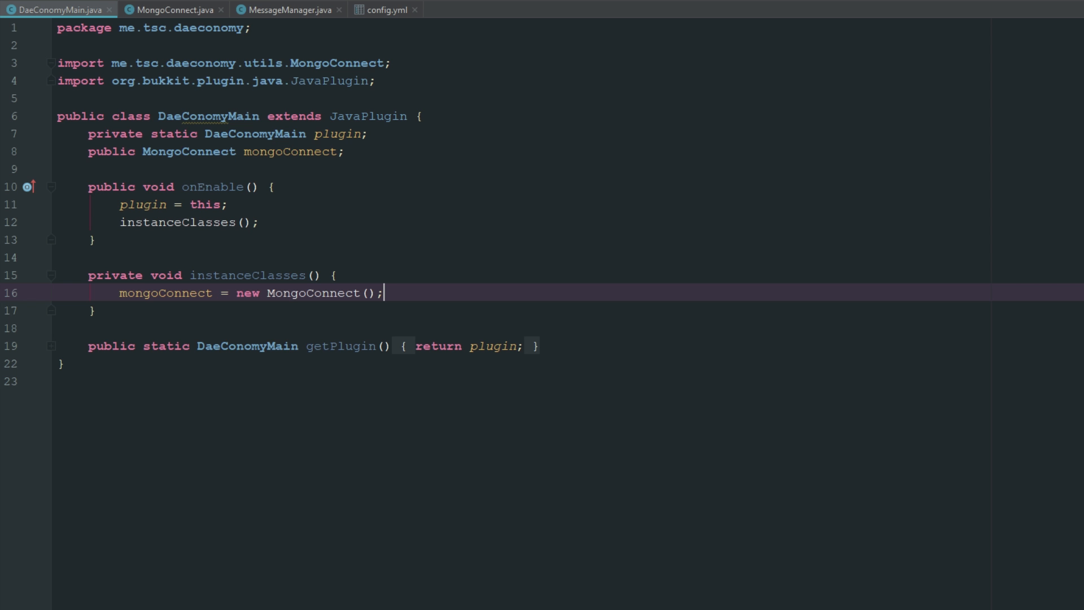
- Call mongoConnect.connectr() inside onEnable
key(enter)
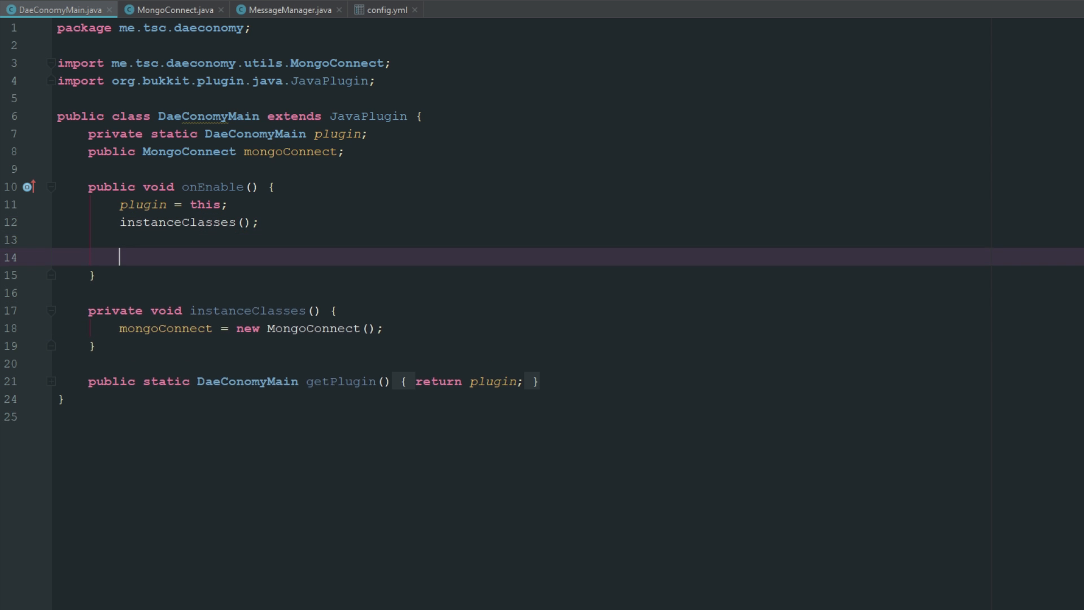
text(mongoConnect.connectr();)
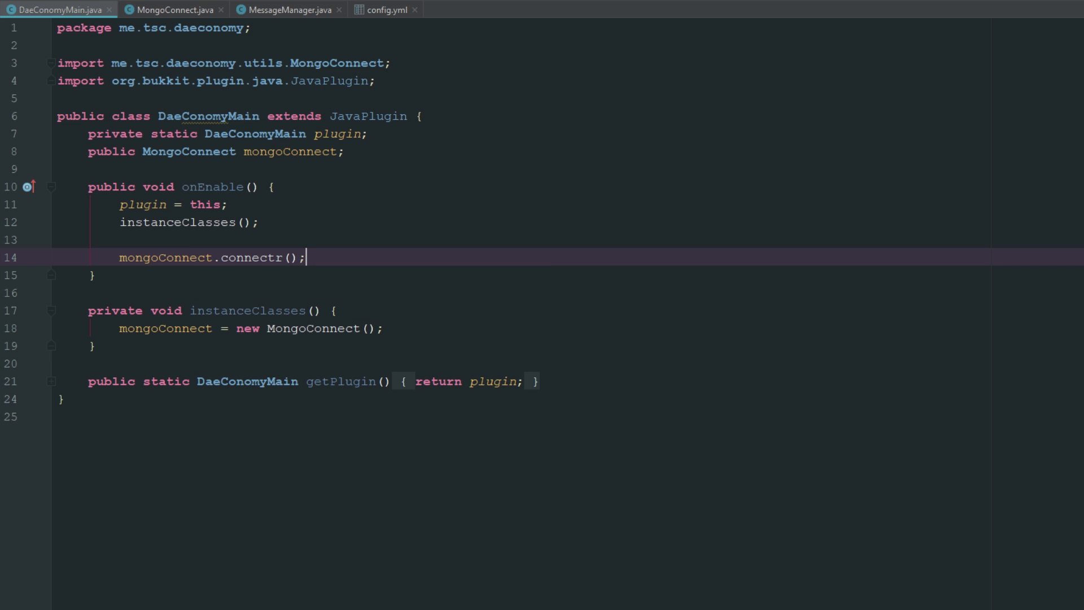
click(284, 9)
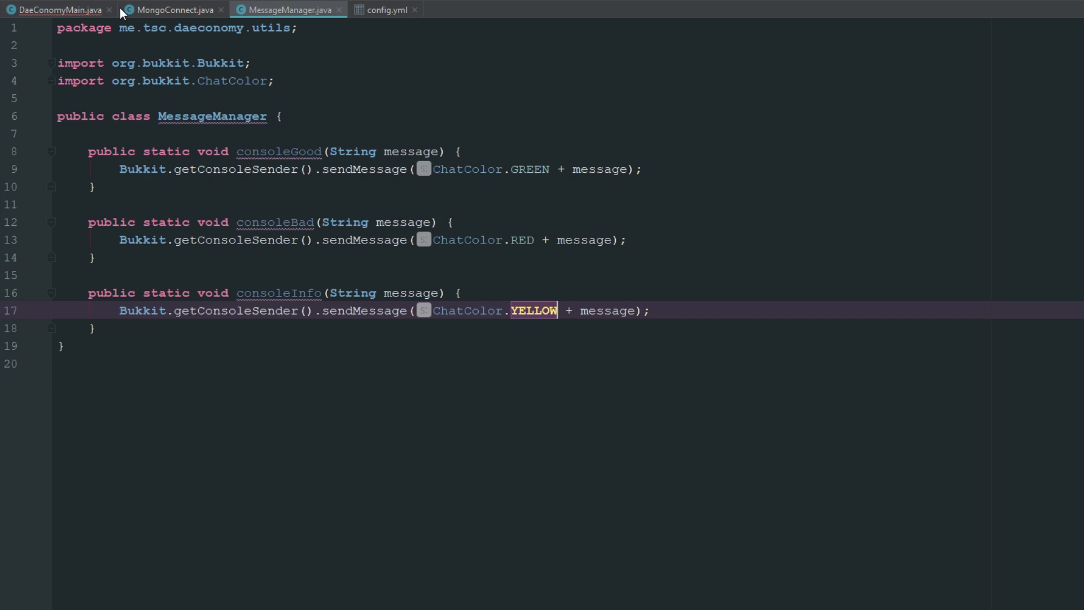
- Select the Atlas driver 3.4 connection string in the Connect dialog for copying
click(170, 11)
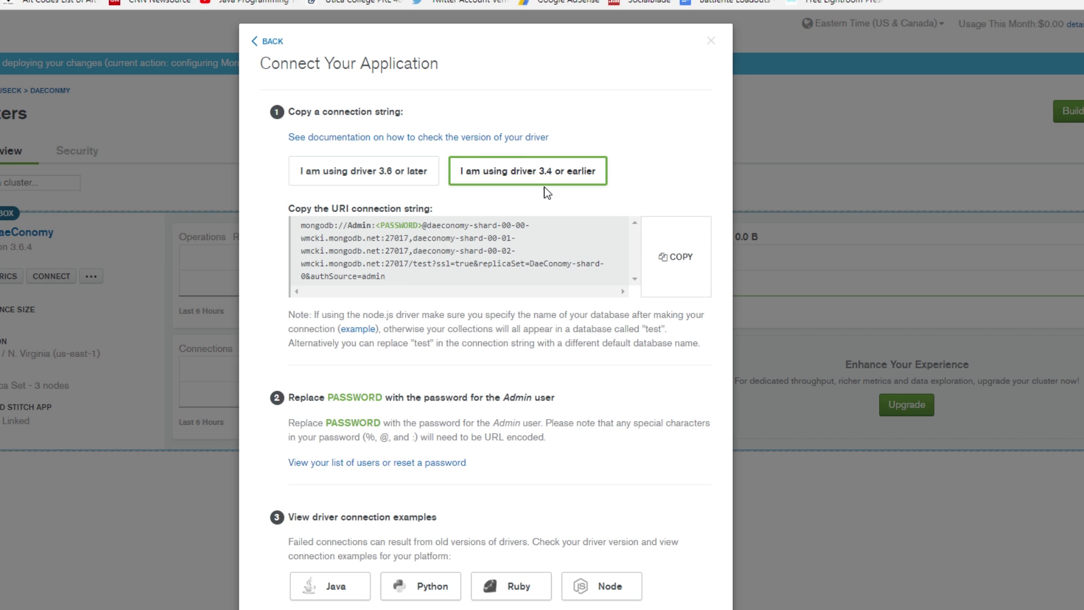
triple_click(456, 249)
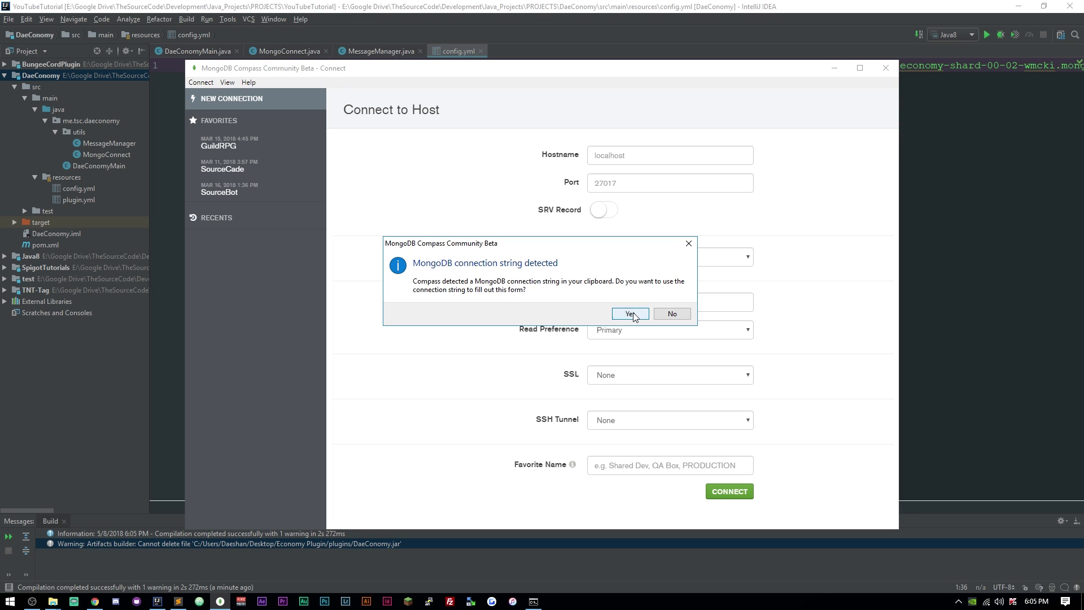
- Fill the connection form from the clipboard, save it as the DaeConomy favourite and connect
click(628, 313)
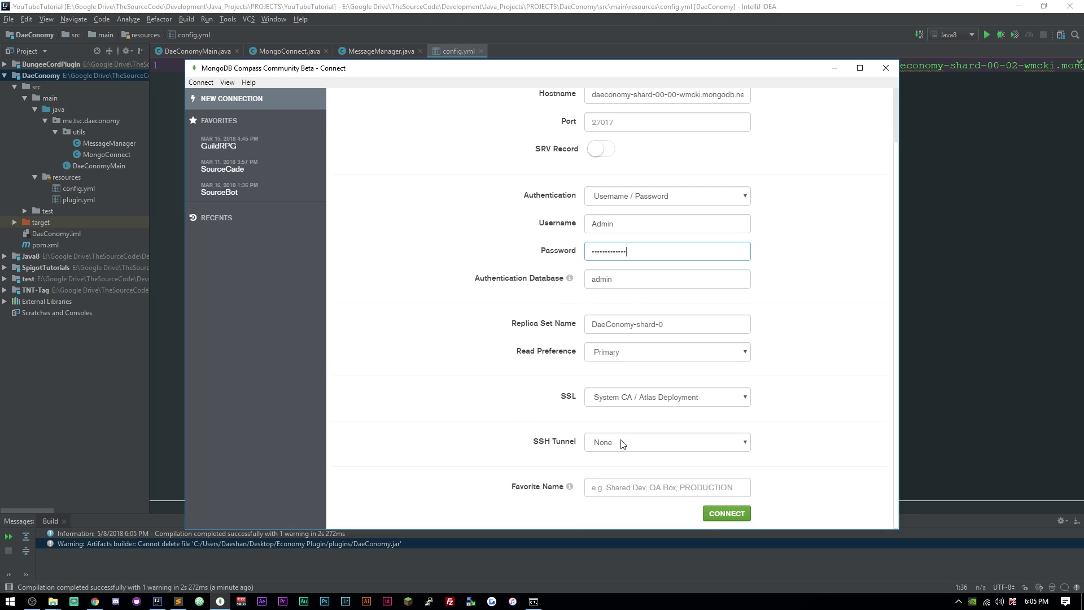
text(DaeConomt)
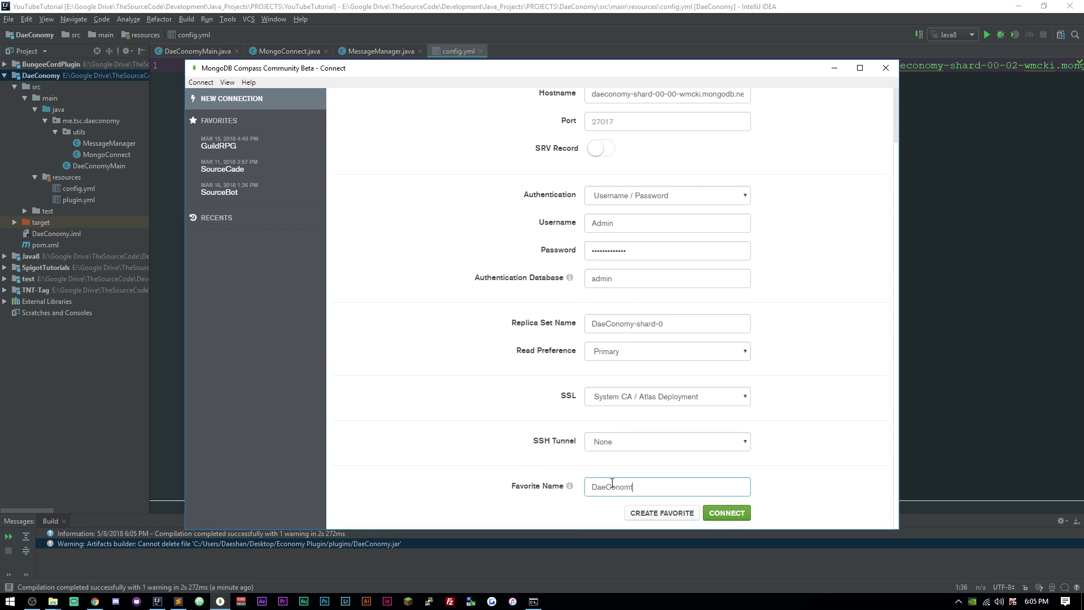
click(661, 513)
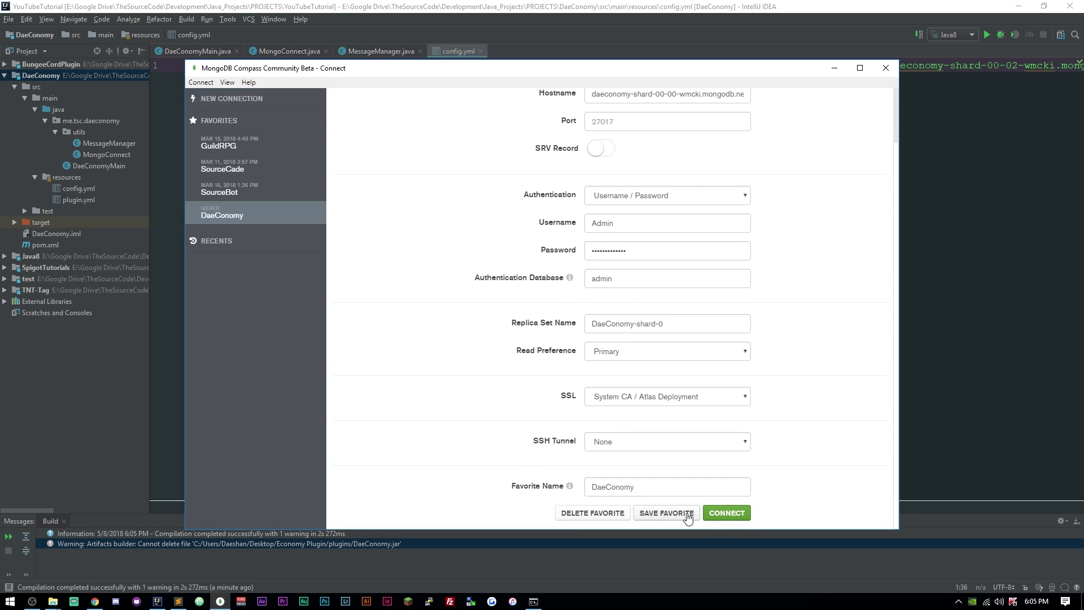
click(726, 512)
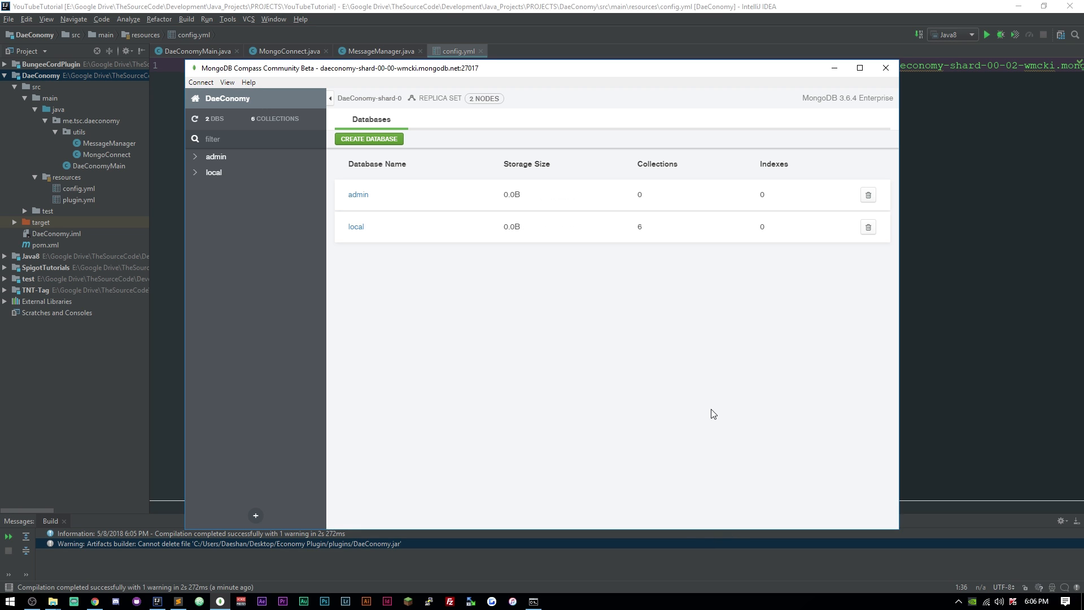
mouse_move(404, 143)
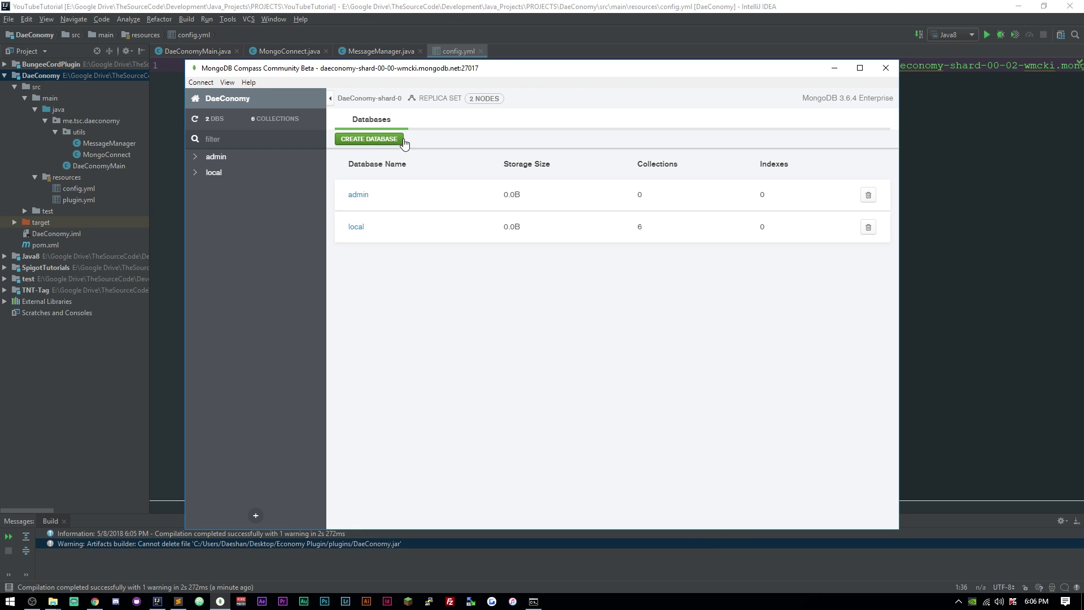
- Create the DaeConomy database with a PlayerData collection
click(368, 138)
text(DaeConomy)
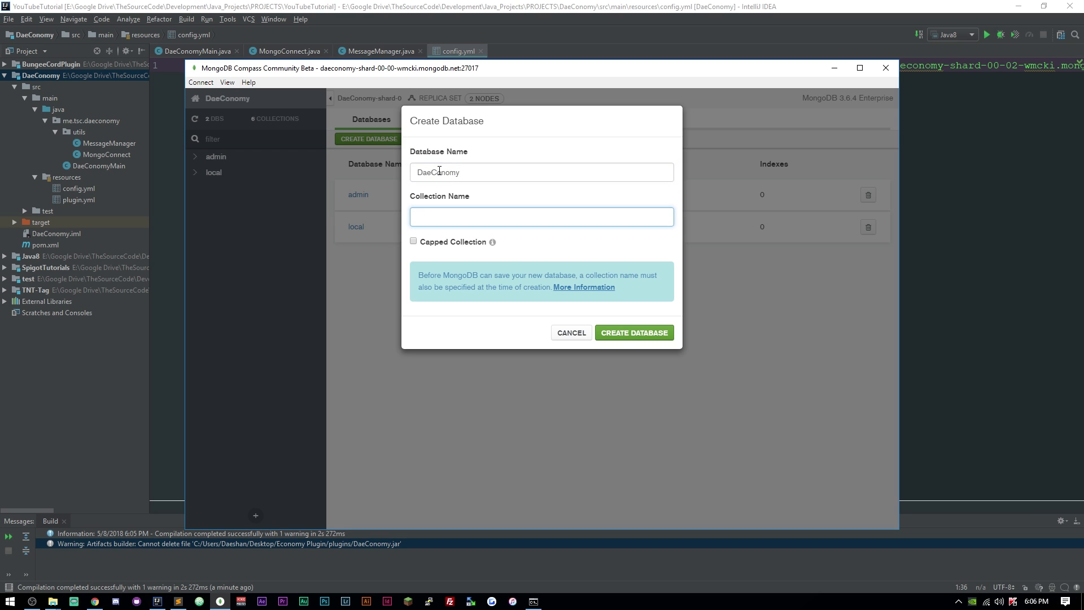
text(PlayerDat)
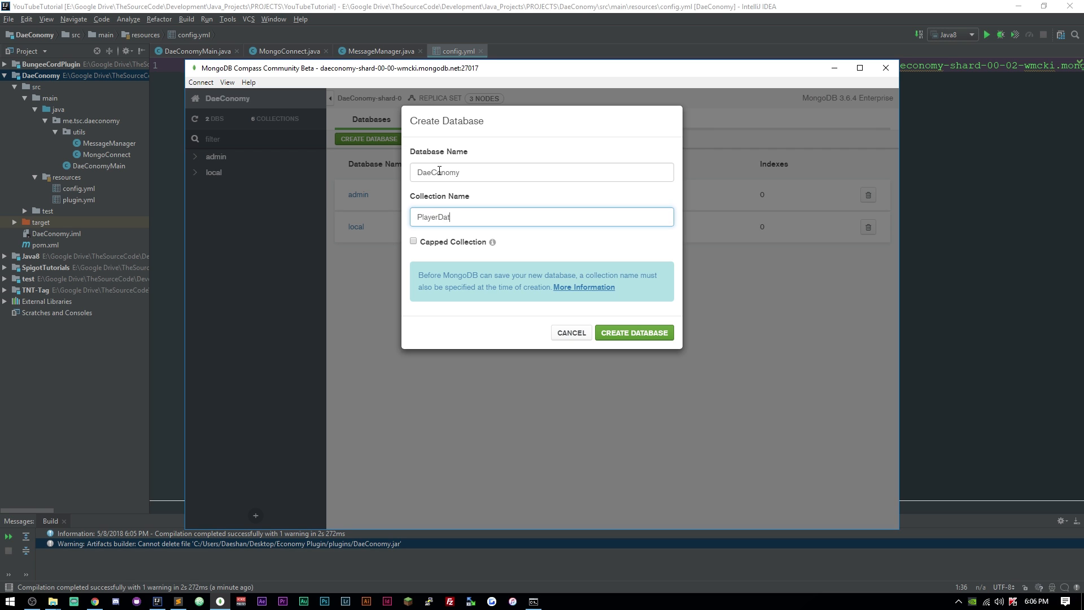
click(632, 332)
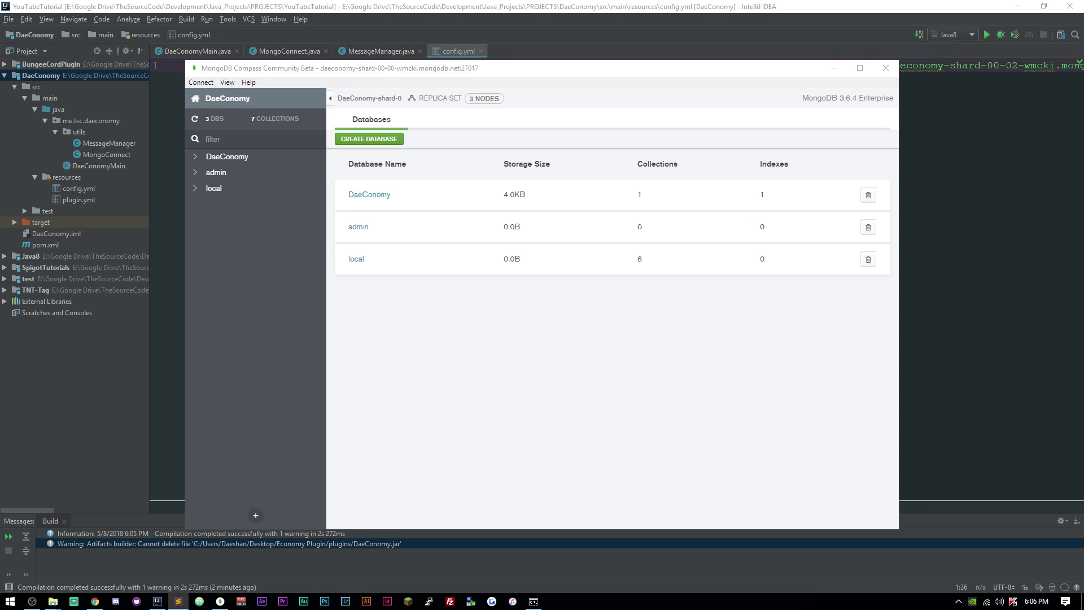
mouse_move(756, 266)
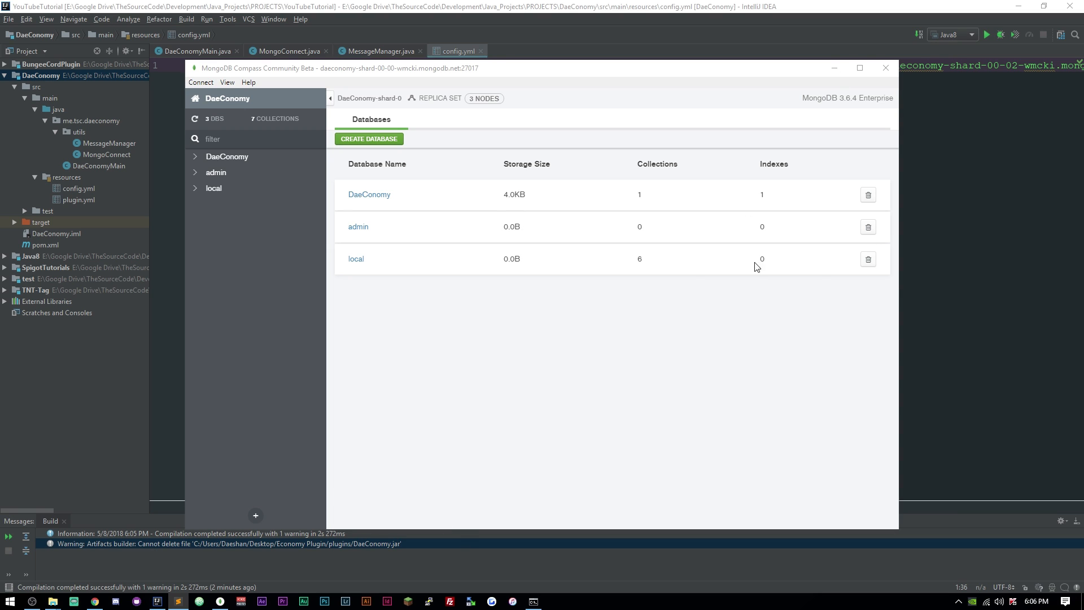